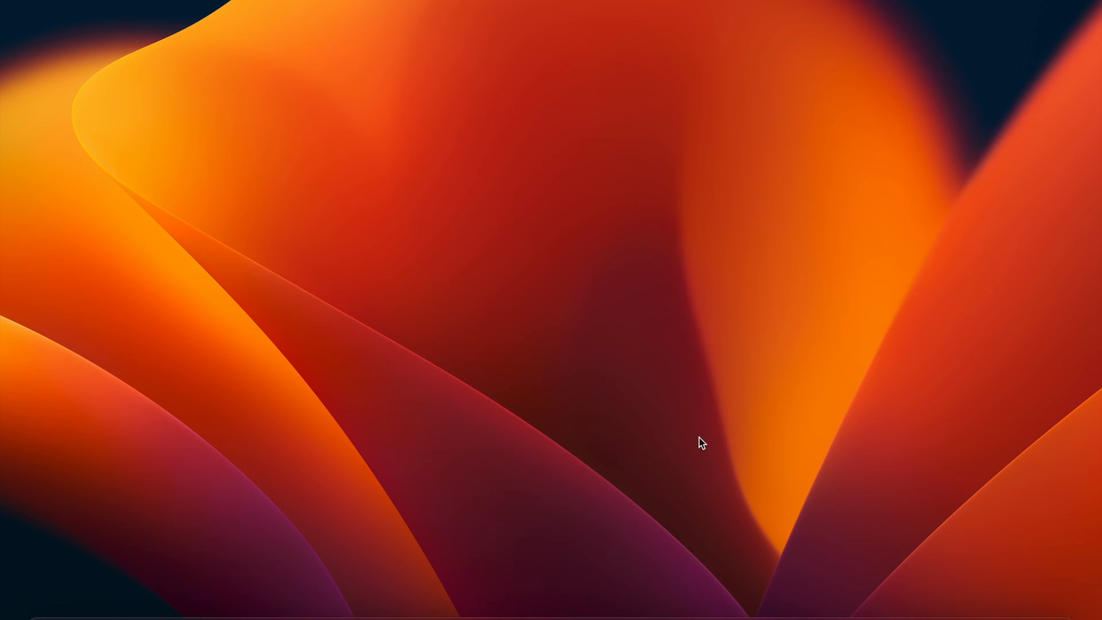
Launch Google Chrome from the Dock to a fresh blank tab.
click(147, 609)
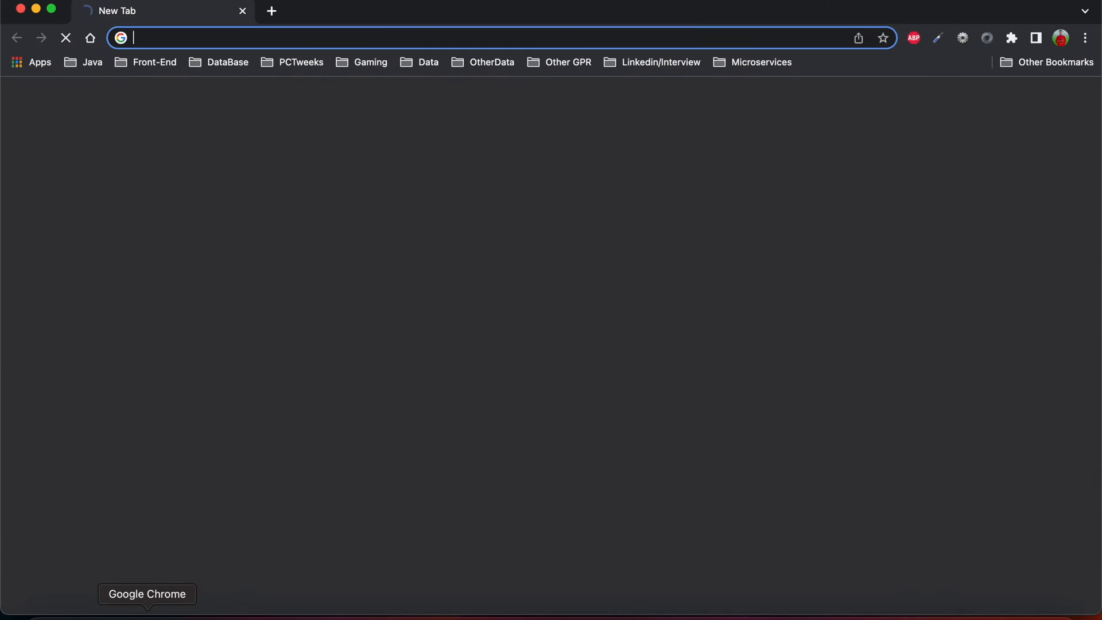
Go to google.com and search for 'gradle', with gradle.org as the top result.
text(google.com)
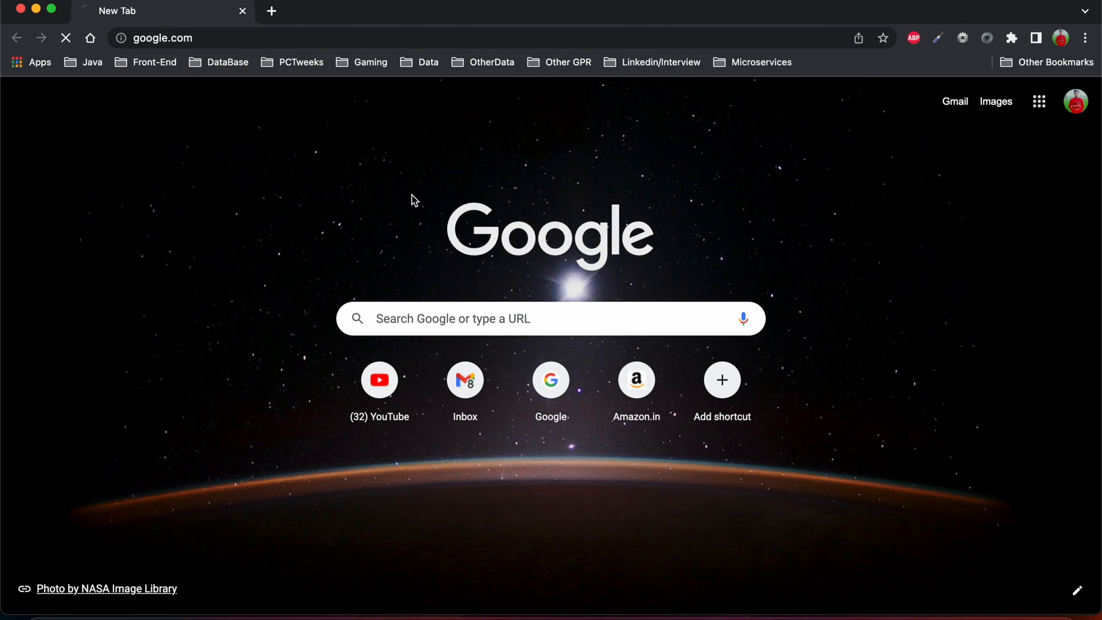
text(gradle)
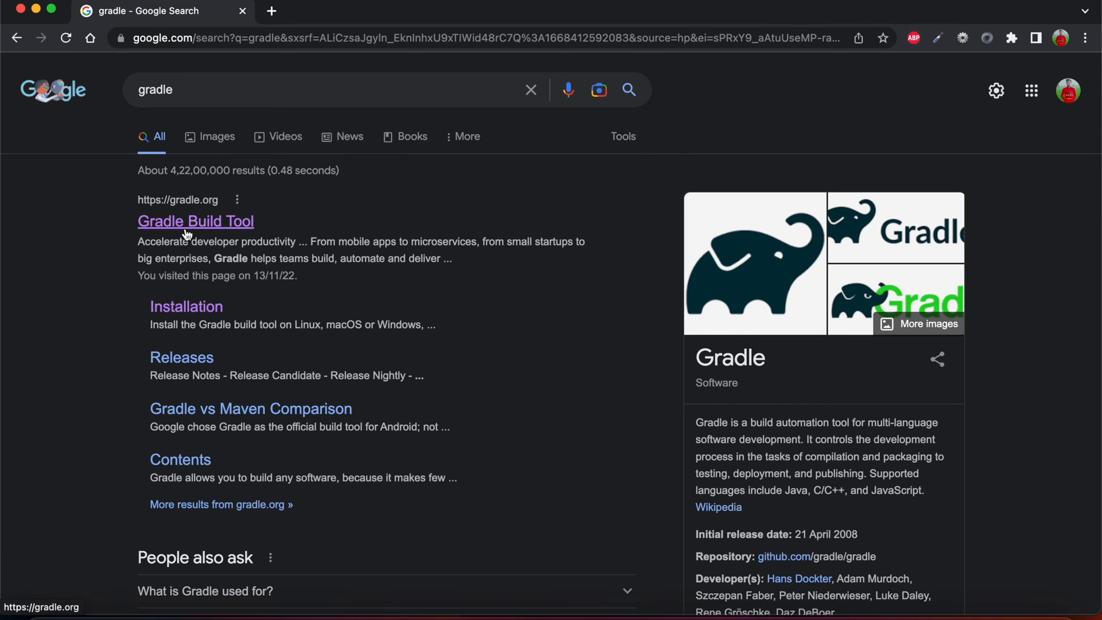
mouse_move(209, 156)
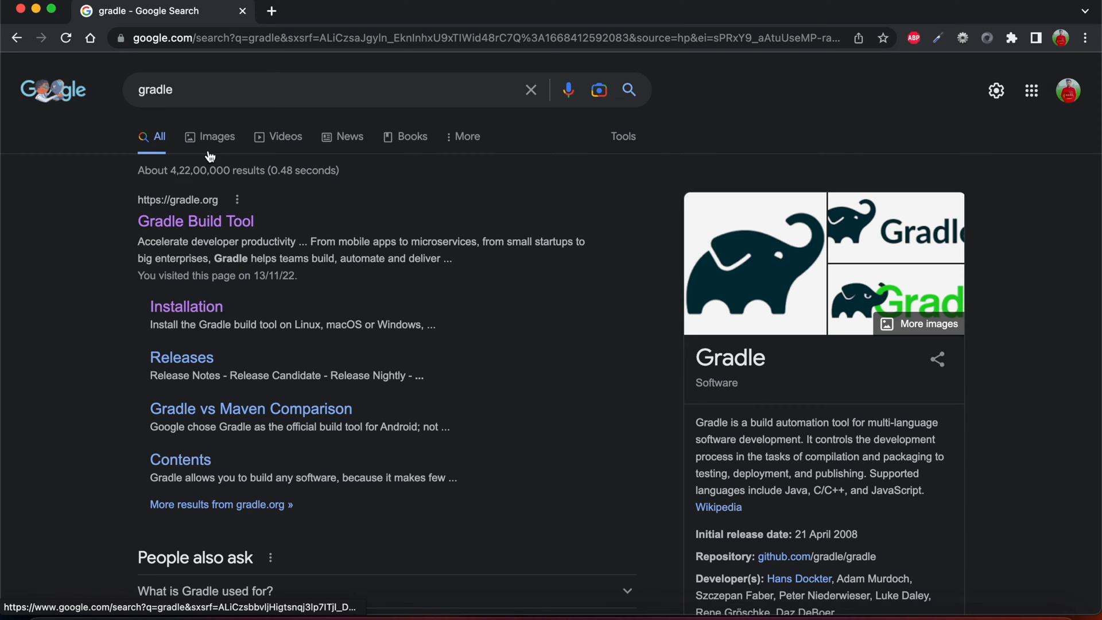
mouse_move(195, 220)
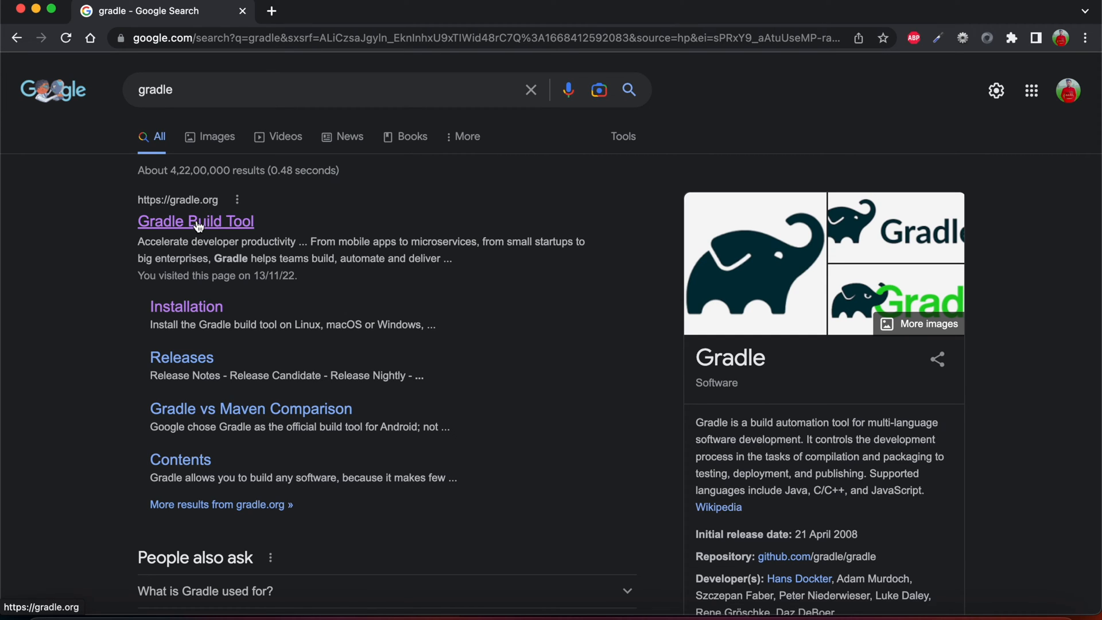
mouse_move(119, 332)
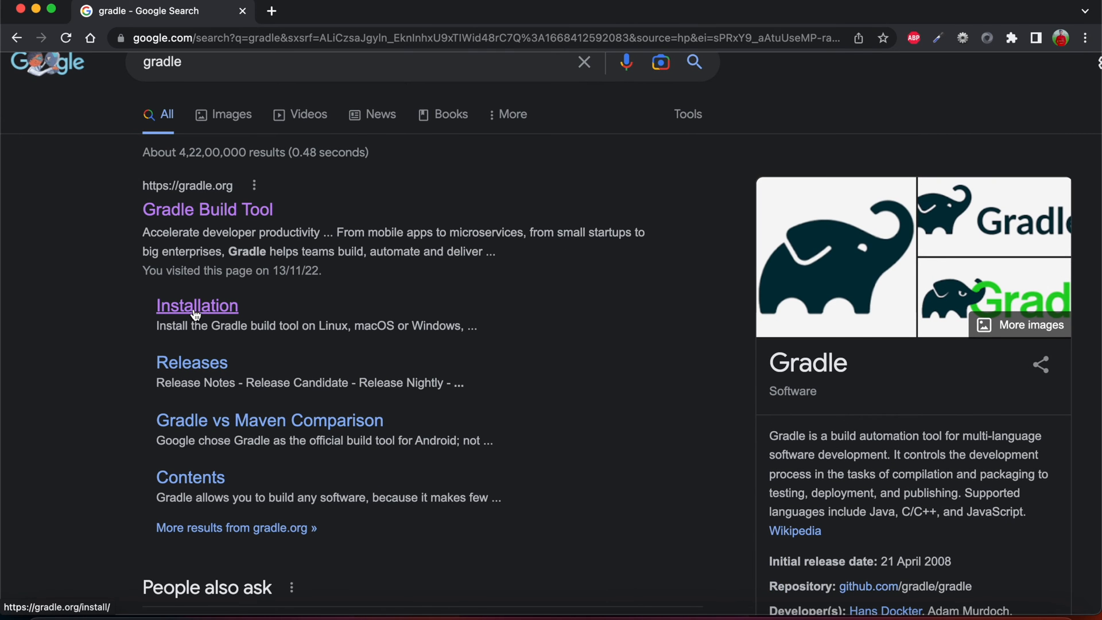
mouse_move(183, 316)
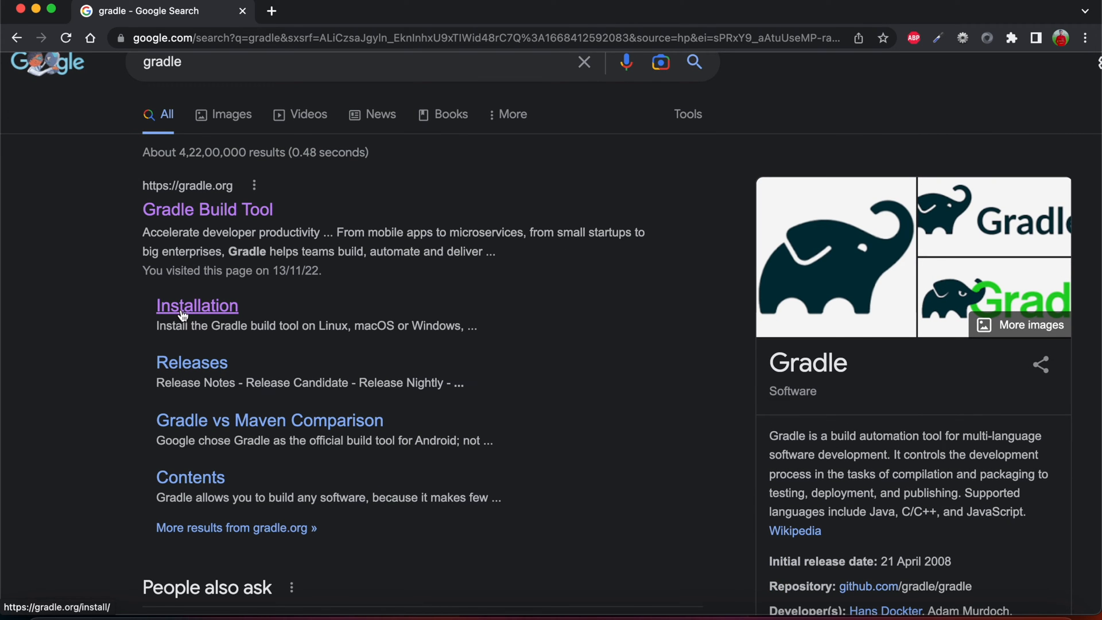
Open the Gradle Installation page and scroll to its Java JDK 8+ prerequisites.
click(196, 306)
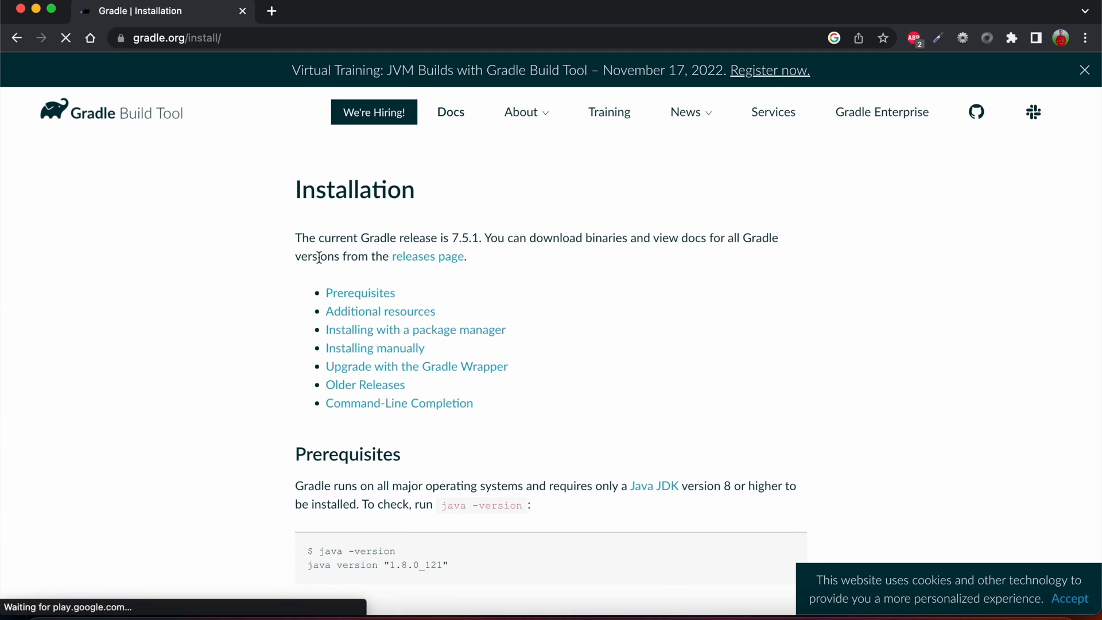
mouse_move(468, 249)
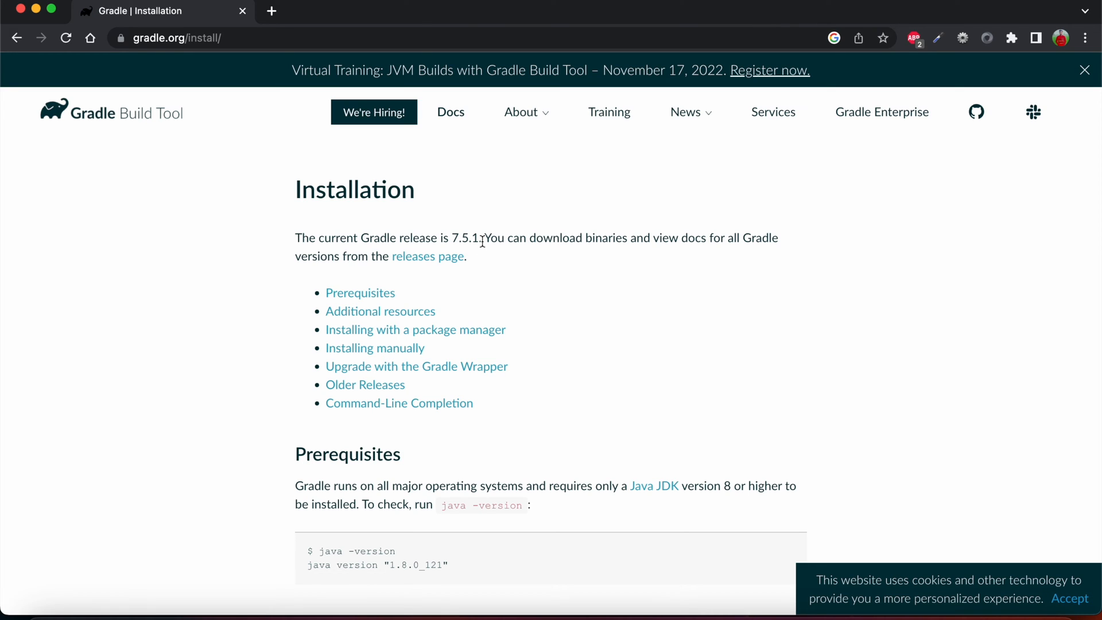
scroll(down, 3)
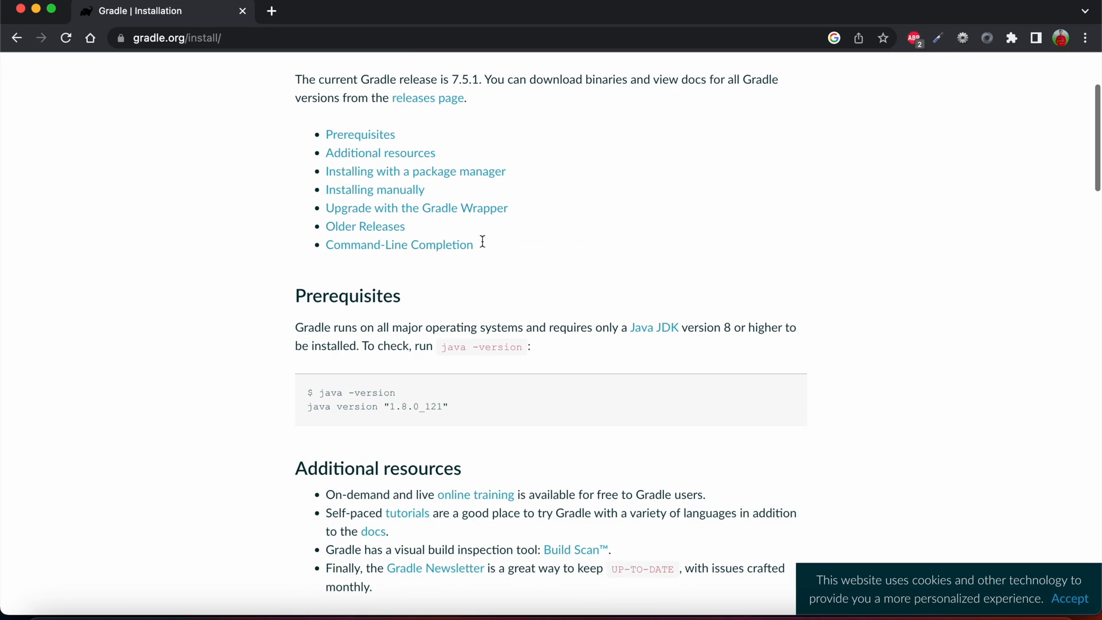
scroll(down, 3)
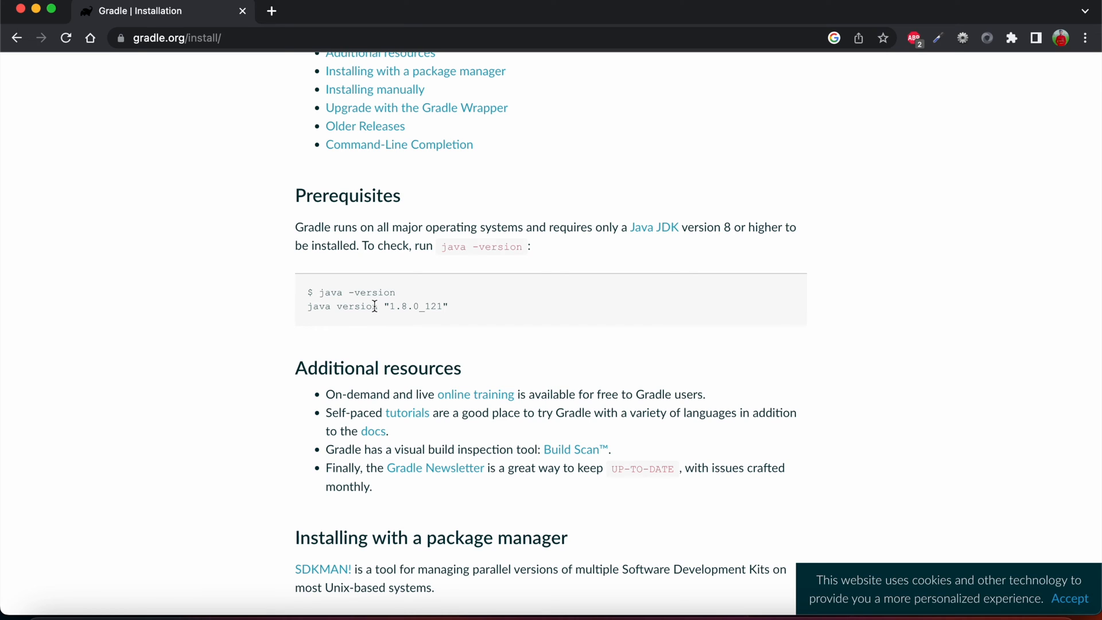
Open Terminal via Spotlight and run java -version, confirming Java 17.0.4.1 LTS.
text(terminal)
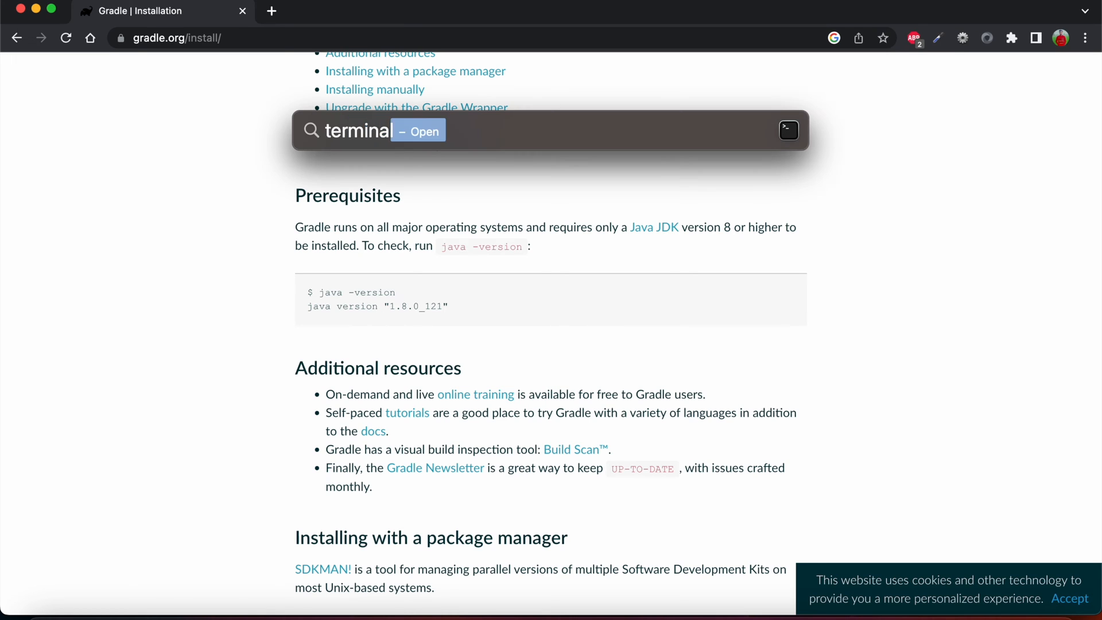
click(418, 129)
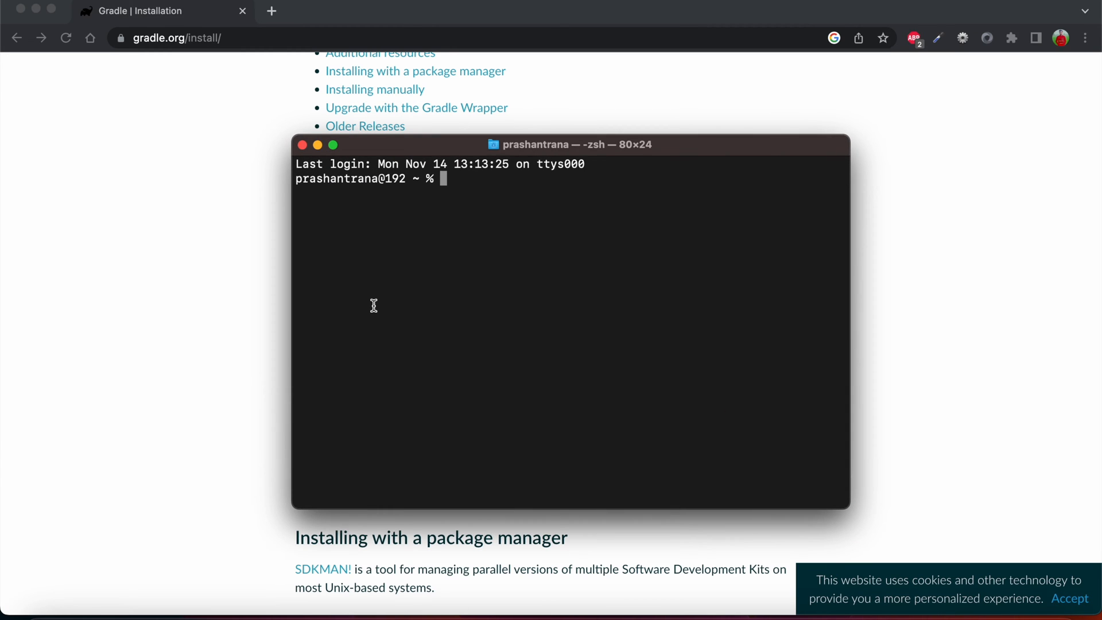
text(java -version)
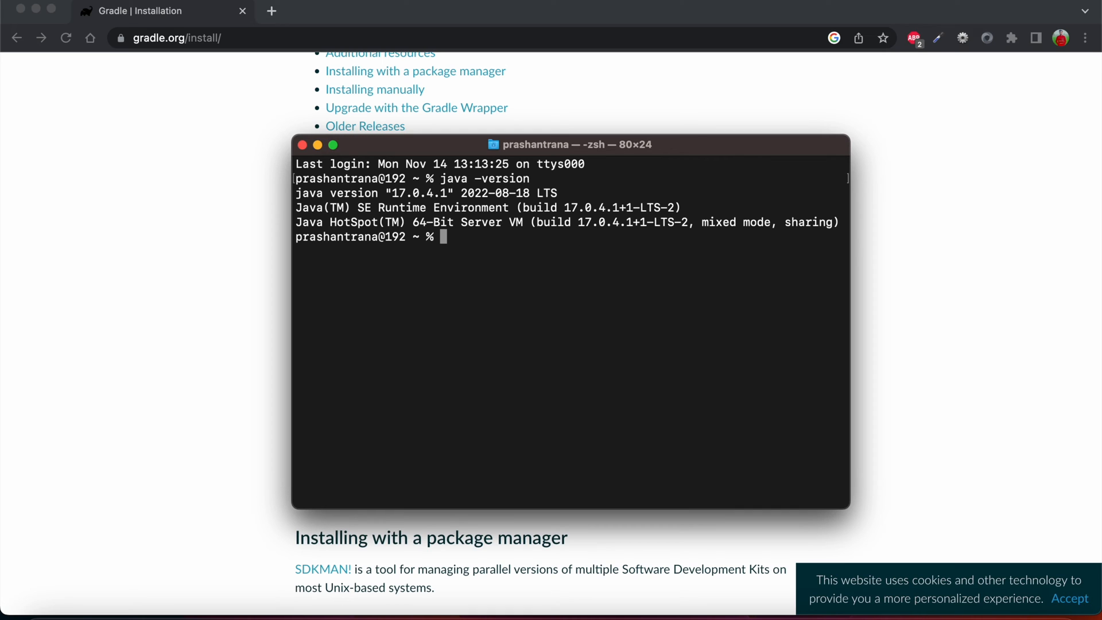
mouse_move(186, 299)
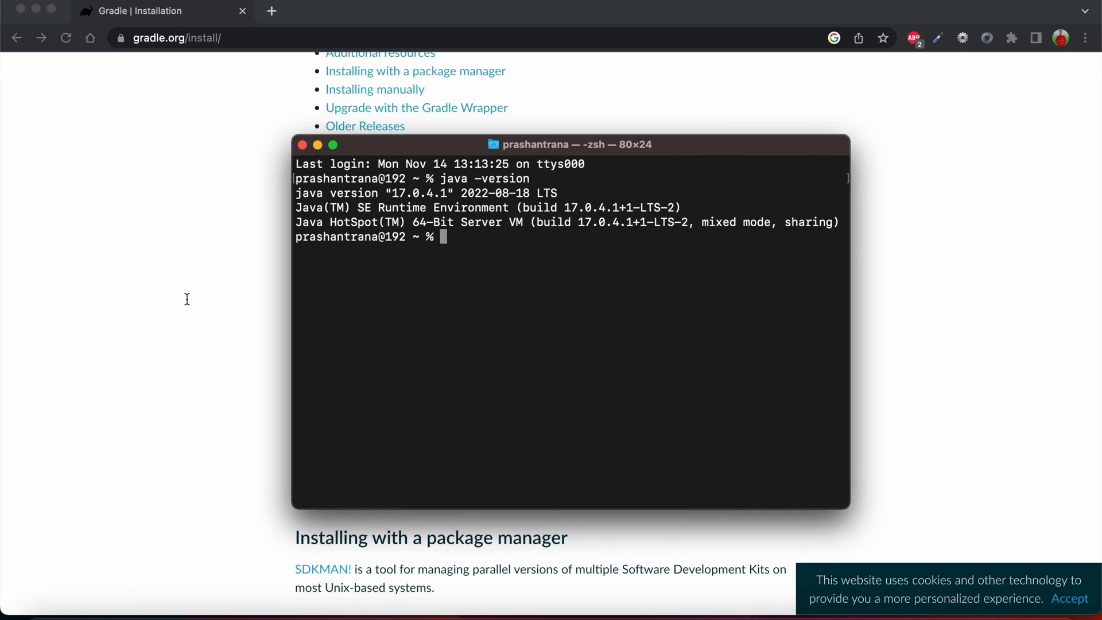
mouse_move(195, 301)
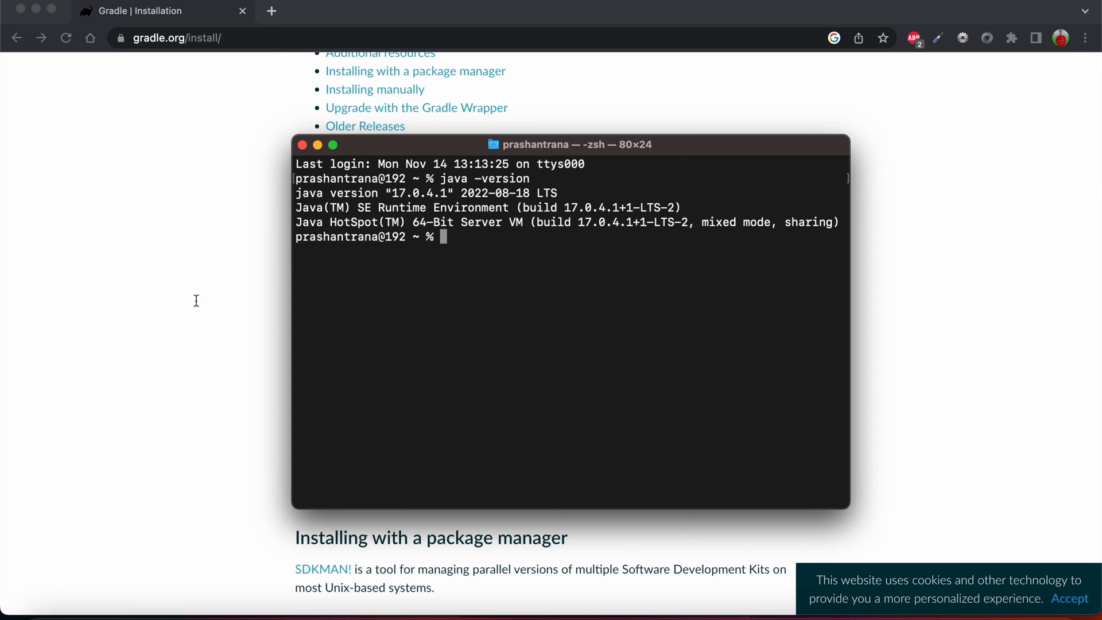
Return to the Gradle Installation page and scroll to the SDKMAN! and Homebrew install commands.
click(303, 145)
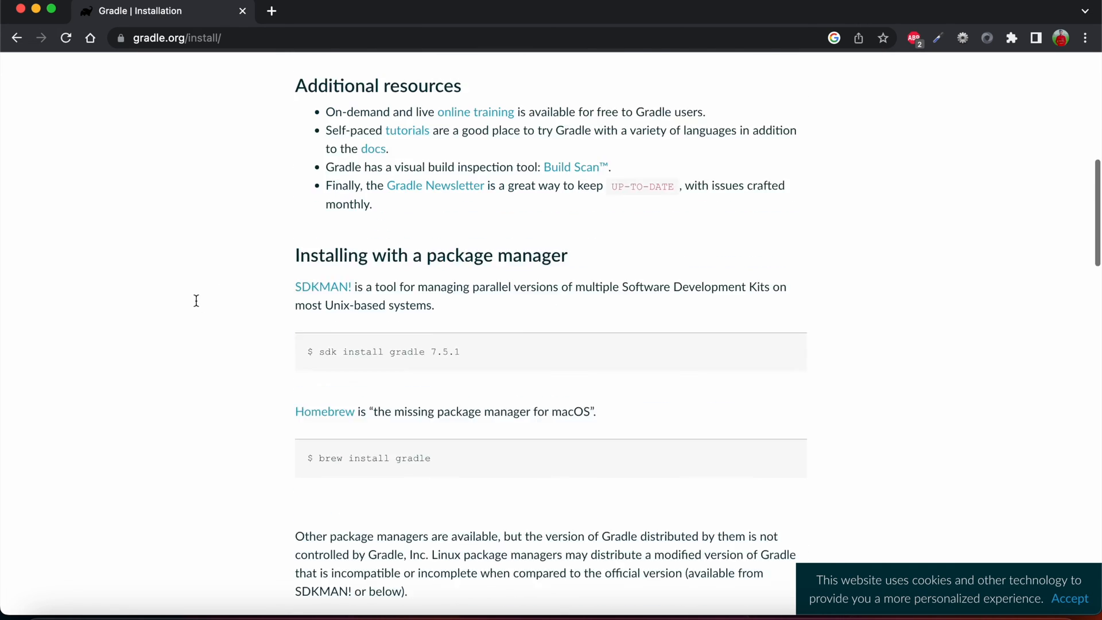
scroll(down, 3)
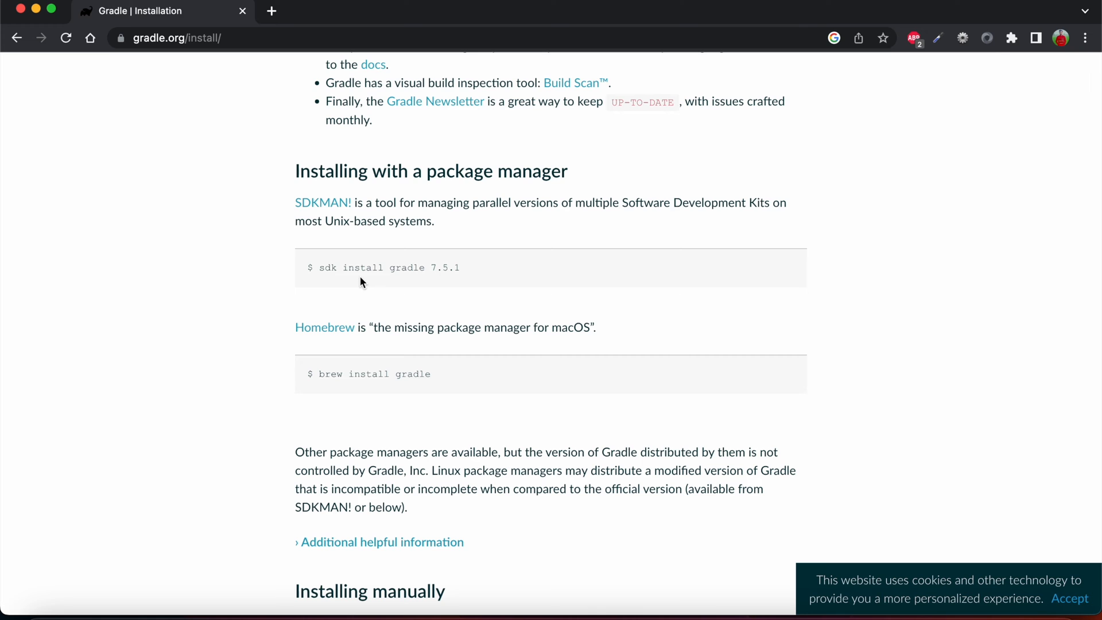
scroll(down, 3)
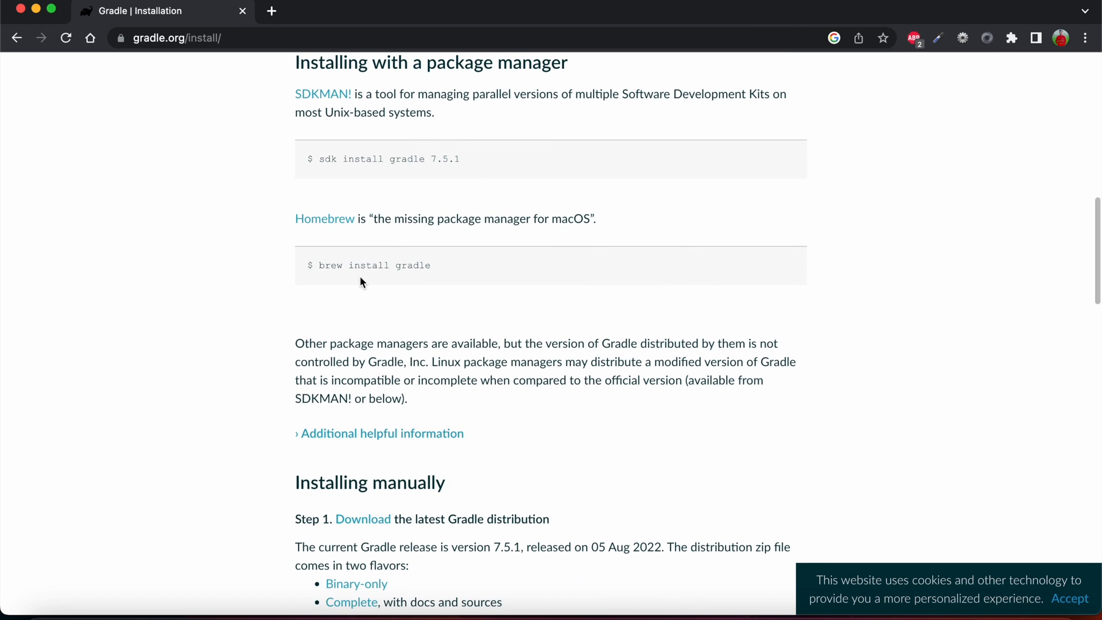
mouse_move(323, 278)
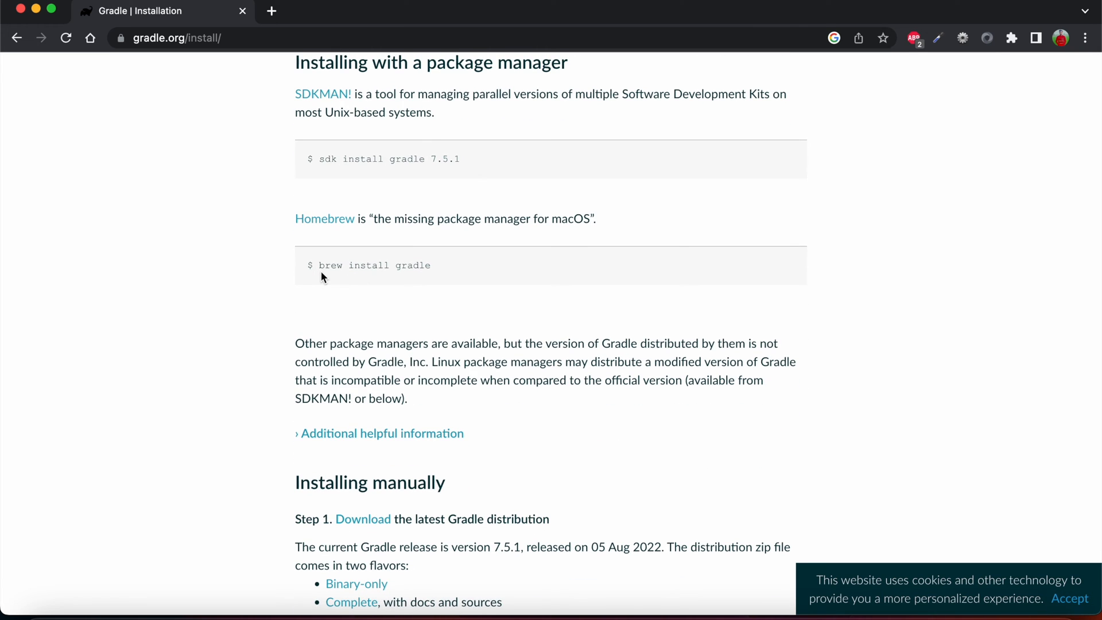
mouse_move(385, 446)
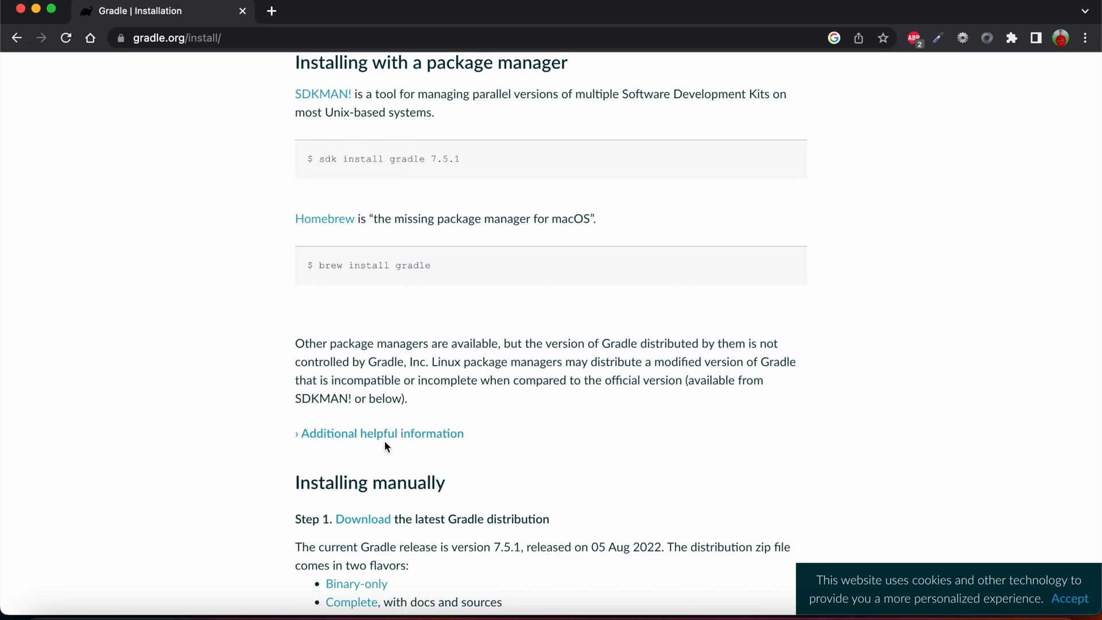
mouse_move(325, 267)
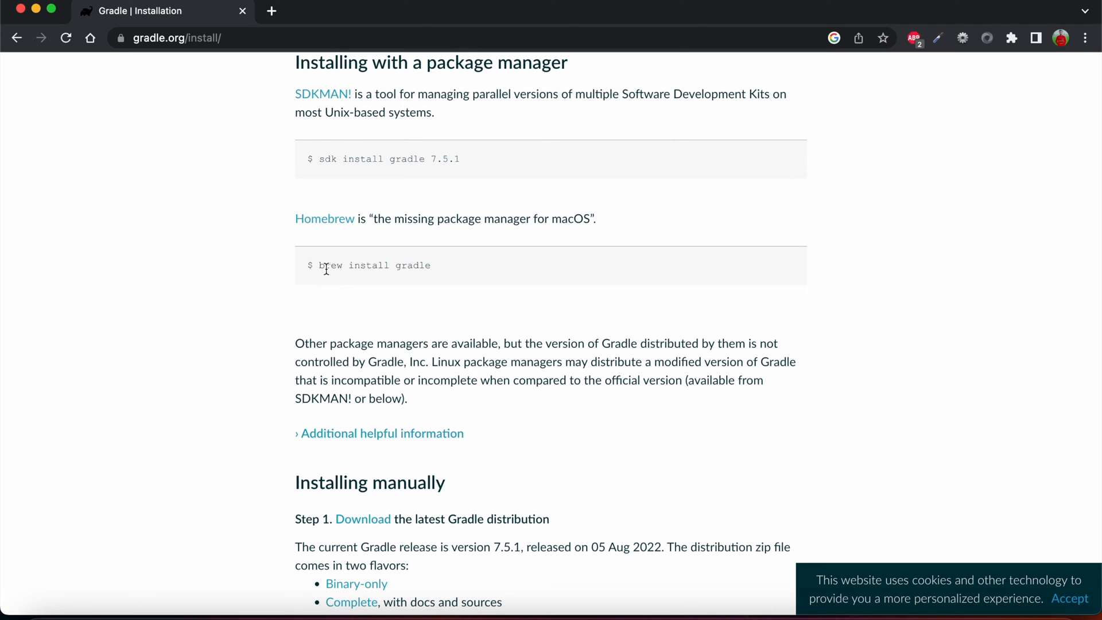
mouse_move(311, 265)
text(b)
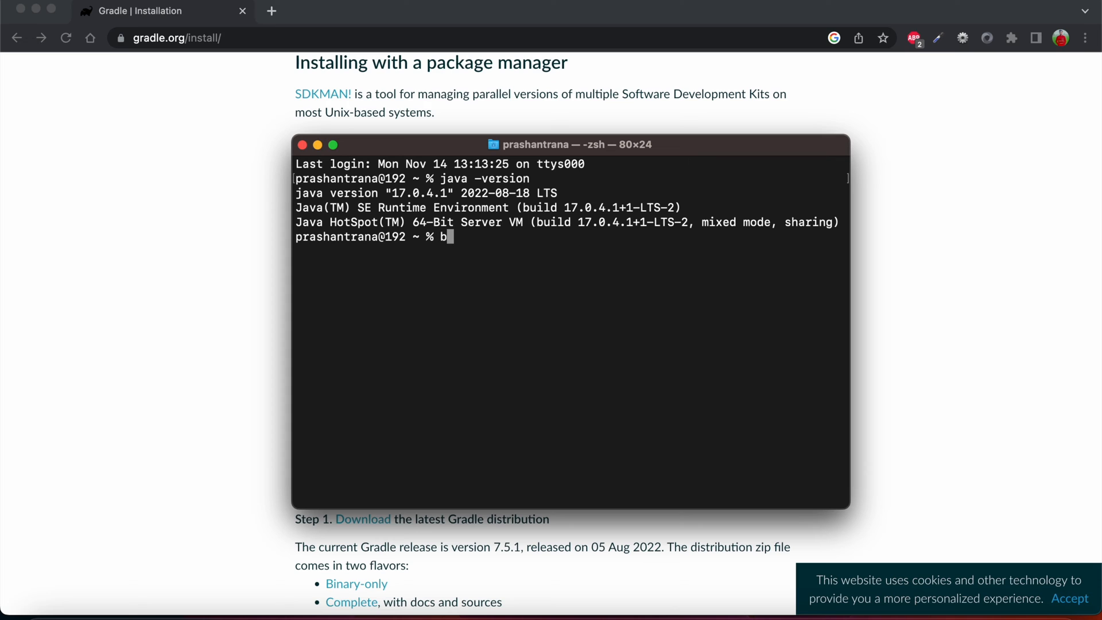
Run brew in Terminal to confirm Homebrew is installed, then bring the Gradle page back in front.
text(rew)
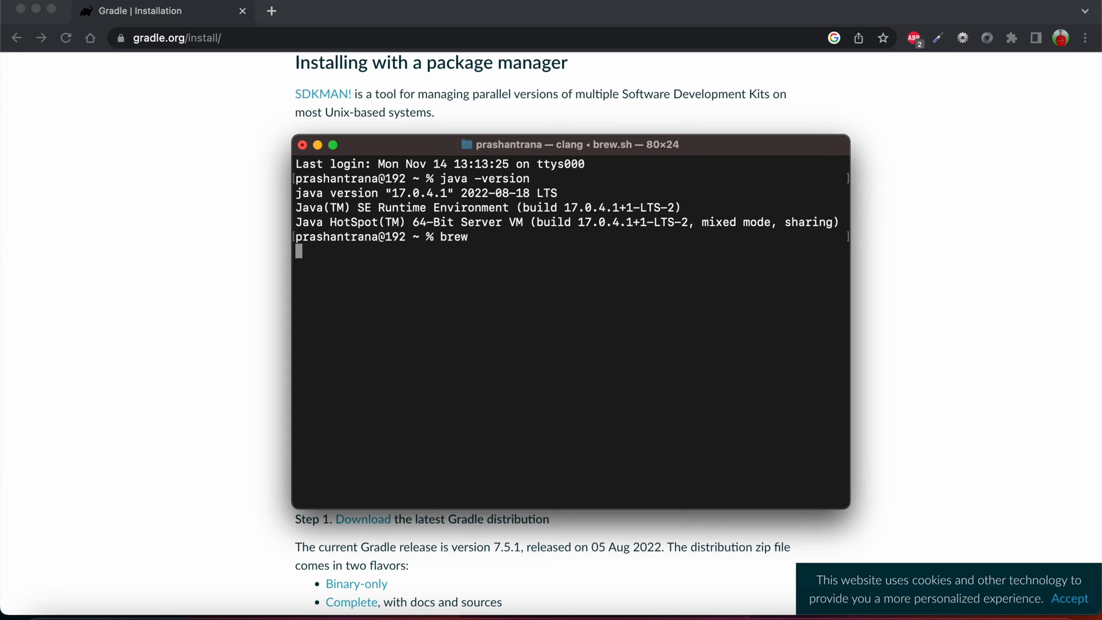
key(Return)
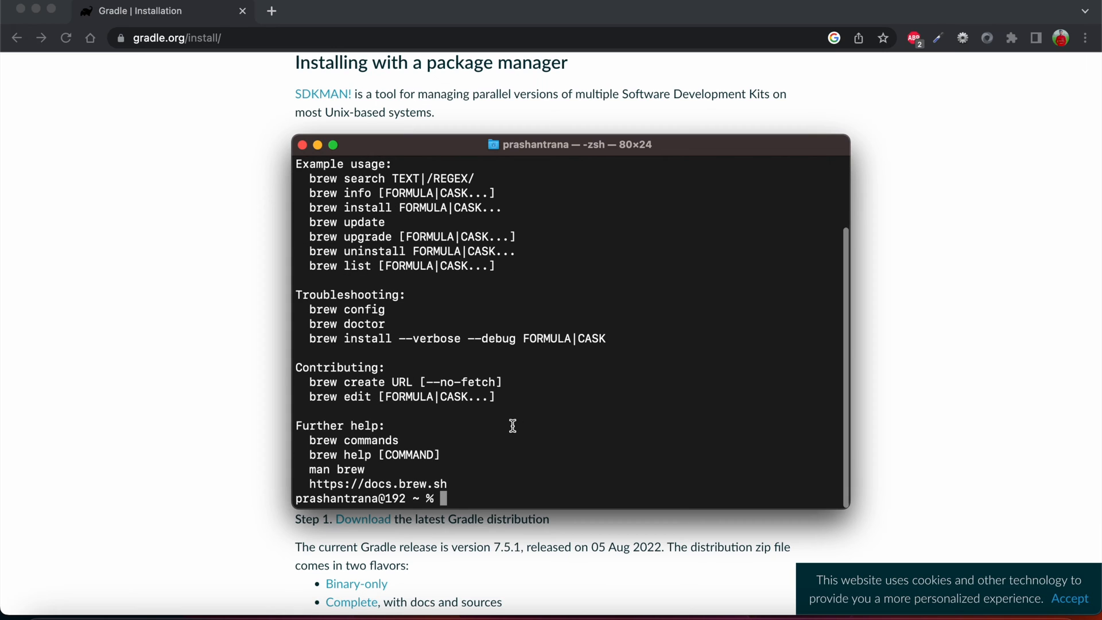
mouse_move(484, 344)
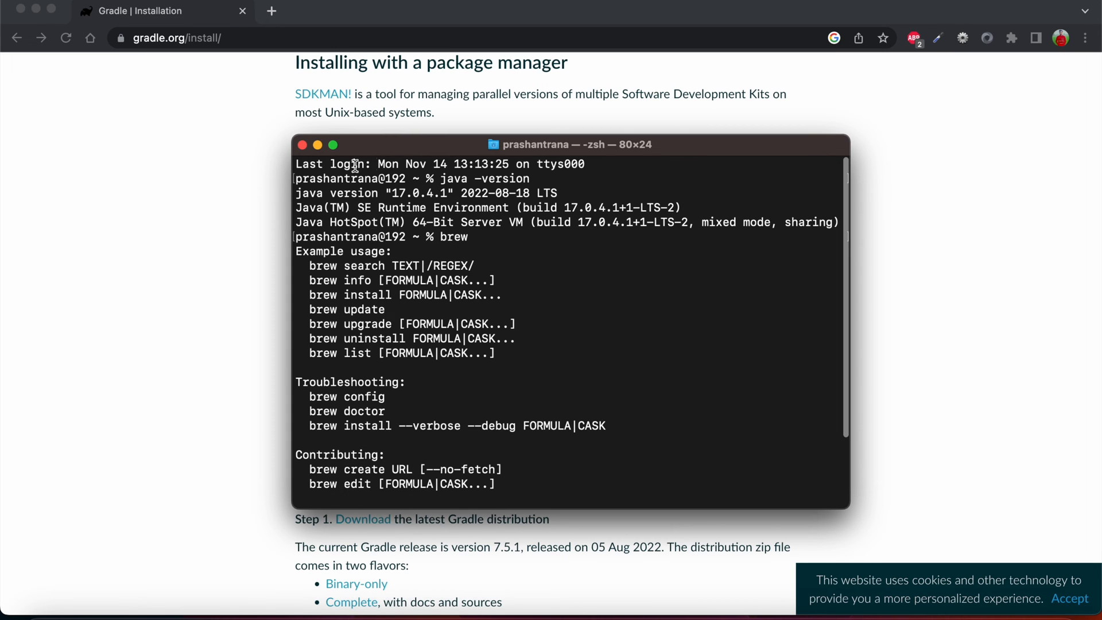
click(303, 144)
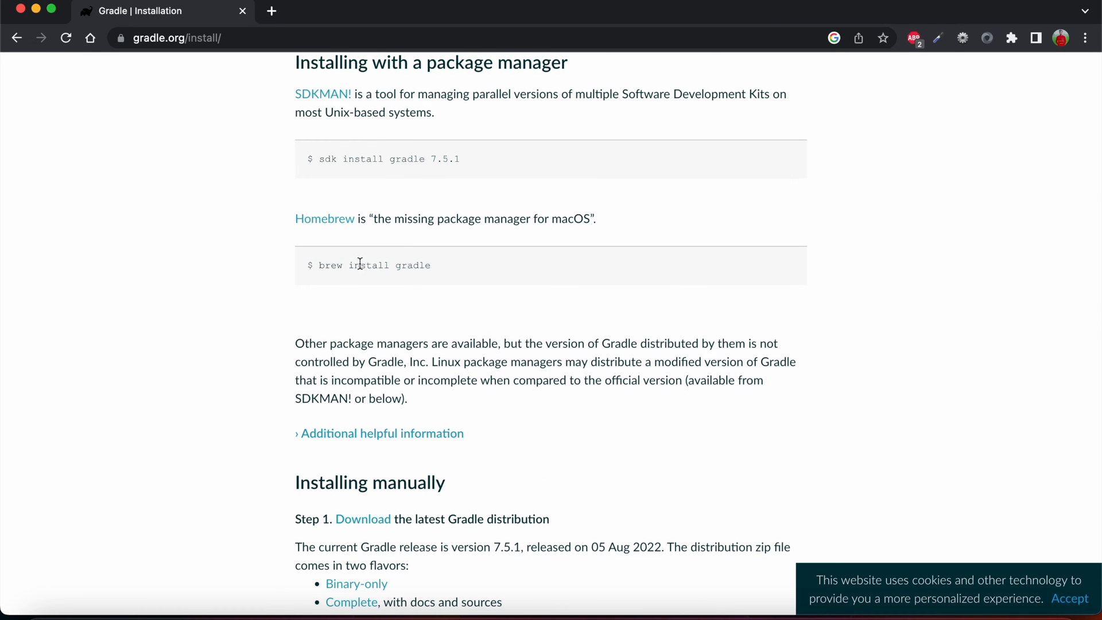
Scroll to Installing manually and follow the Download link to the Gradle releases list.
scroll(down, 3)
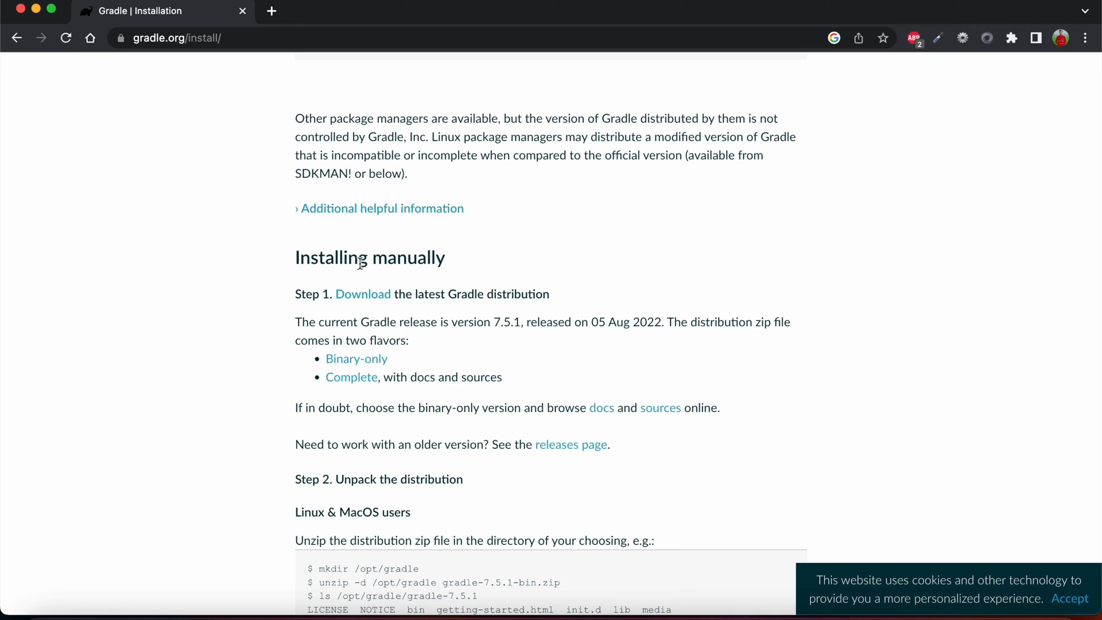
scroll(down, 3)
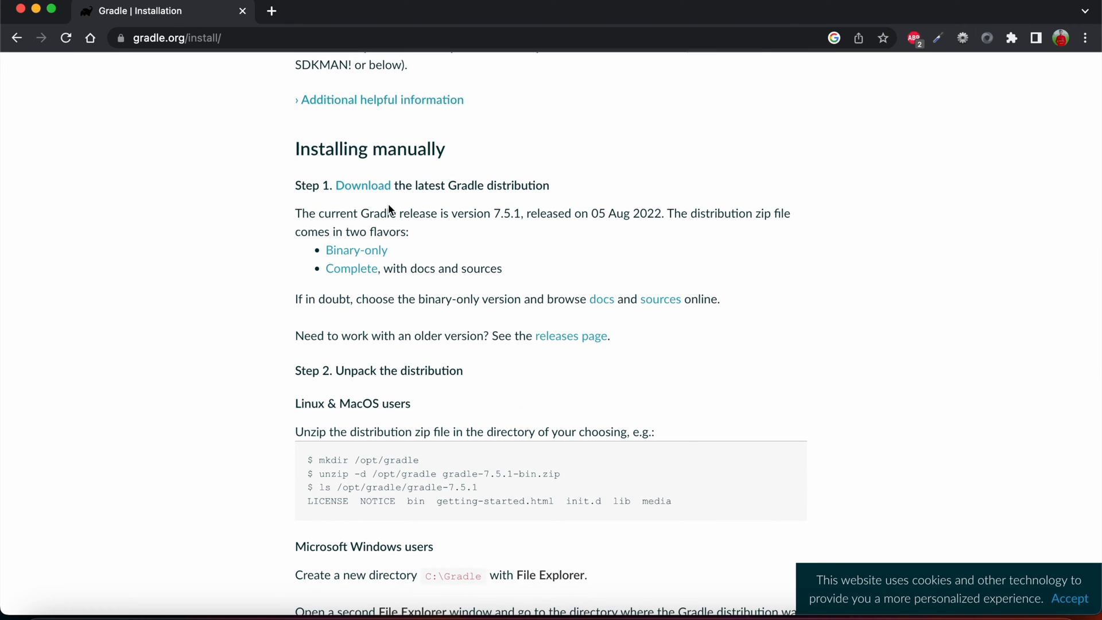
mouse_move(364, 189)
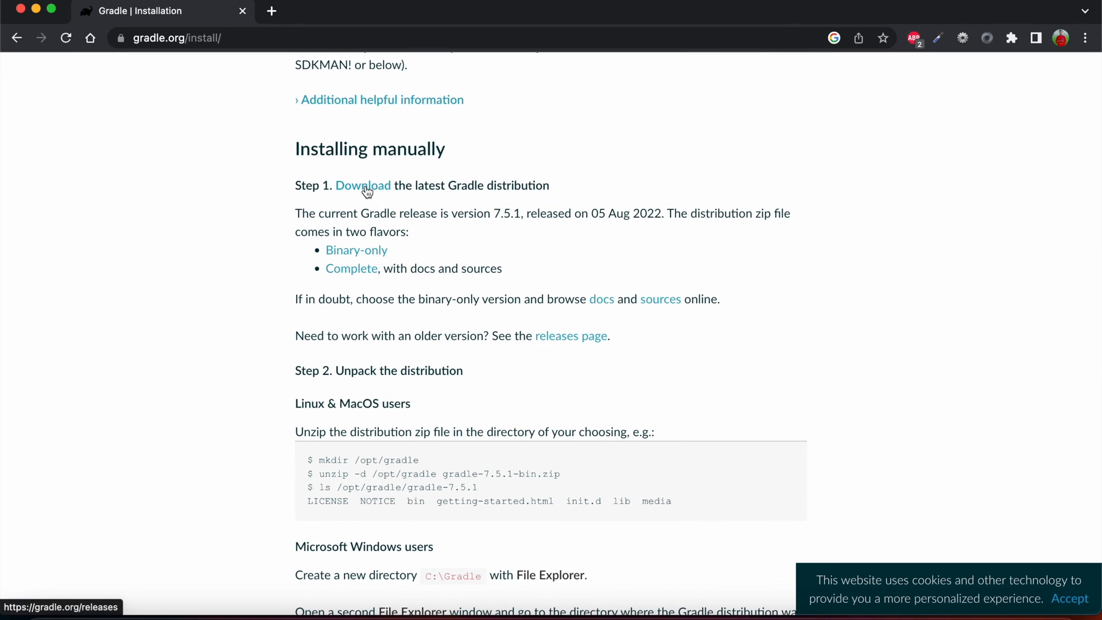
mouse_move(354, 194)
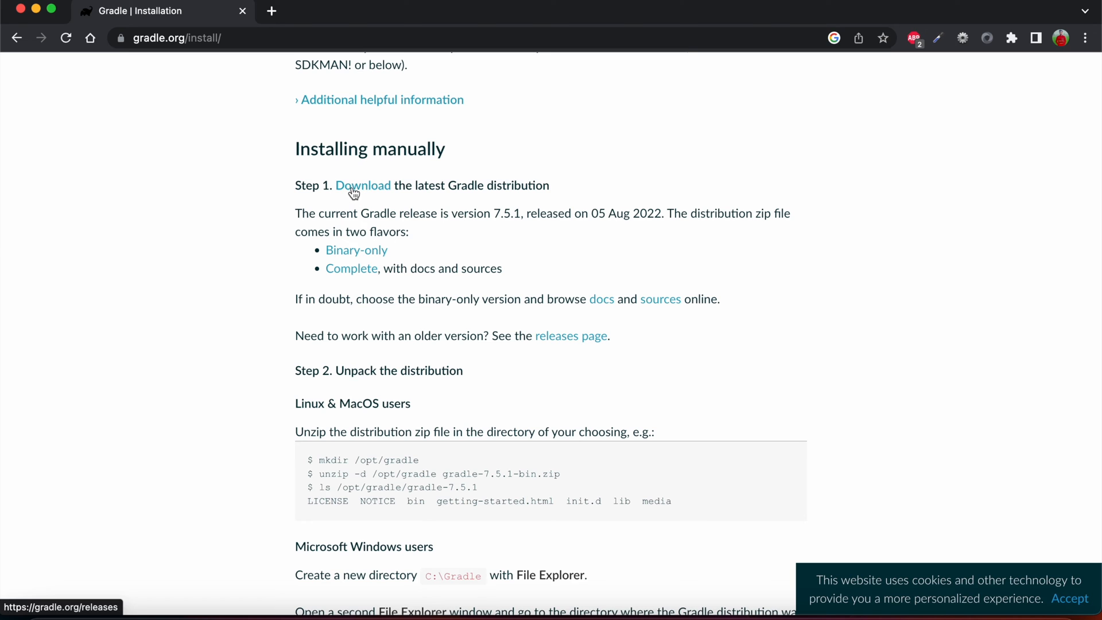
click(570, 335)
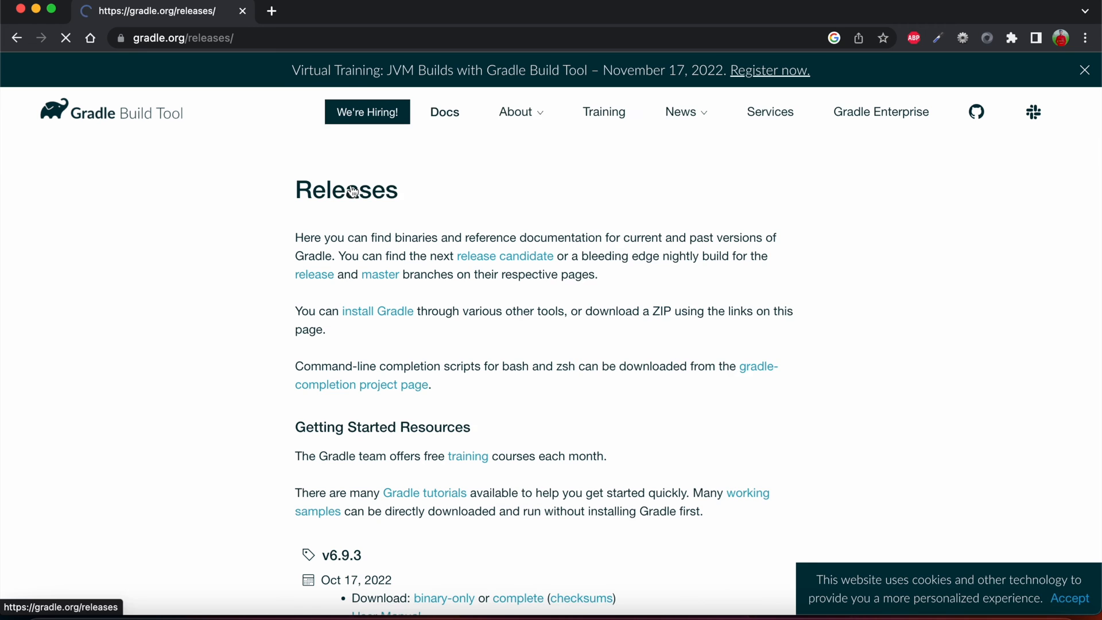
Locate v7.5.1 in the releases list and start downloading the complete distribution zip.
scroll(down, 3)
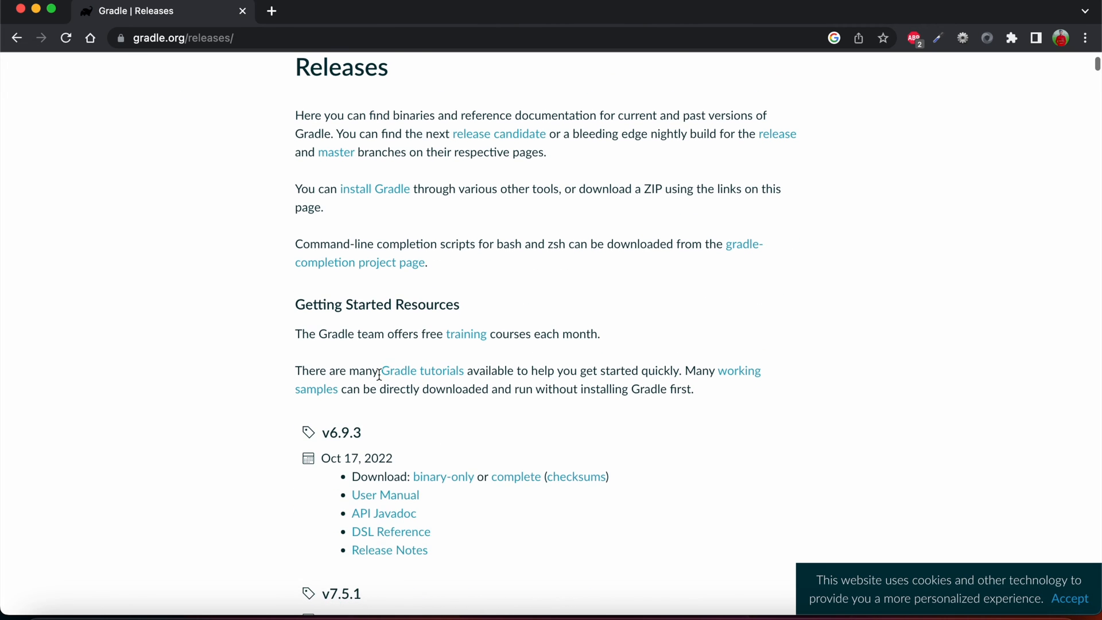
scroll(down, 3)
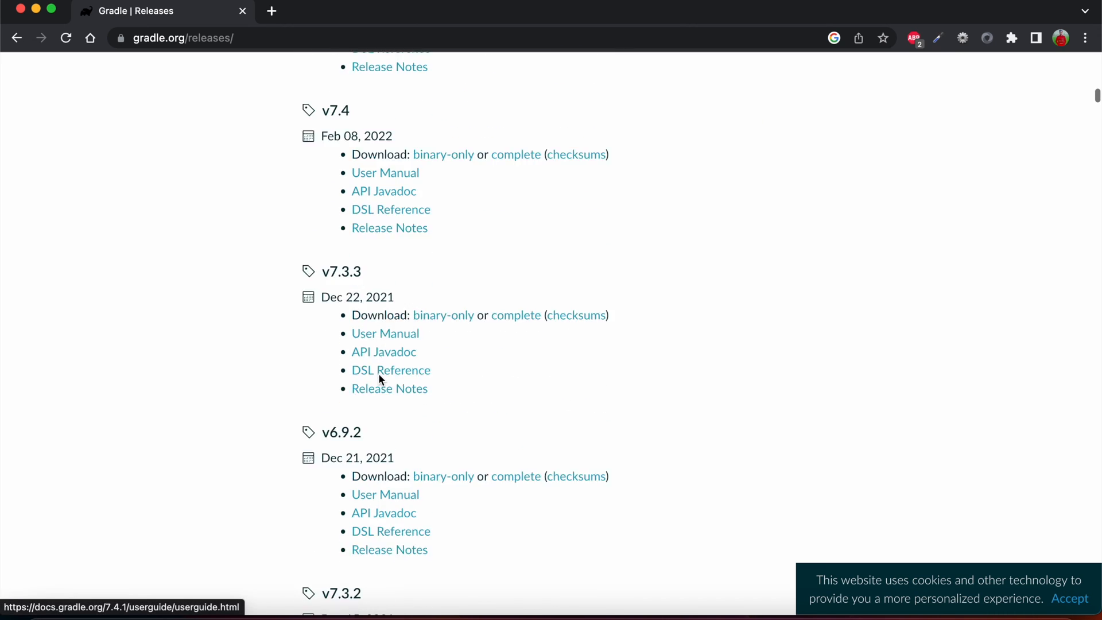
scroll(up, 3)
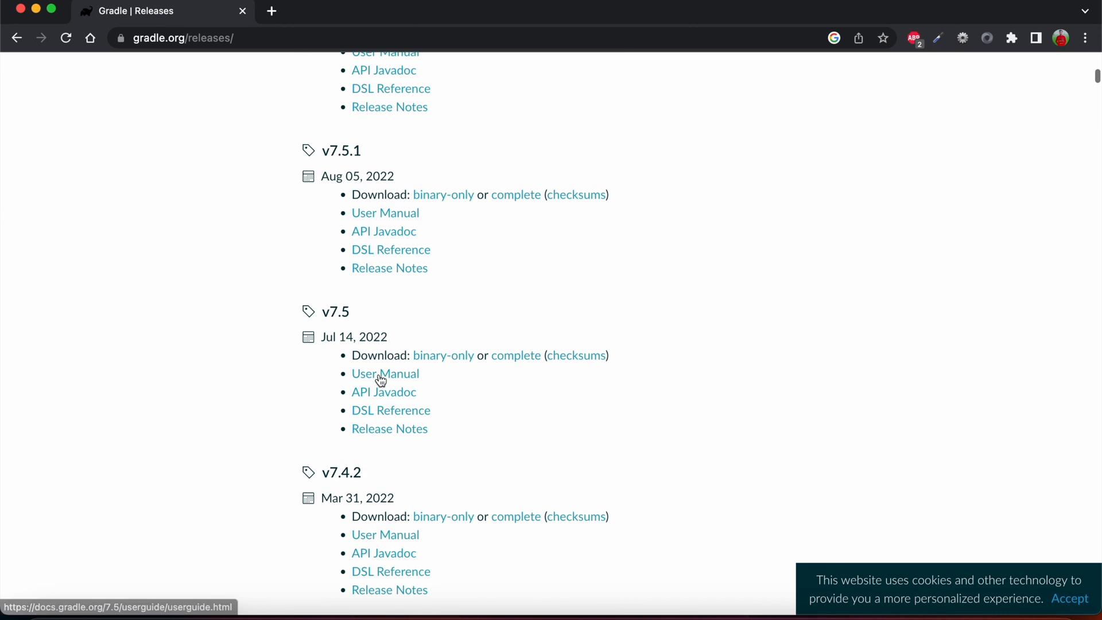
scroll(up, 3)
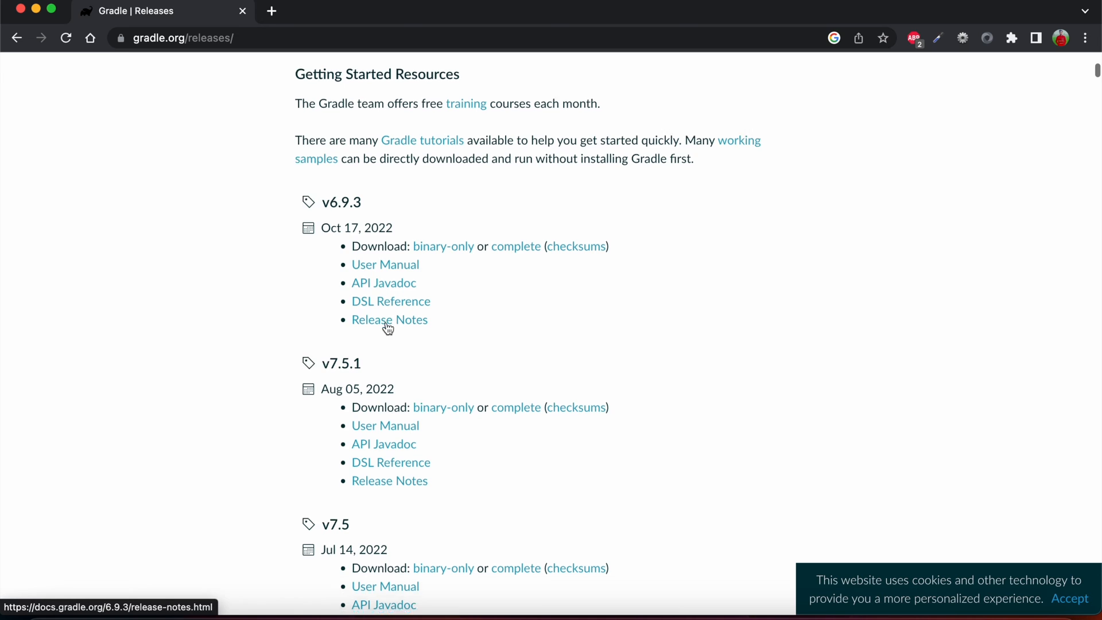
scroll(down, 3)
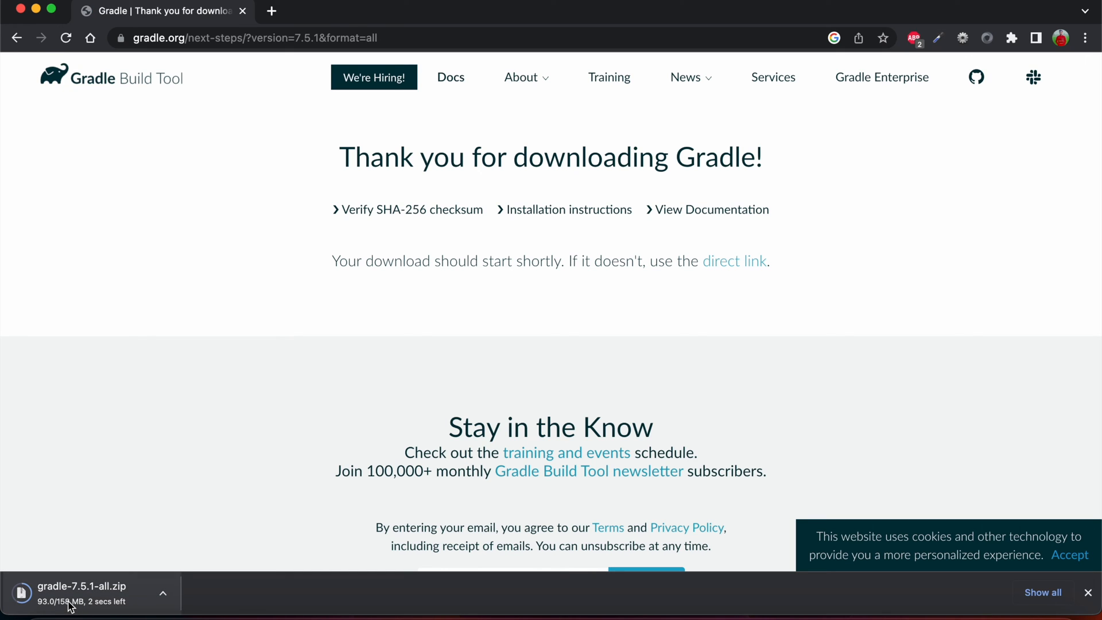
mouse_move(118, 520)
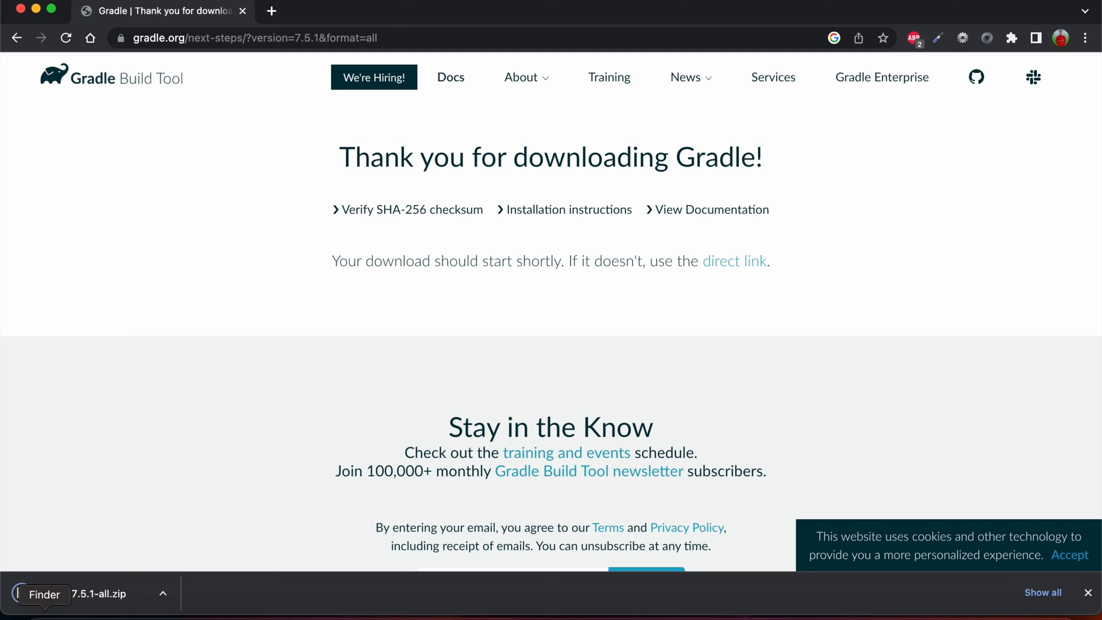
Show gradle-7.5.1-all.zip in Finder's Downloads and unpack it there.
click(44, 593)
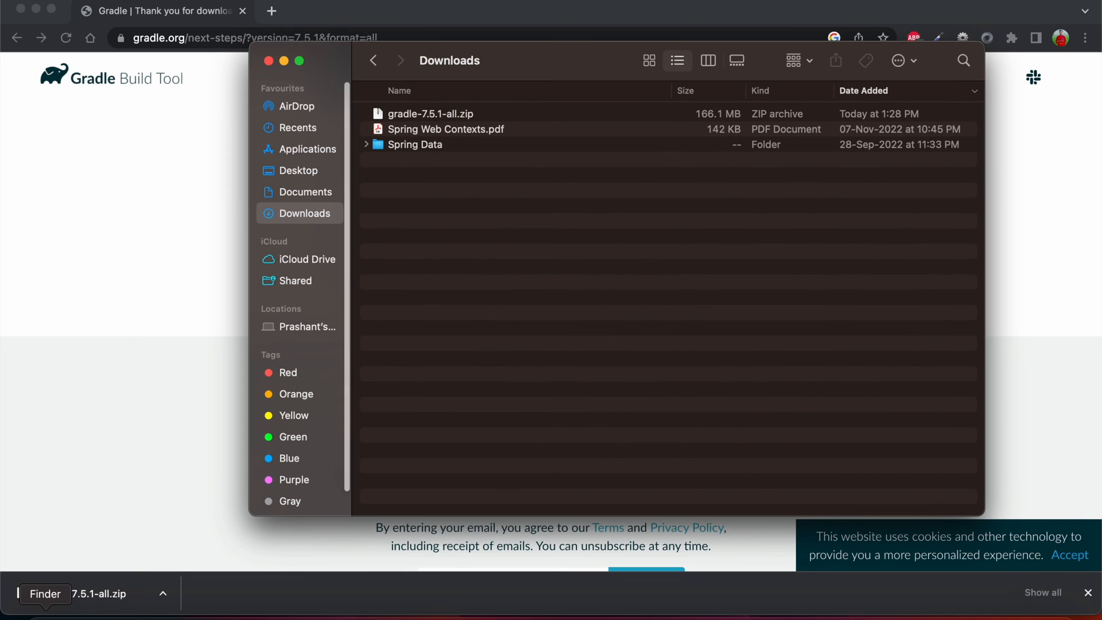
click(430, 113)
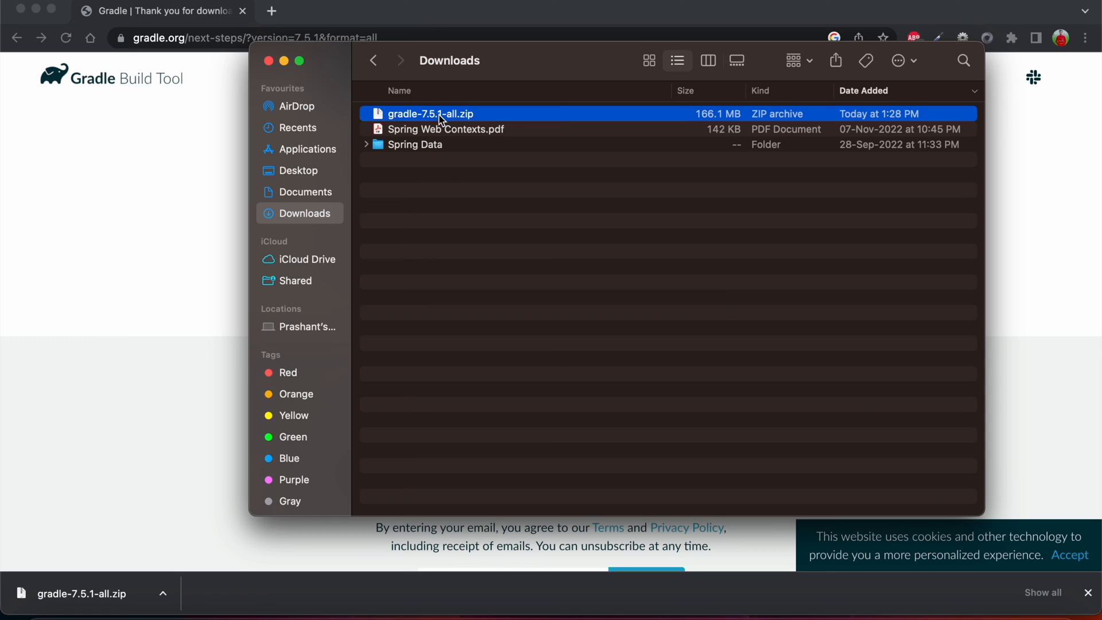
double_click(430, 113)
text(gradle.org)
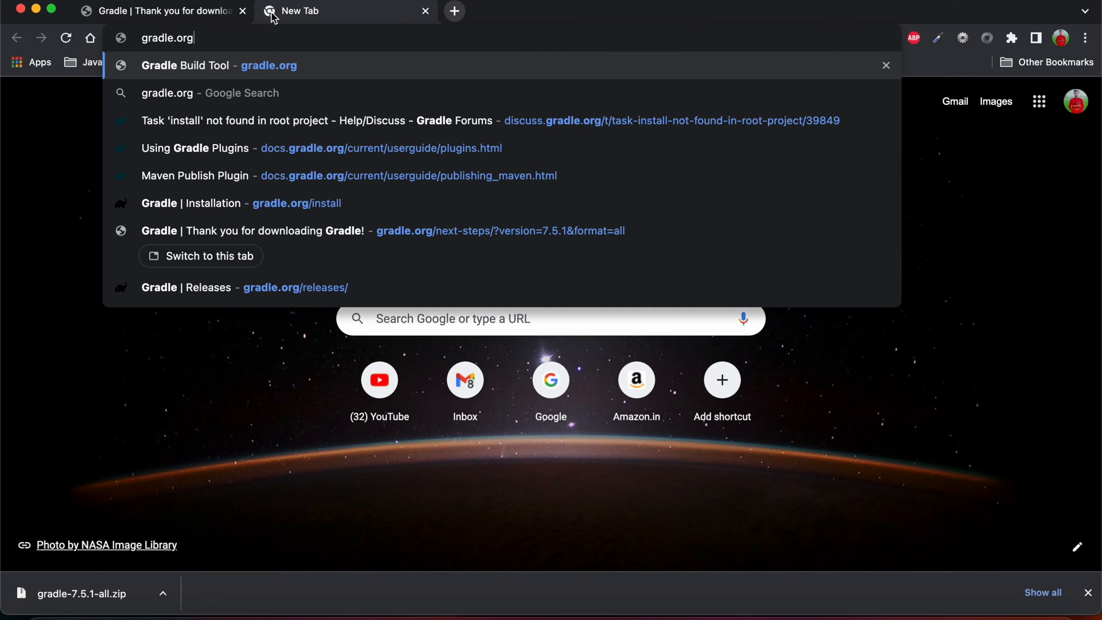
Open gradle.org/install in a new tab and review Prerequisites and Installing manually.
click(246, 203)
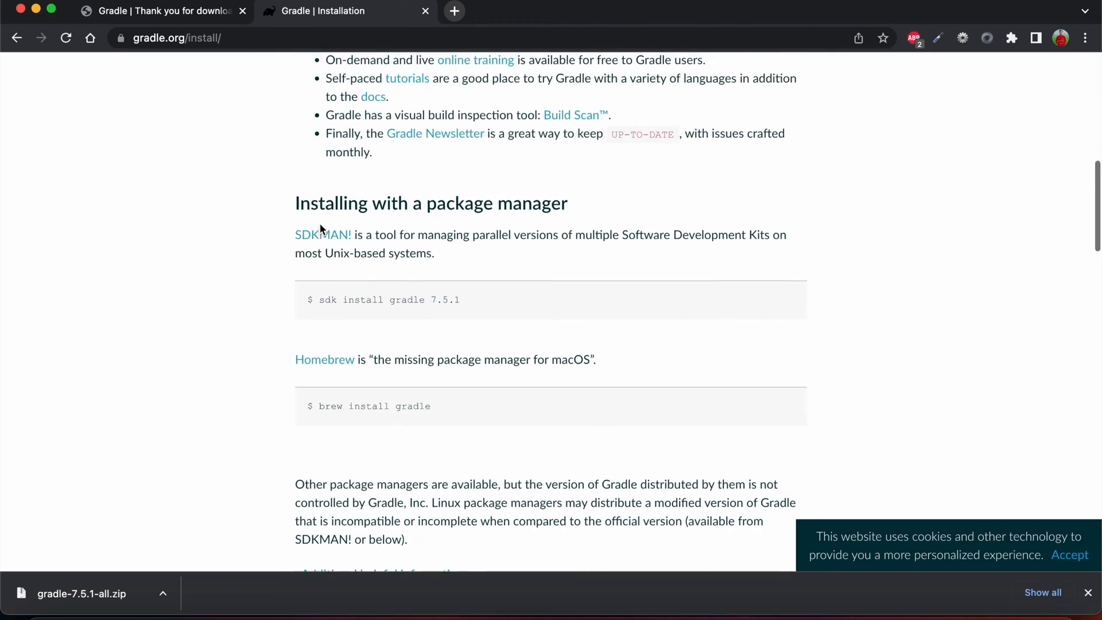
scroll(down, 3)
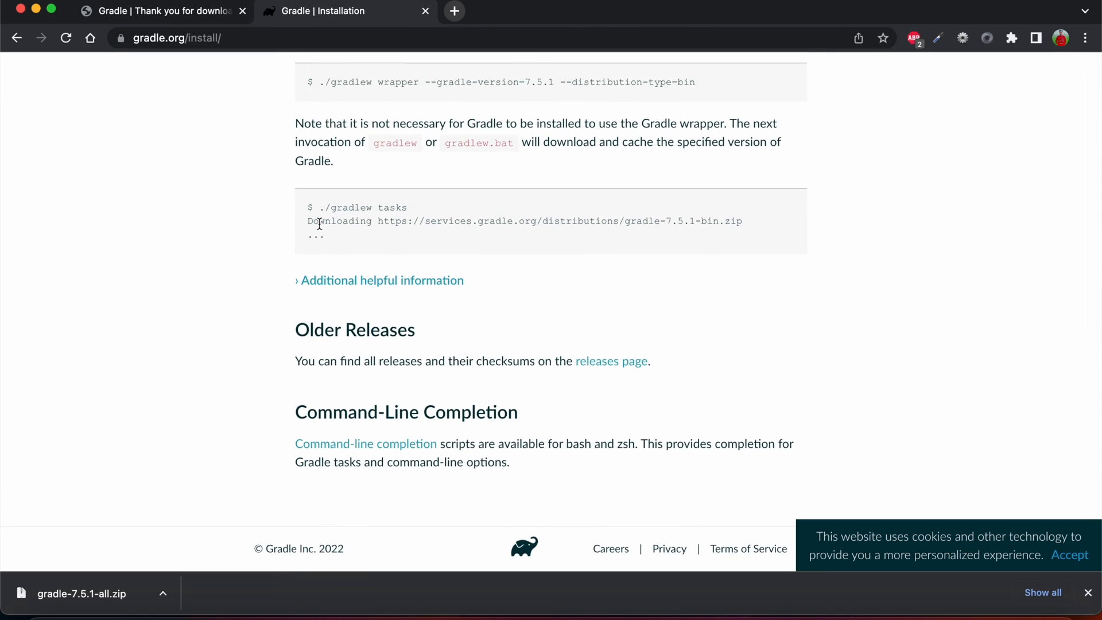
scroll(up, 3)
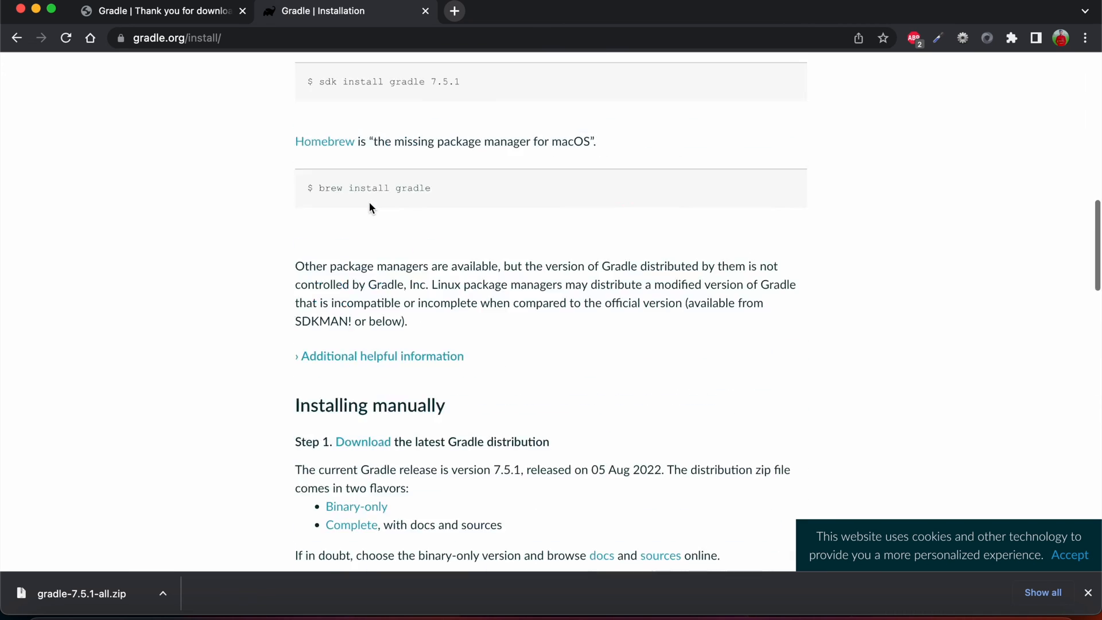
scroll(up, 3)
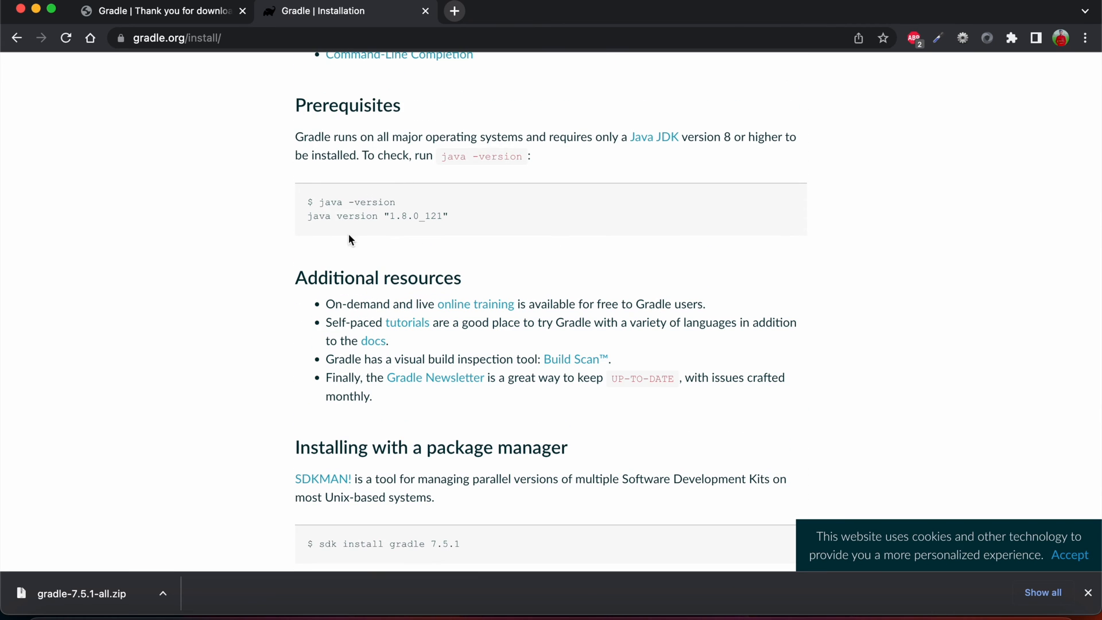
mouse_move(299, 104)
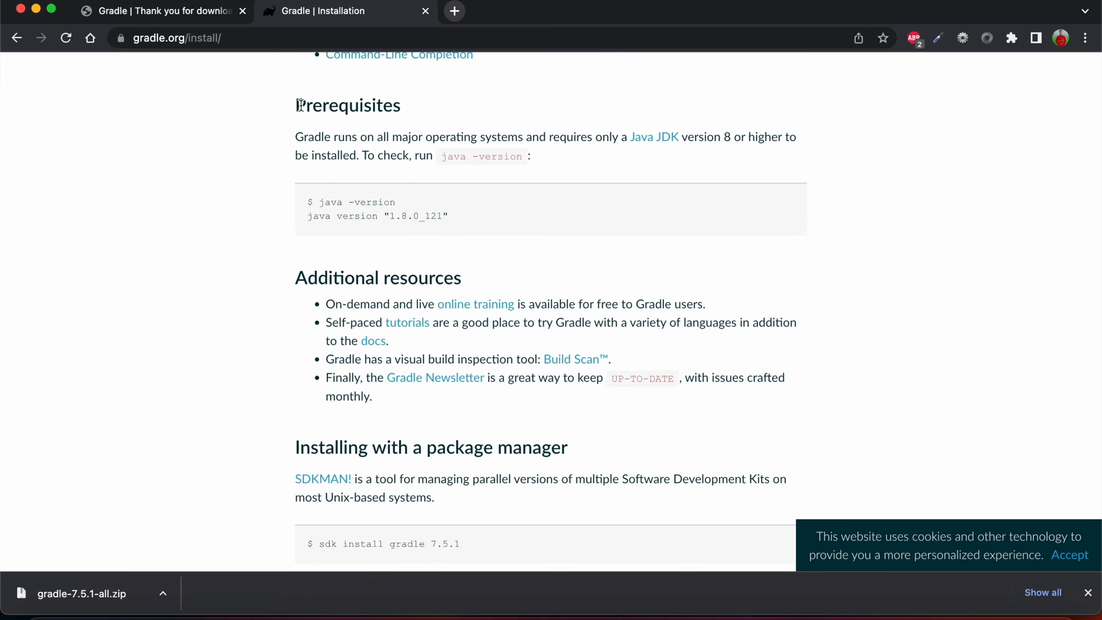
mouse_move(374, 264)
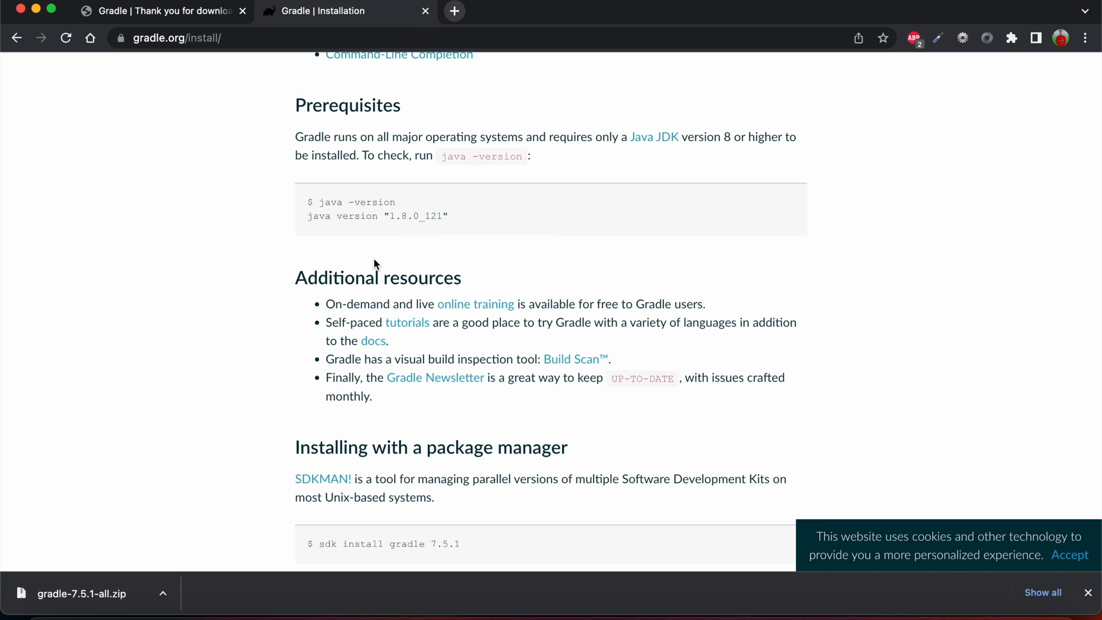
scroll(down, 3)
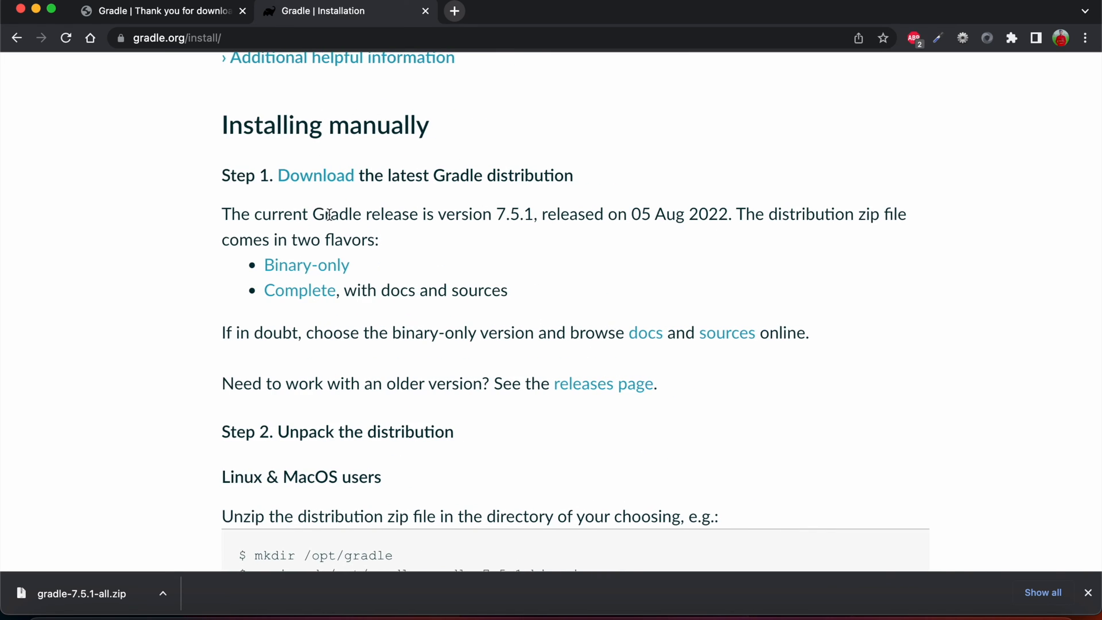
scroll(down, 3)
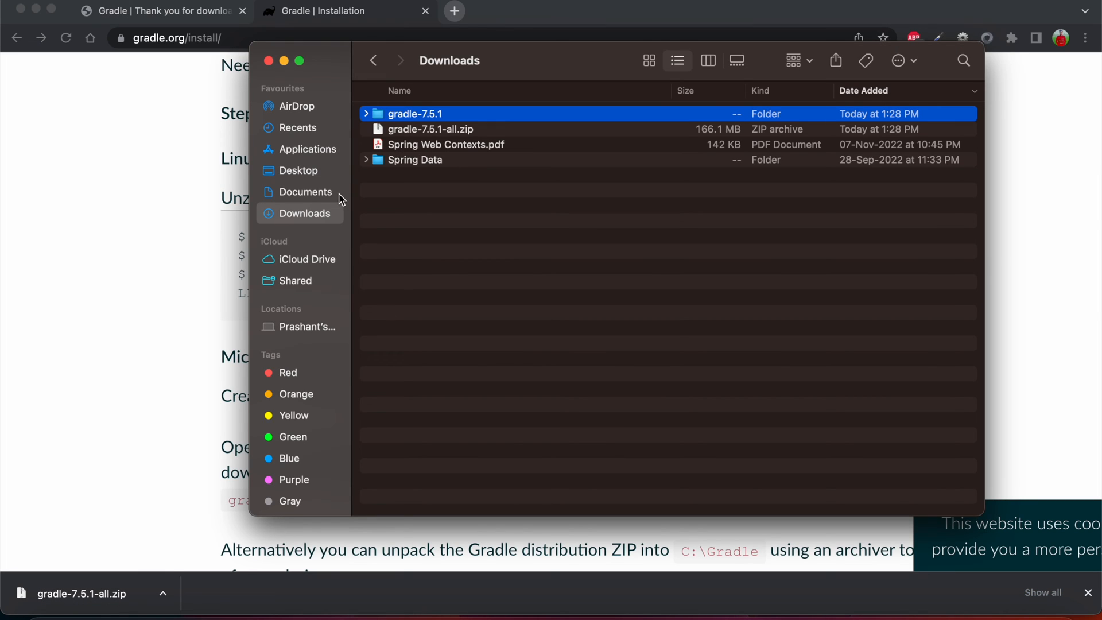
mouse_move(326, 335)
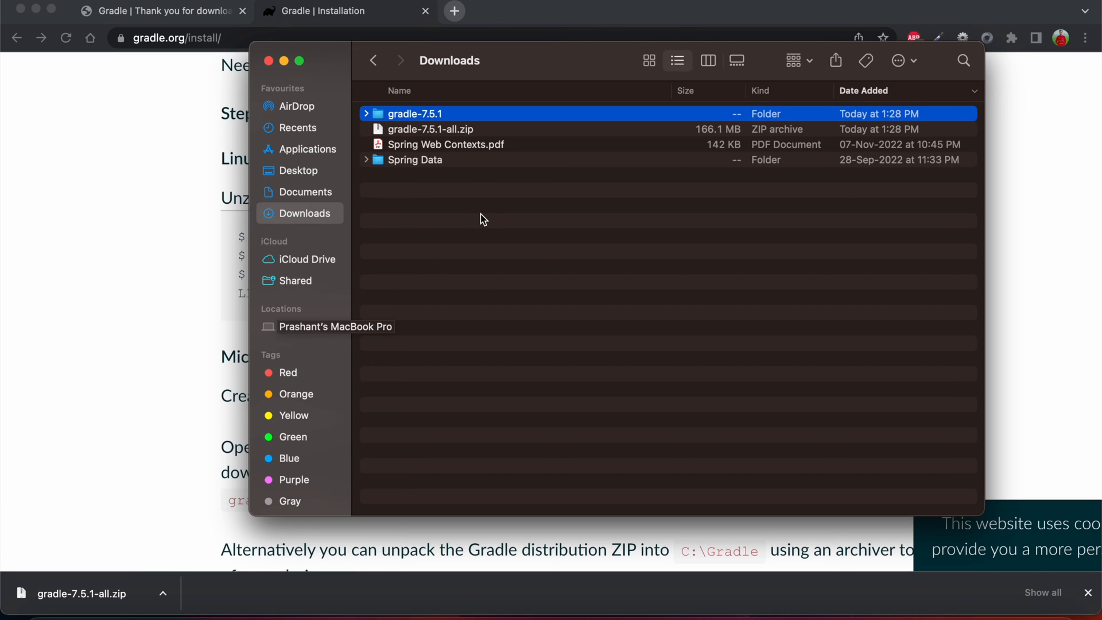
mouse_move(496, 236)
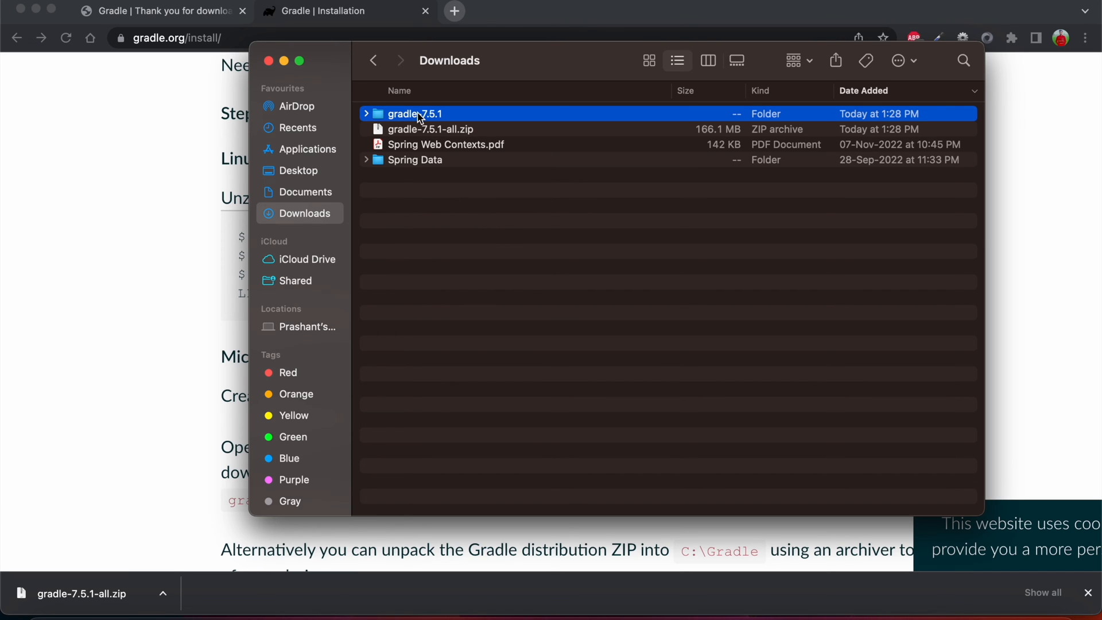
mouse_move(444, 183)
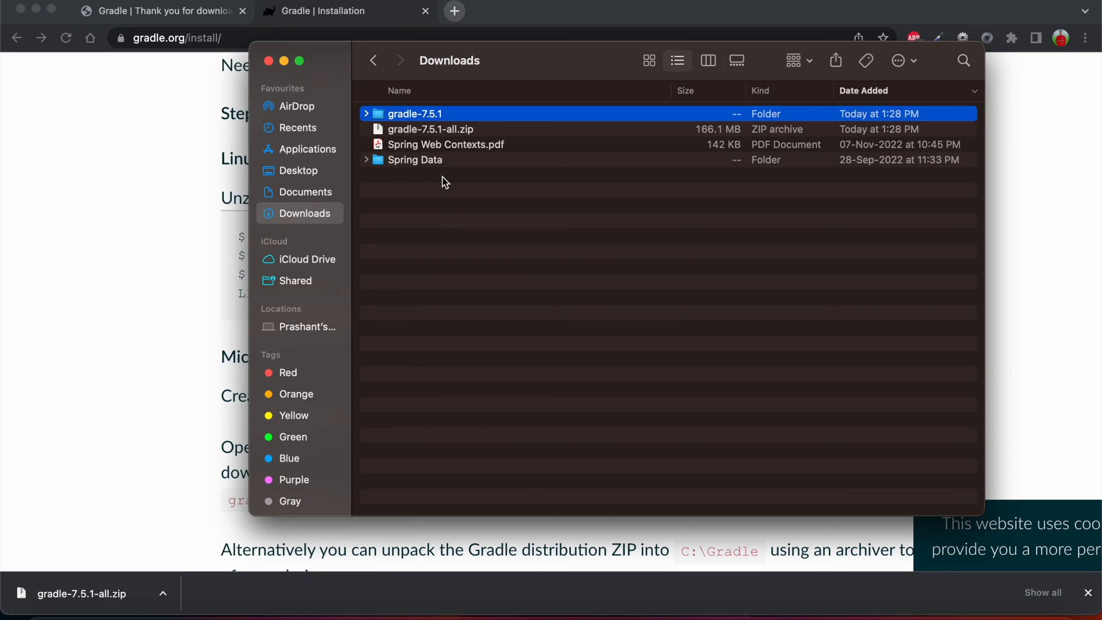
mouse_move(410, 224)
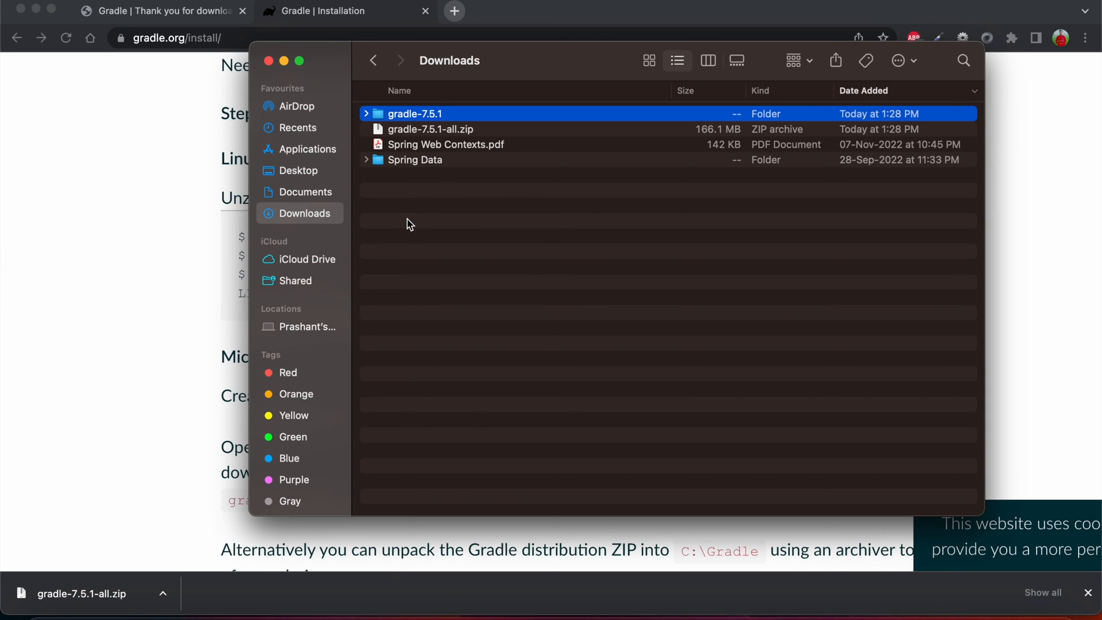
Open Get Info for the unpacked gradle-7.5.1 folder in Downloads (289 MB, 13,167 items).
right_click(410, 224)
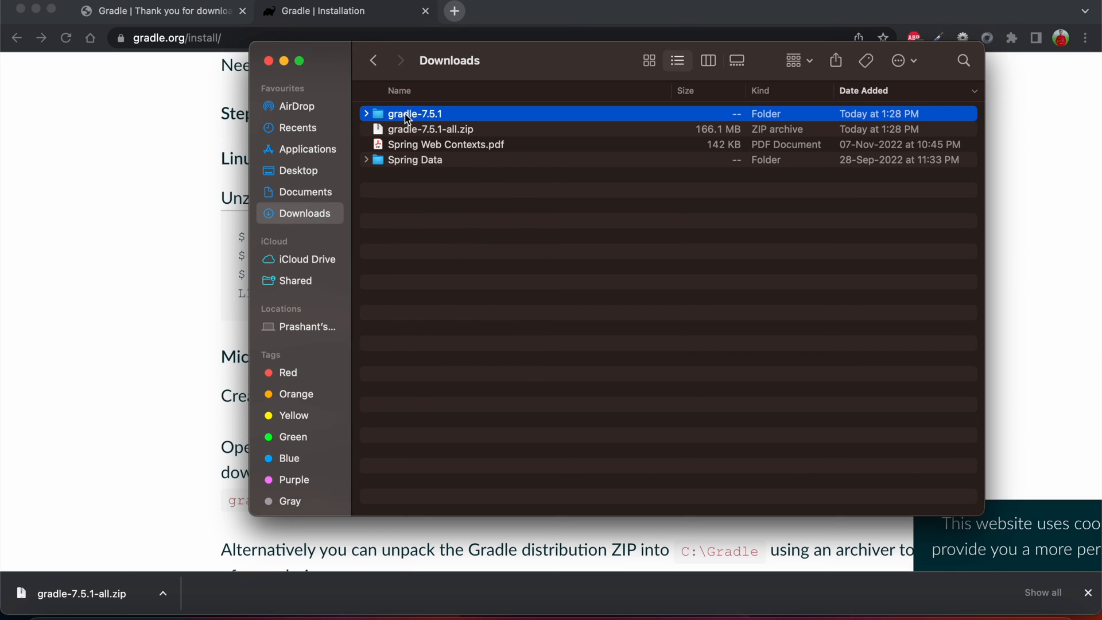
mouse_move(432, 148)
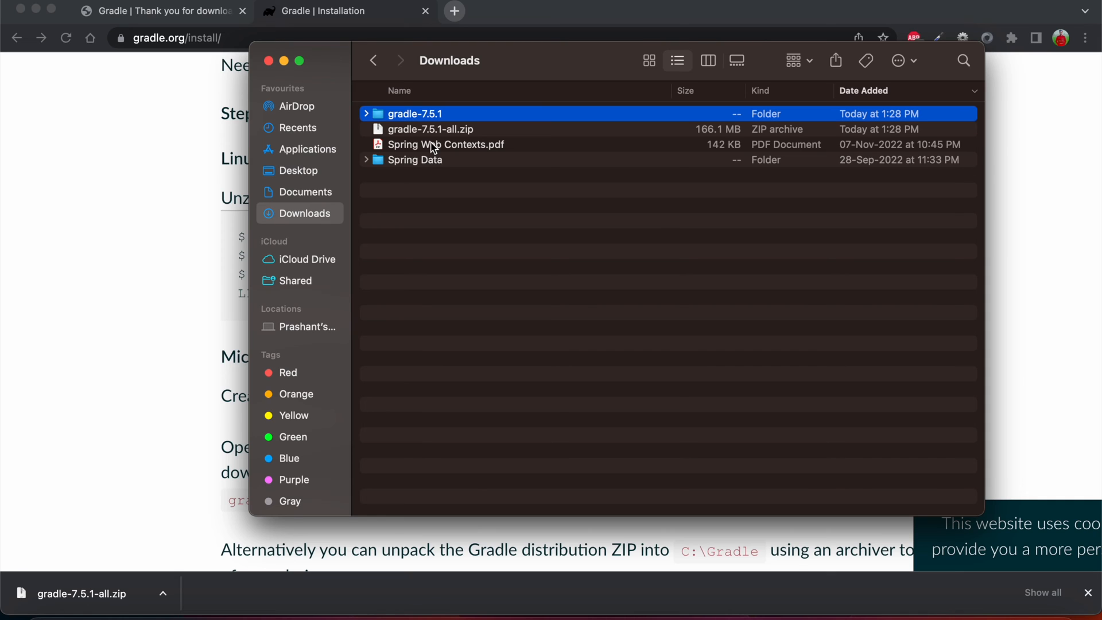
mouse_move(765, 346)
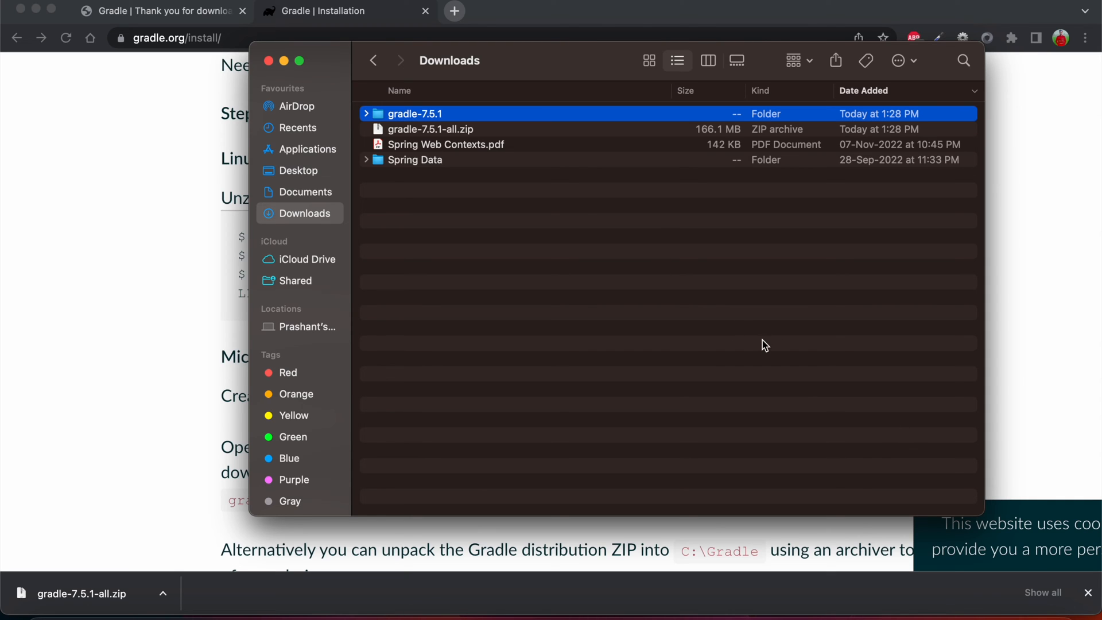
right_click(414, 114)
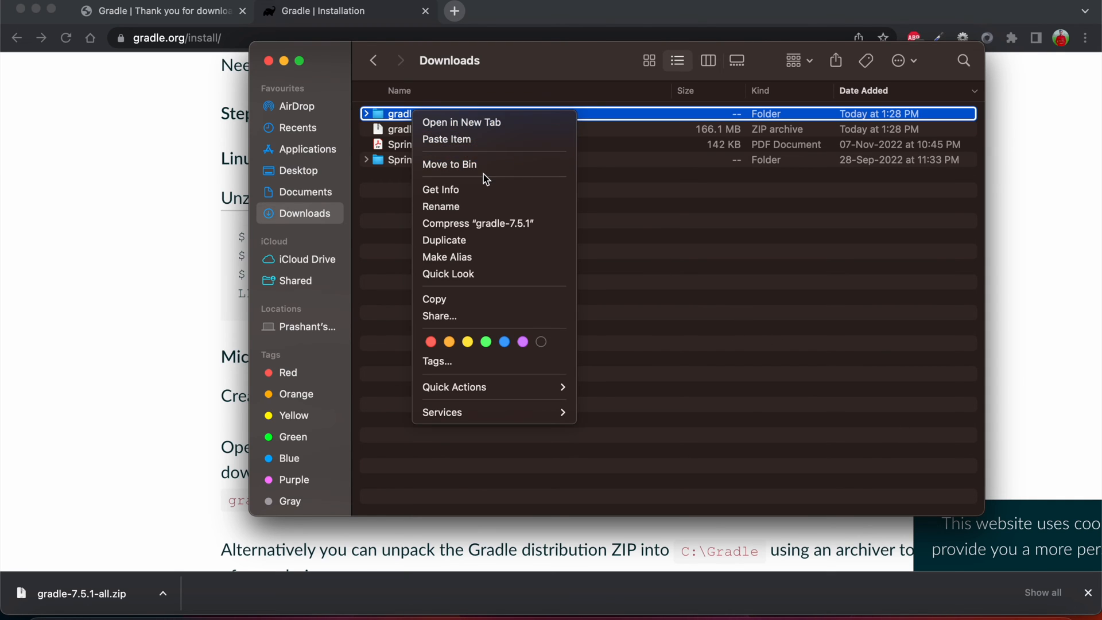
mouse_move(478, 223)
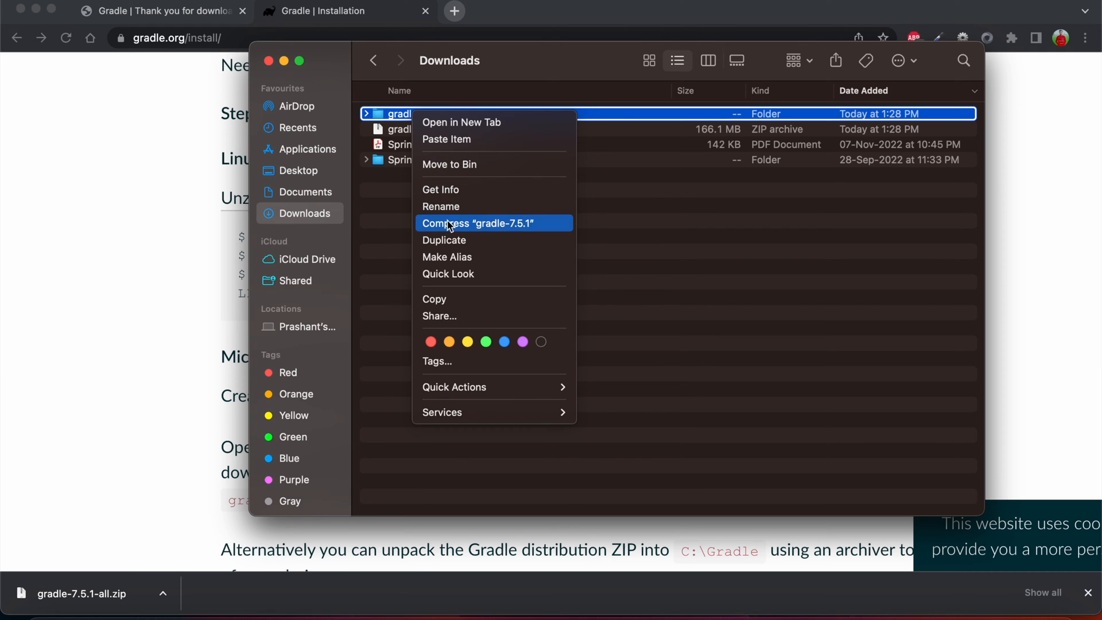
click(440, 189)
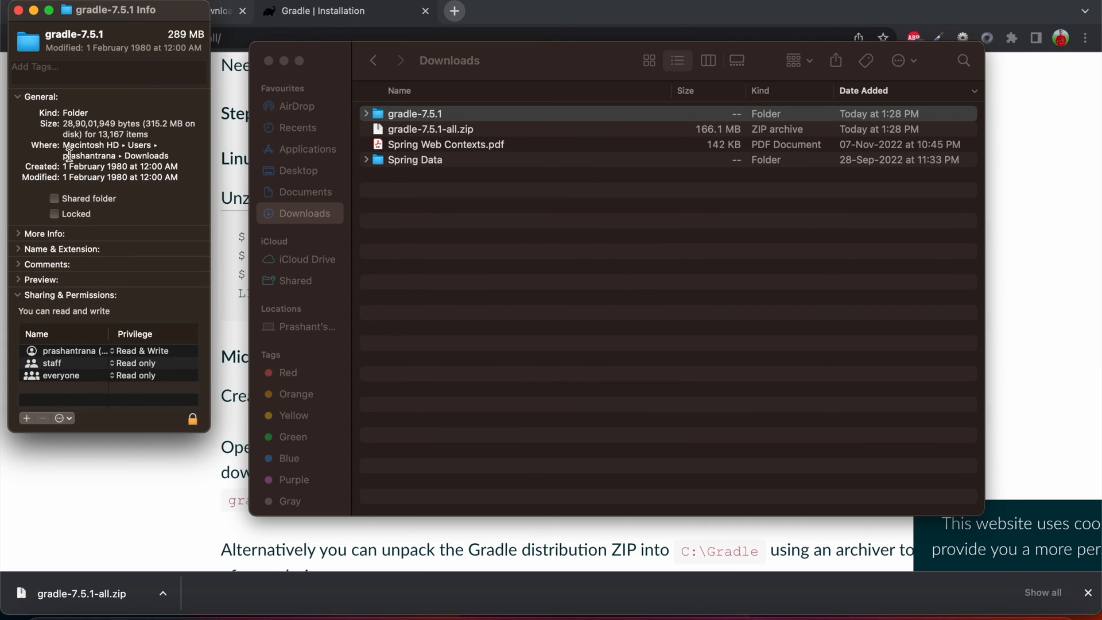
Select the gradle-7.5.1 folder's Where path in Get Info and switch to Terminal.
double_click(117, 155)
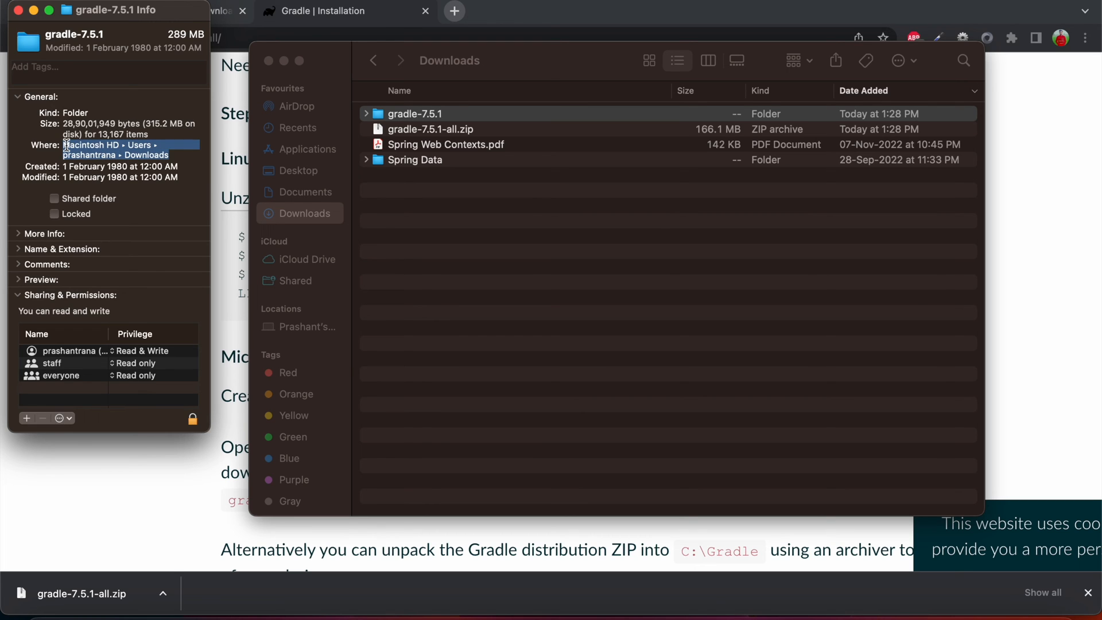
click(17, 11)
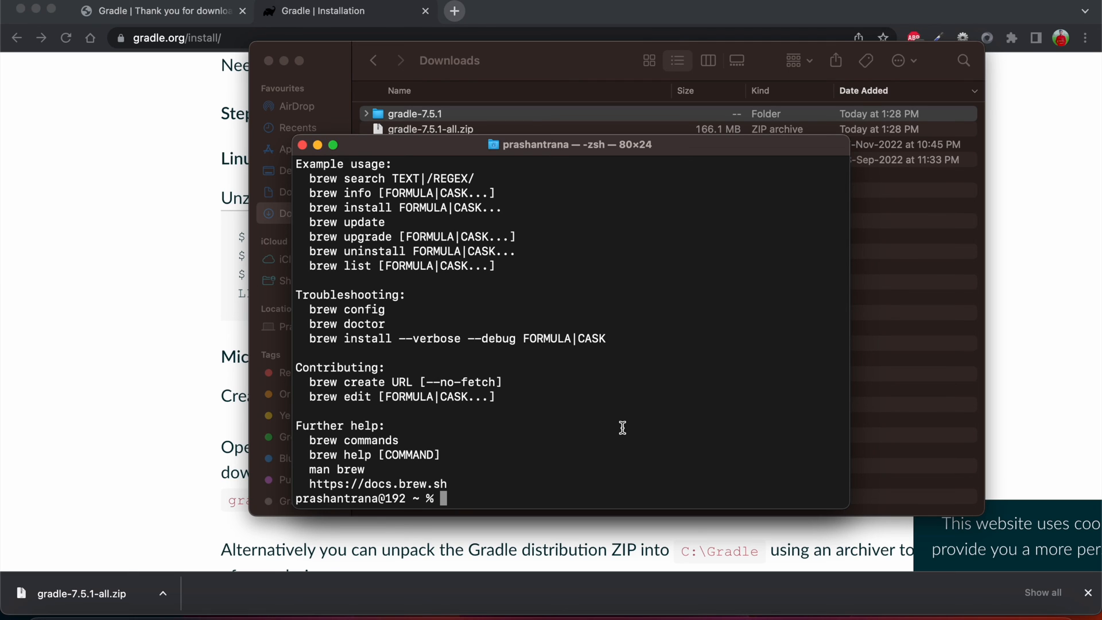
click(11, 6)
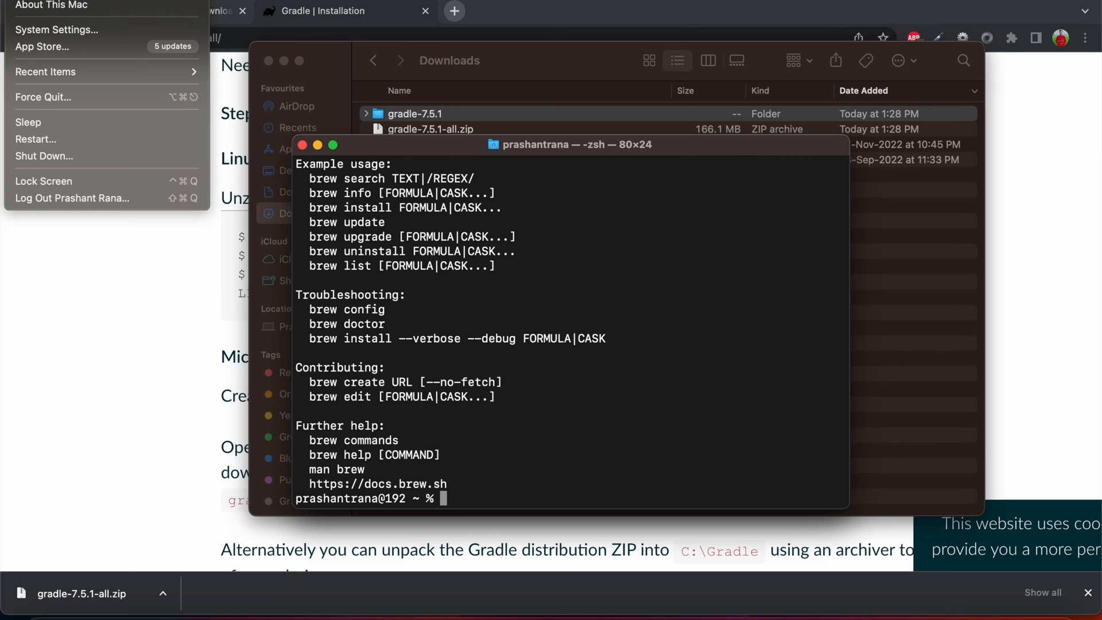
click(51, 5)
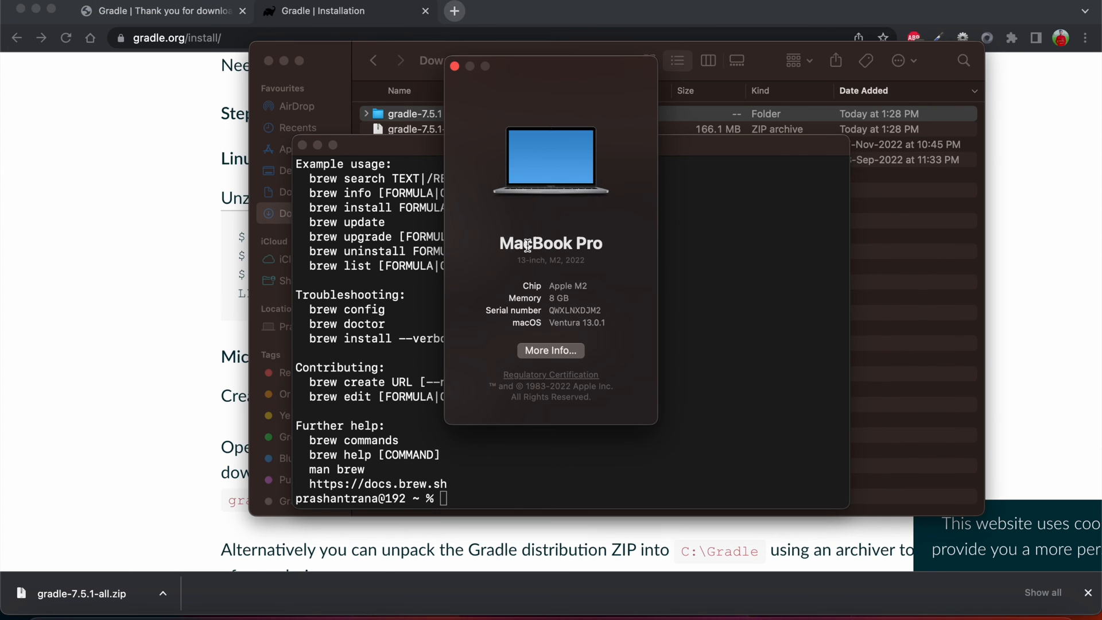
mouse_move(516, 264)
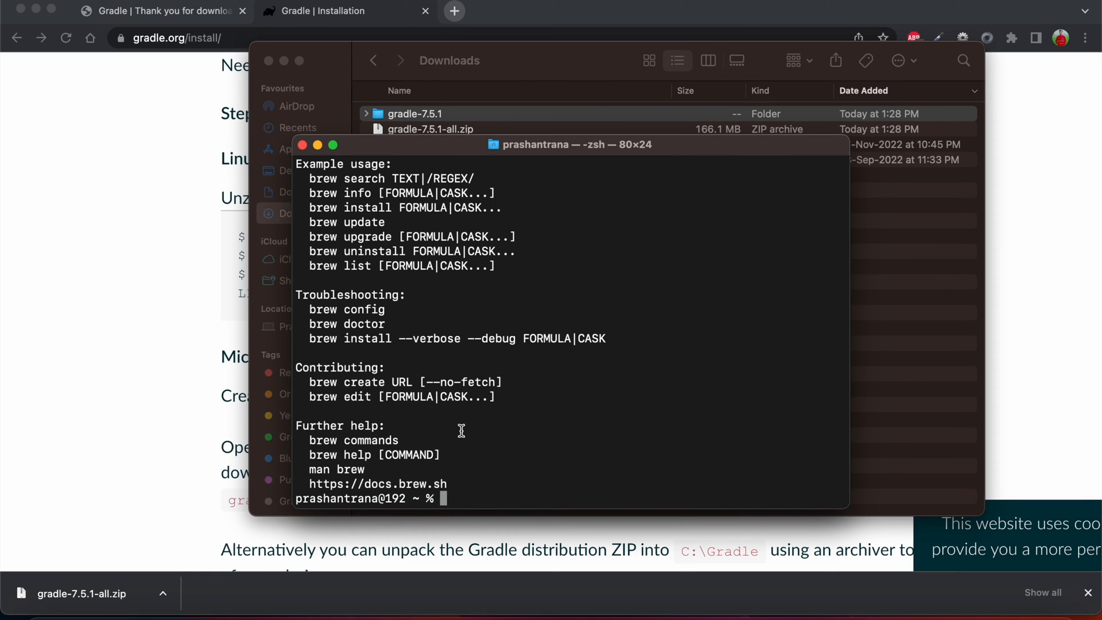
Check the current shell with echo $0 and list all home files with ls -al.
text(echo)
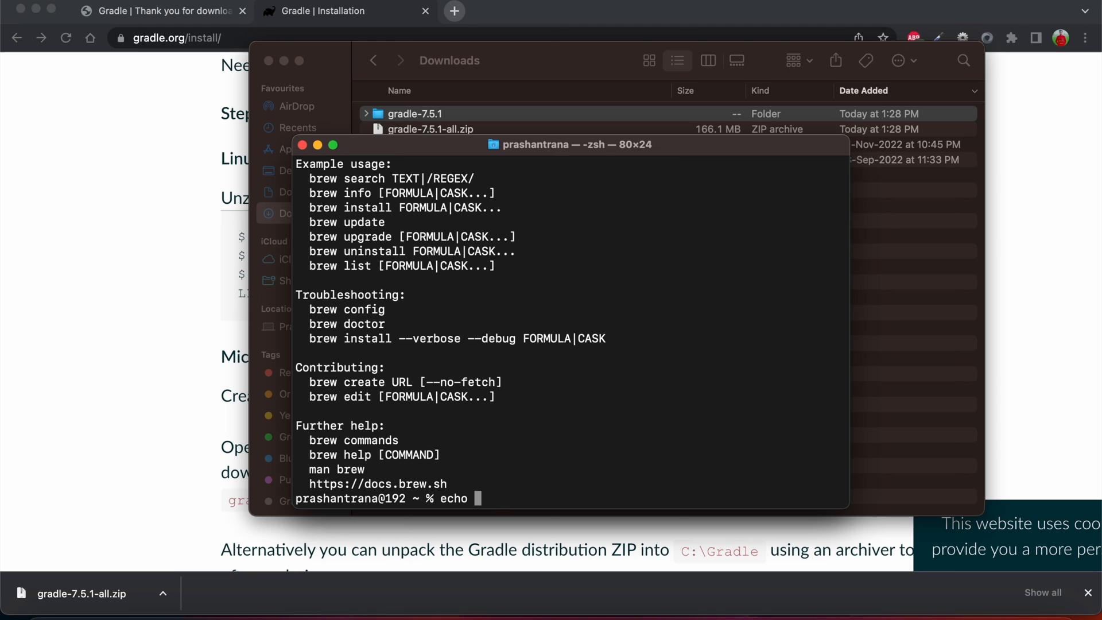
text($0)
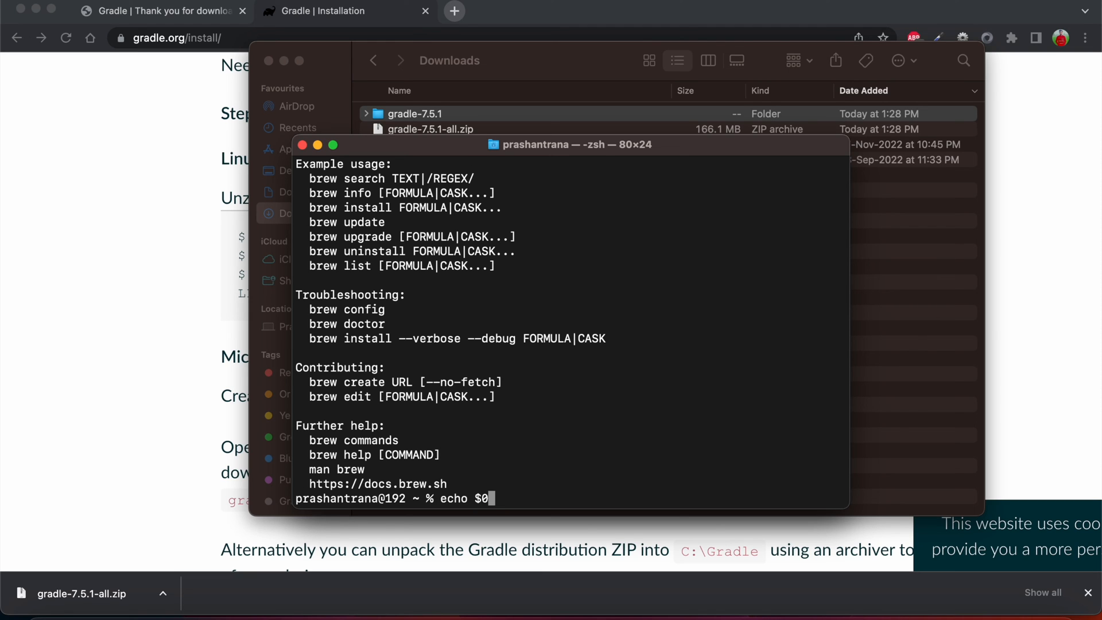
key(Return)
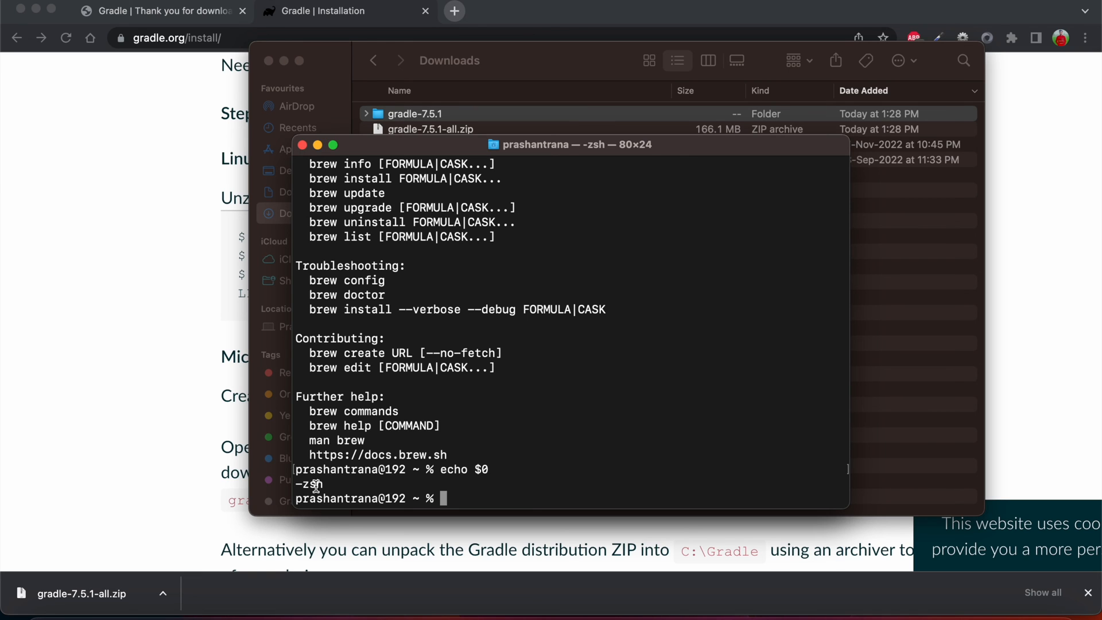
text(ls)
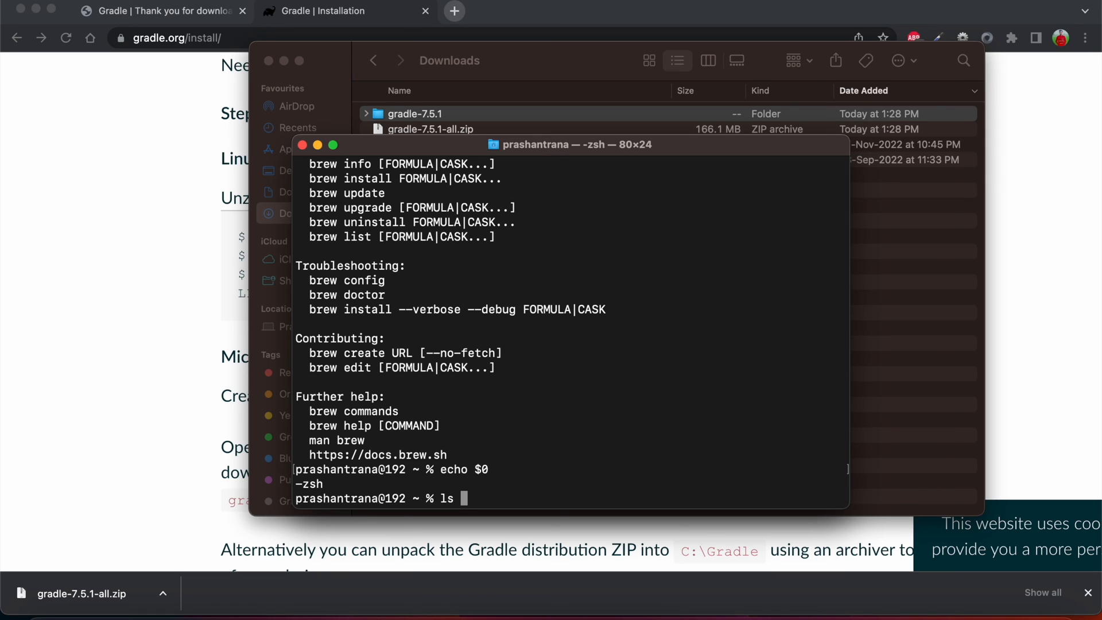
text(-al)
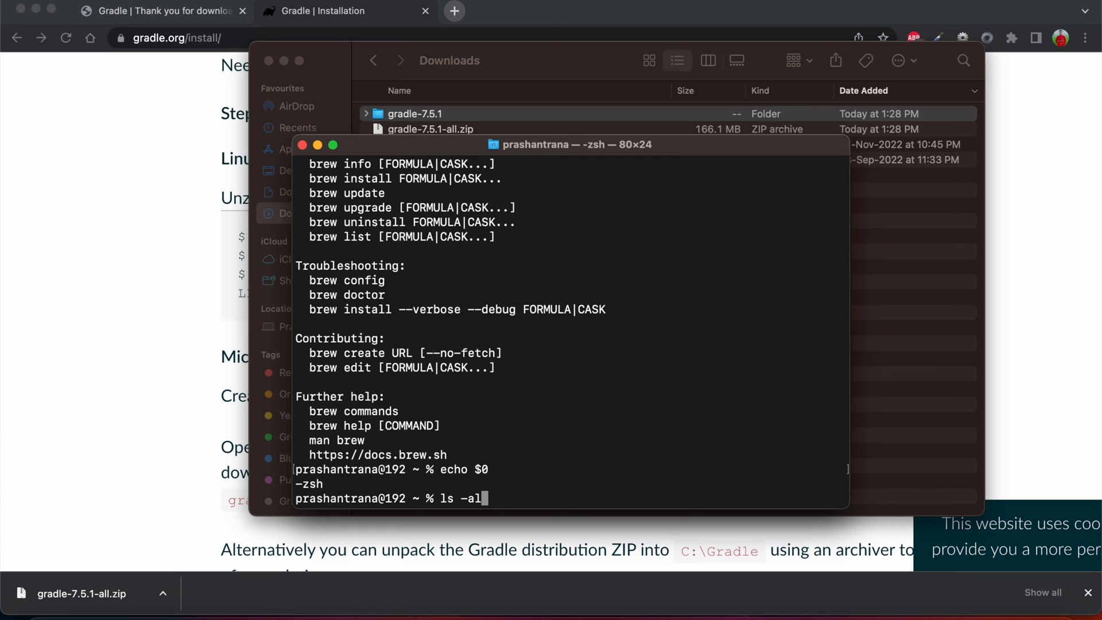
key(Return)
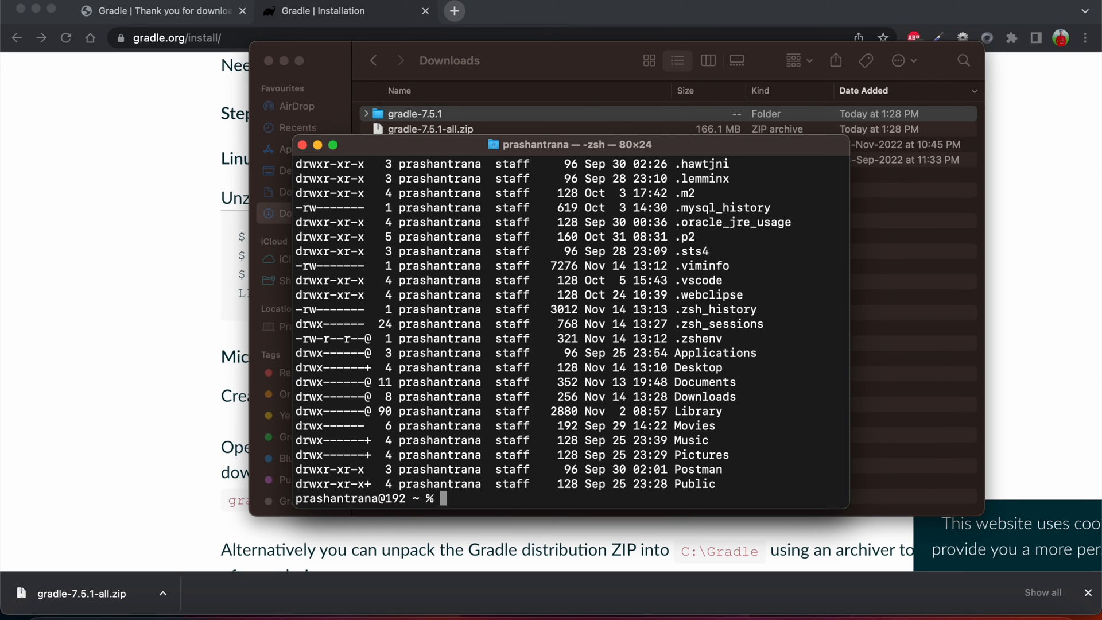
mouse_move(722, 288)
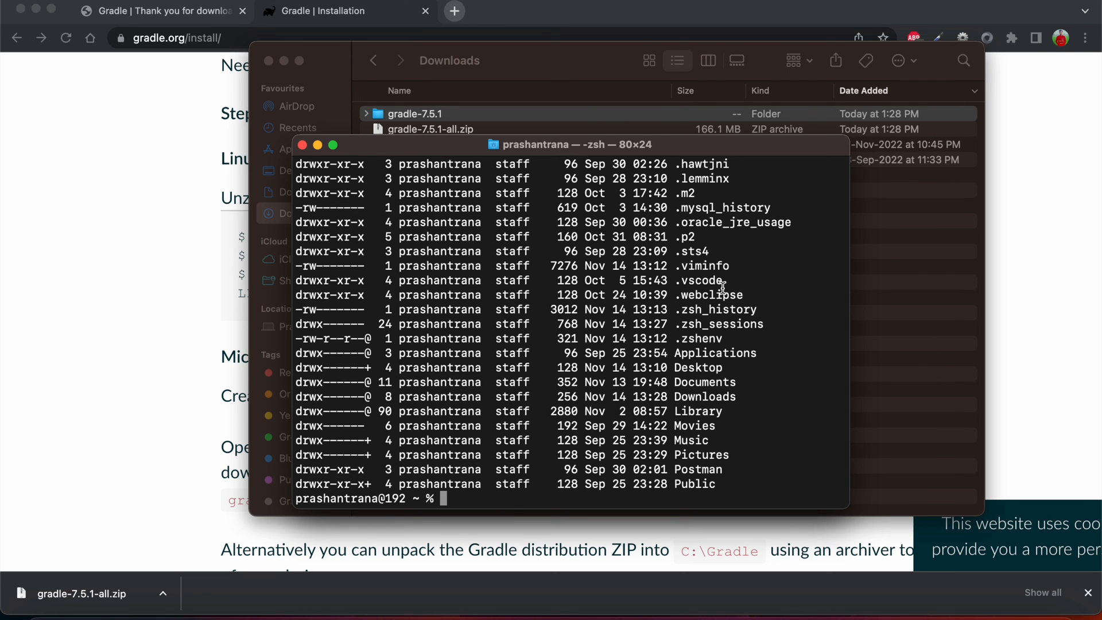
Open the .zshenv file in the vi editor.
text(vi)
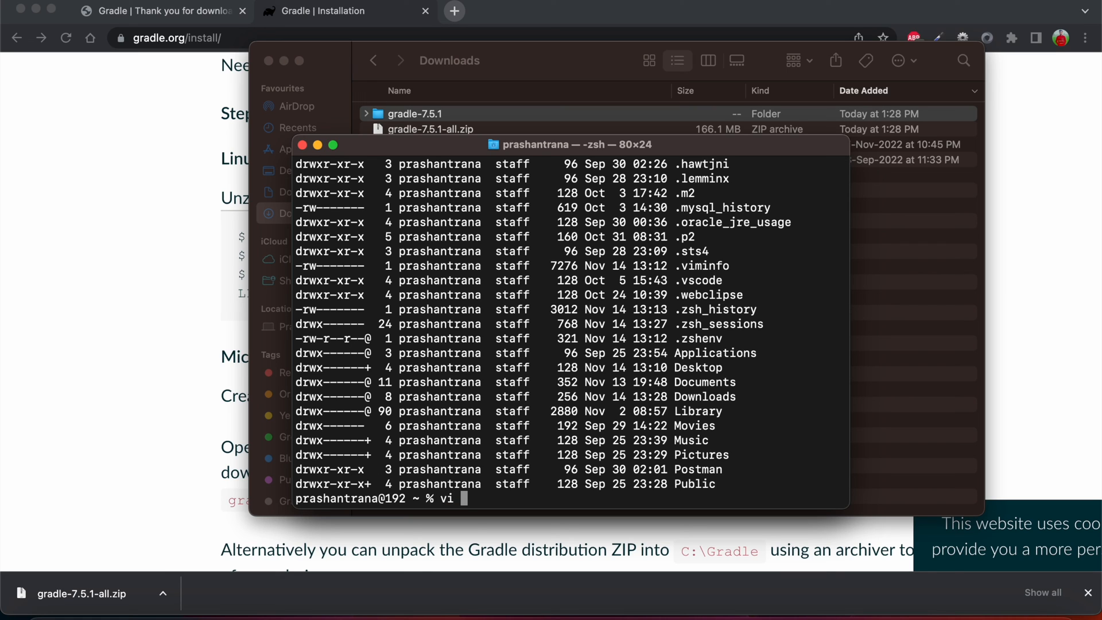
text(.zshen)
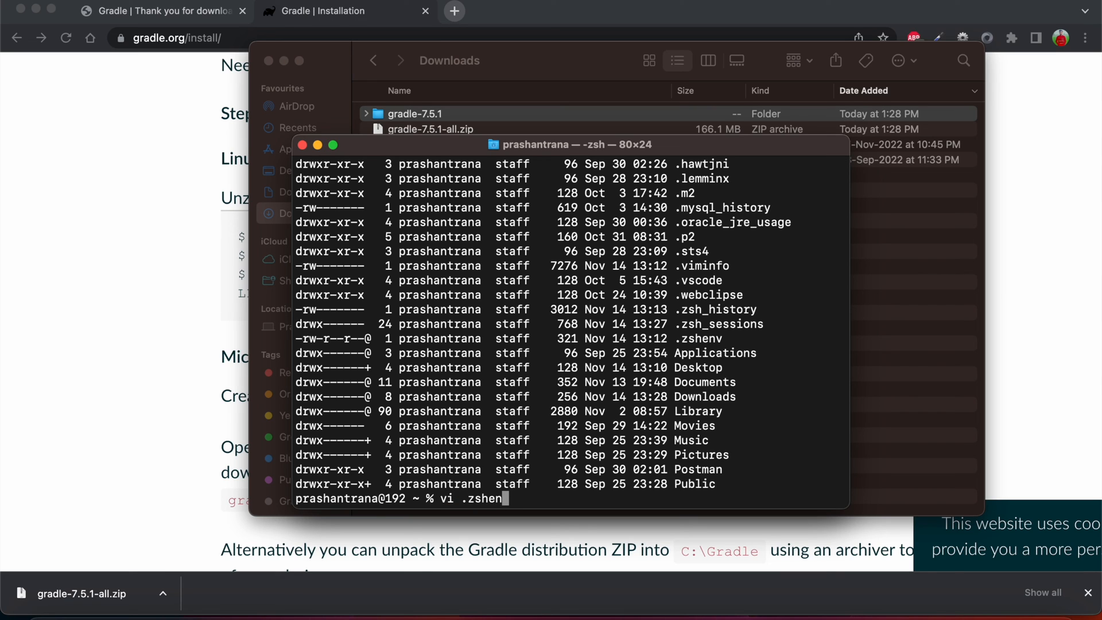
text(v)
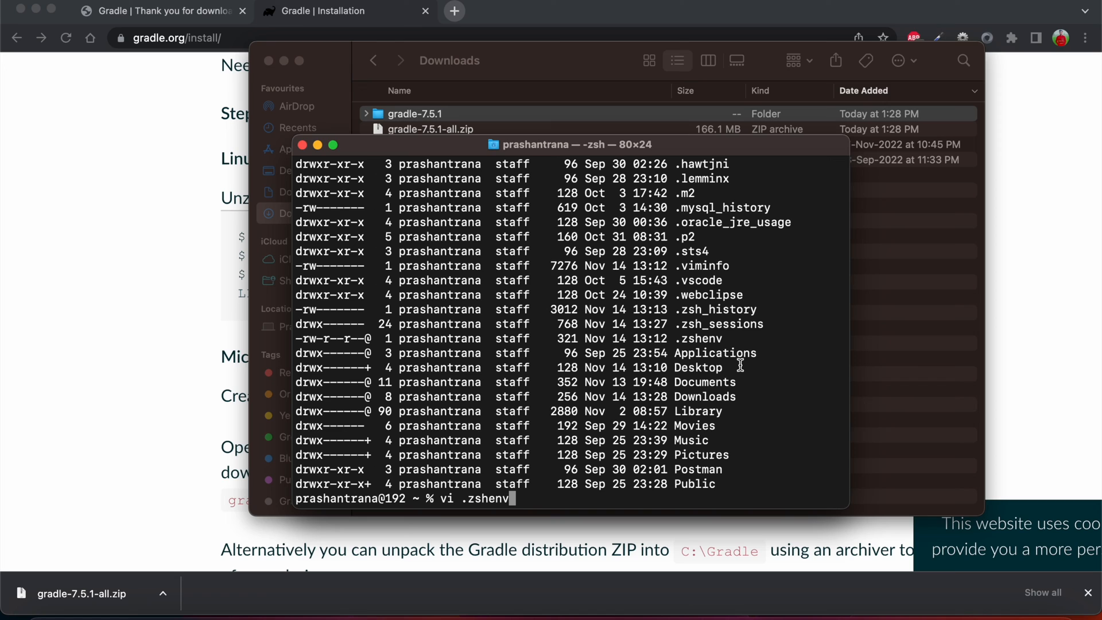
key(Backspace)
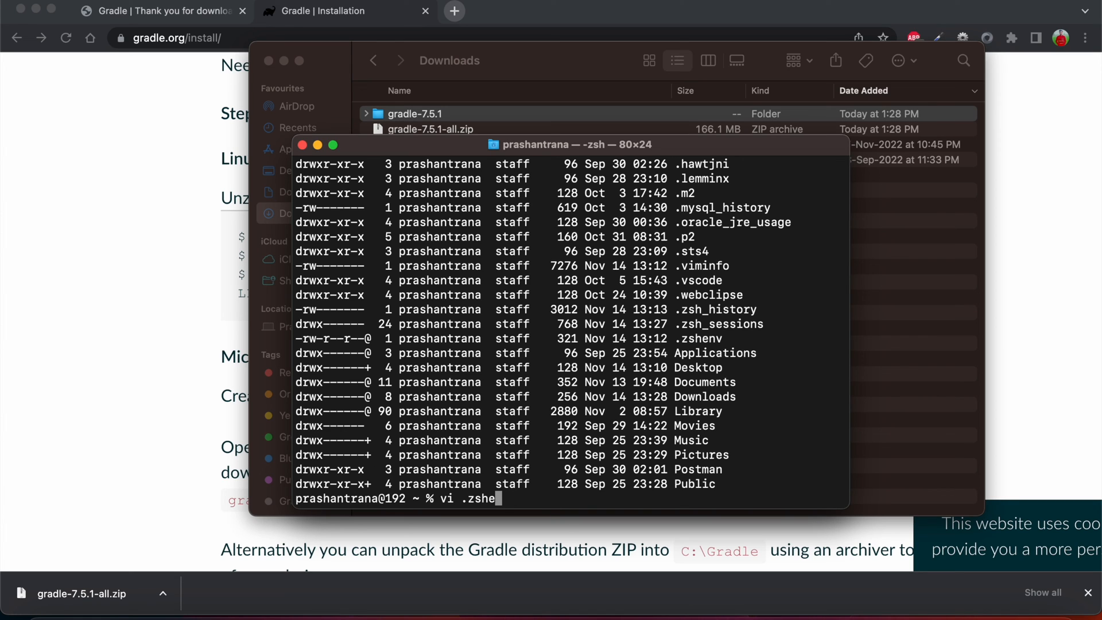
text(.bash_profile)
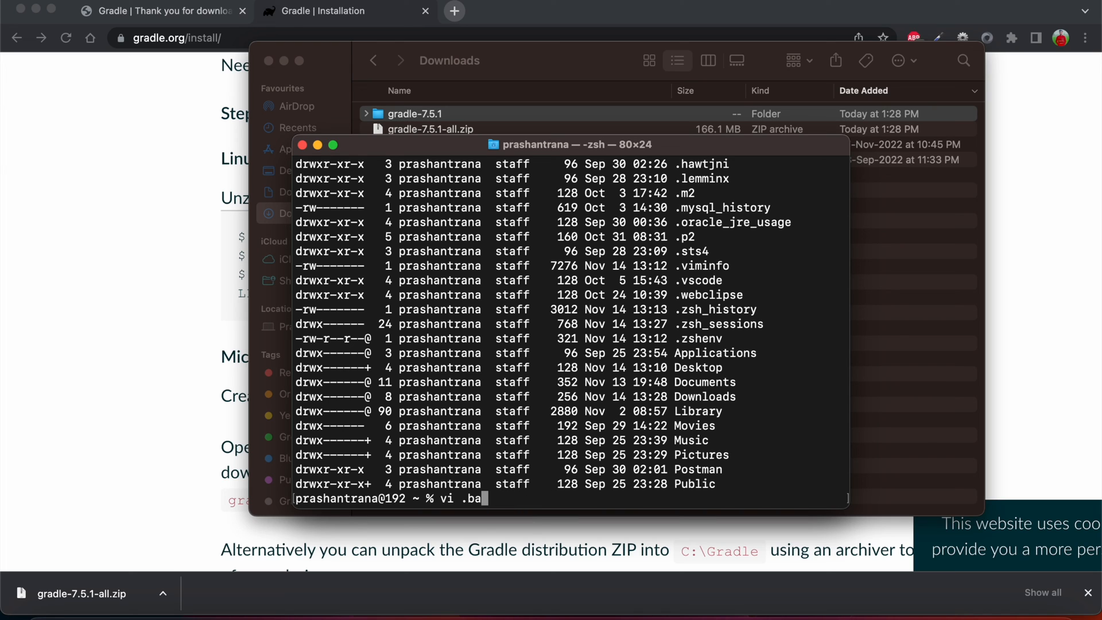
text(zshenv)
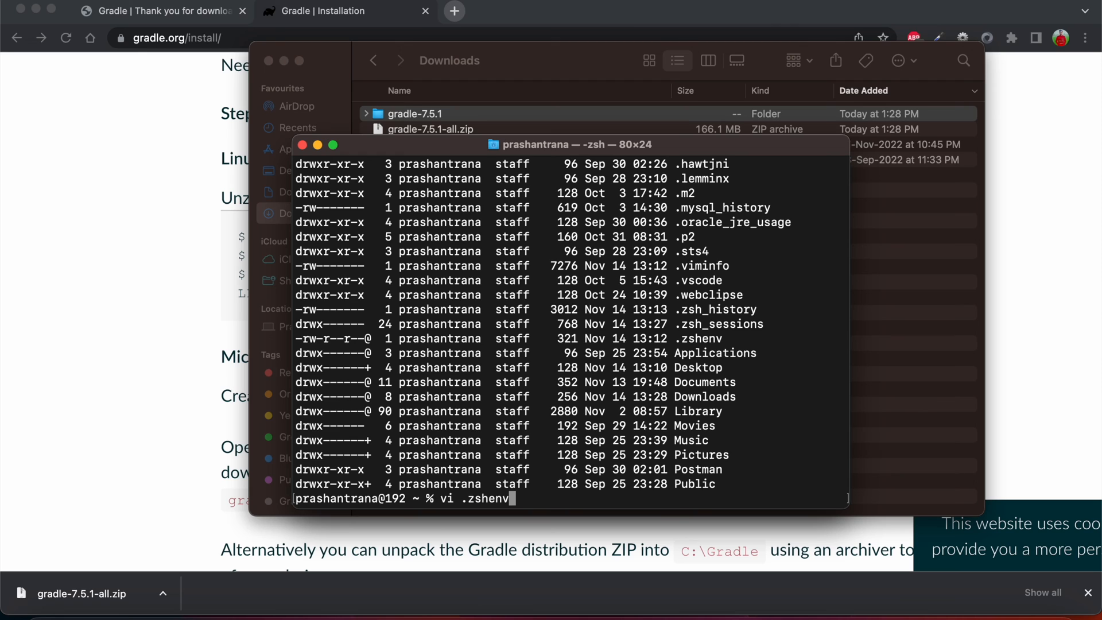
key(Return)
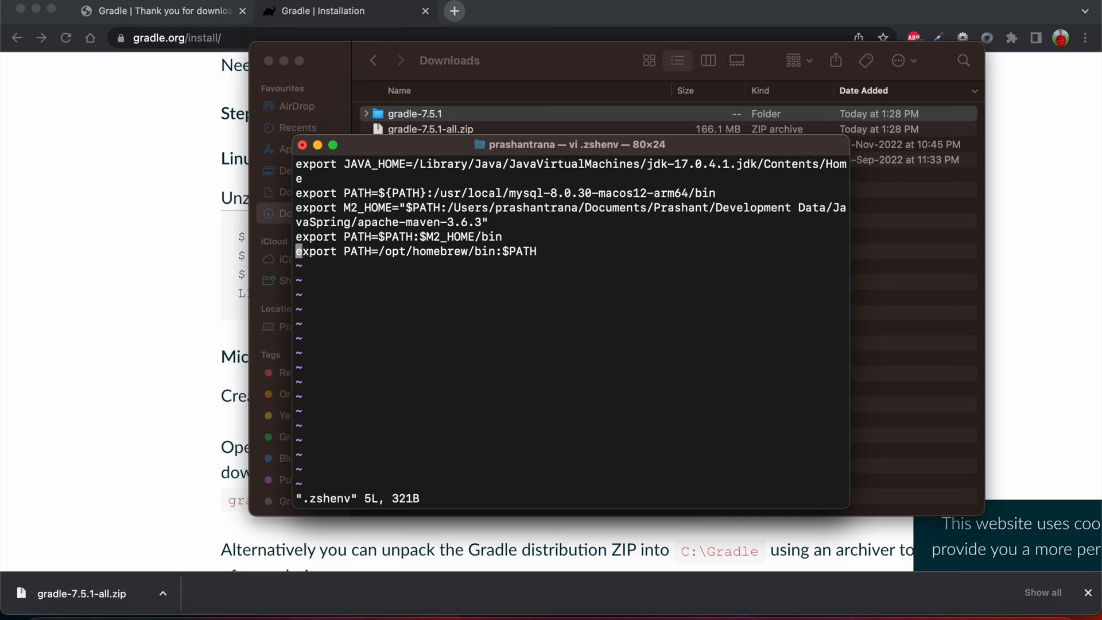
Add the line export PATH=/Users/prashantrana/Downloads/gradle-7.5.1/bin to .zshenv.
key(i)
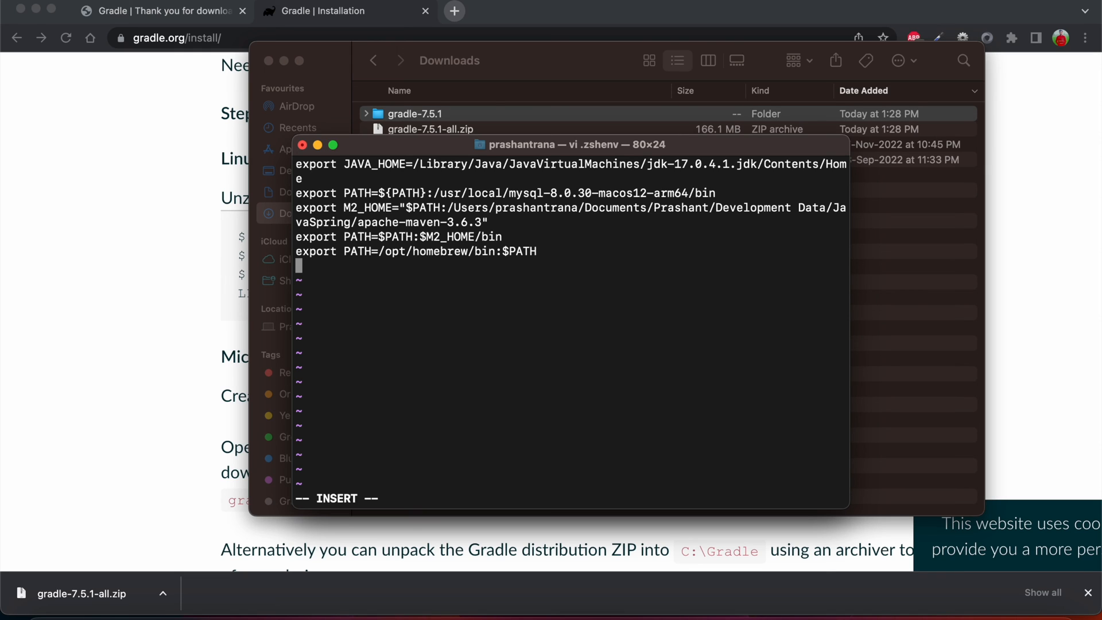
text(export)
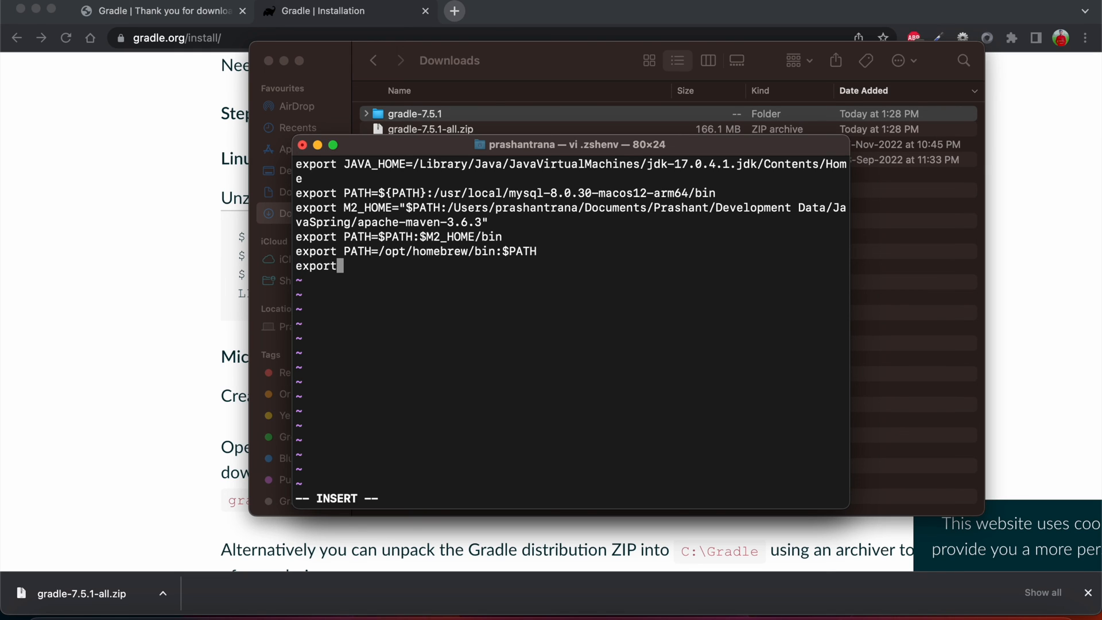
text(PATH=)
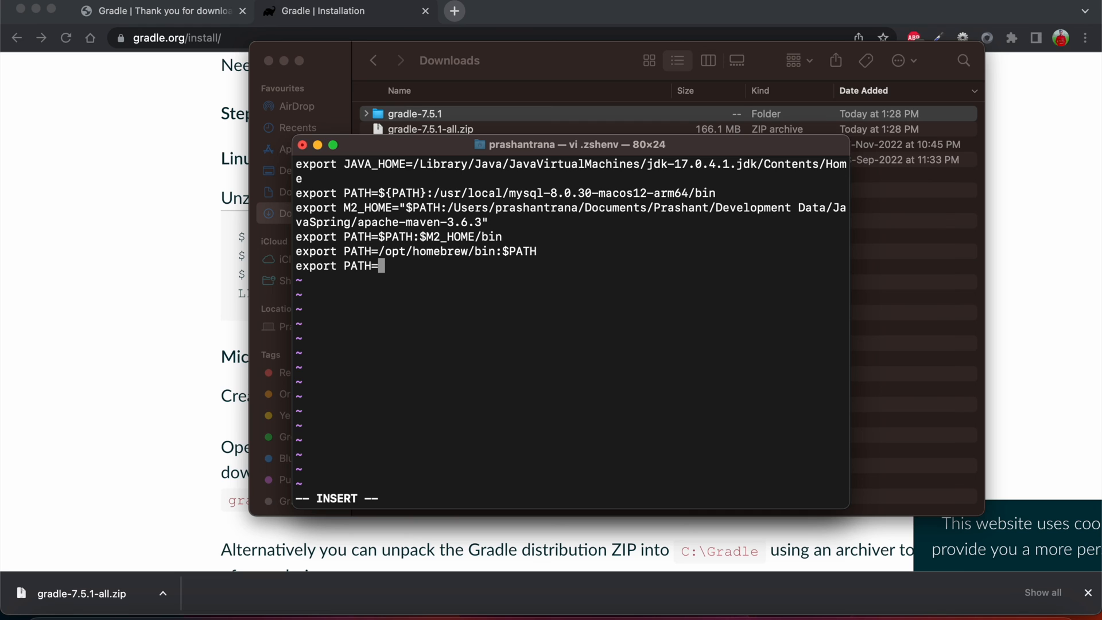
text(/Users/prashantrana/Downloads/)
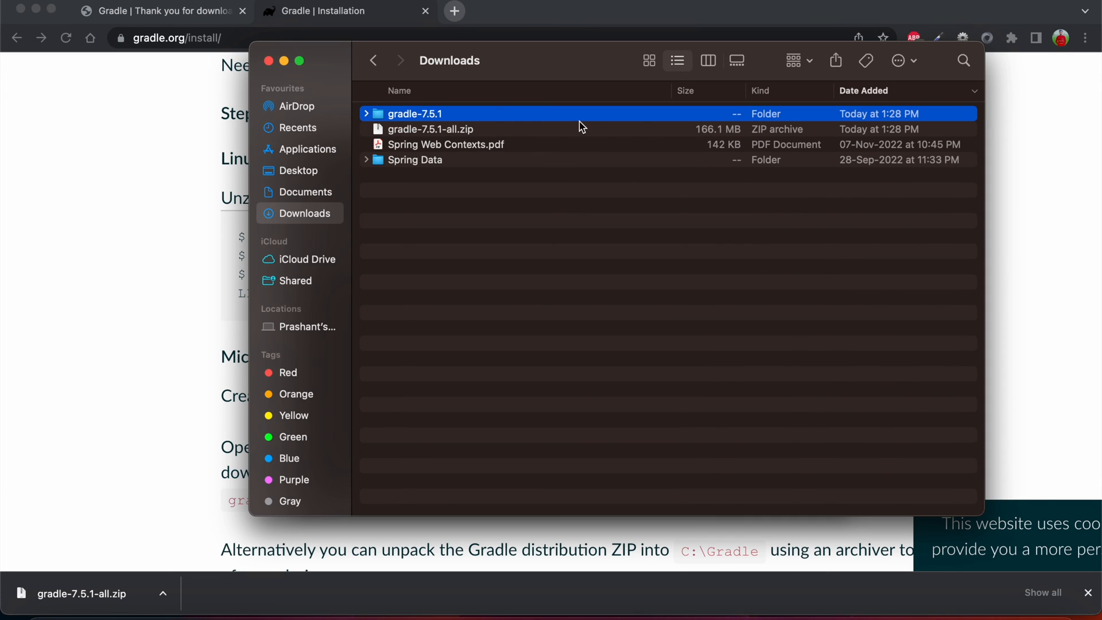
right_click(415, 113)
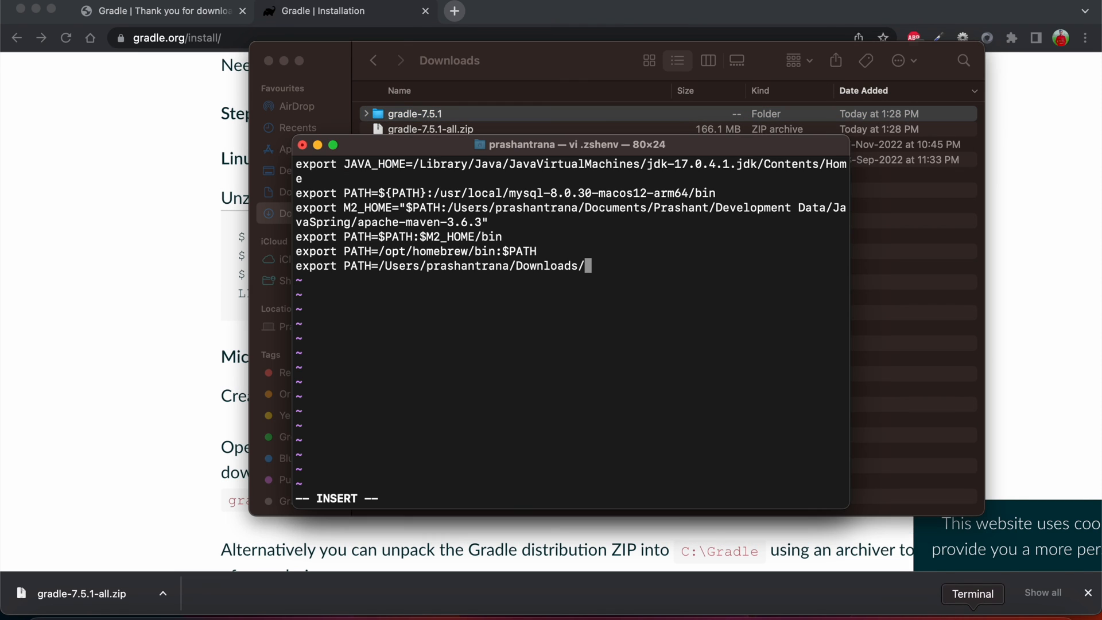
text(gradle-7.5.1/bi)
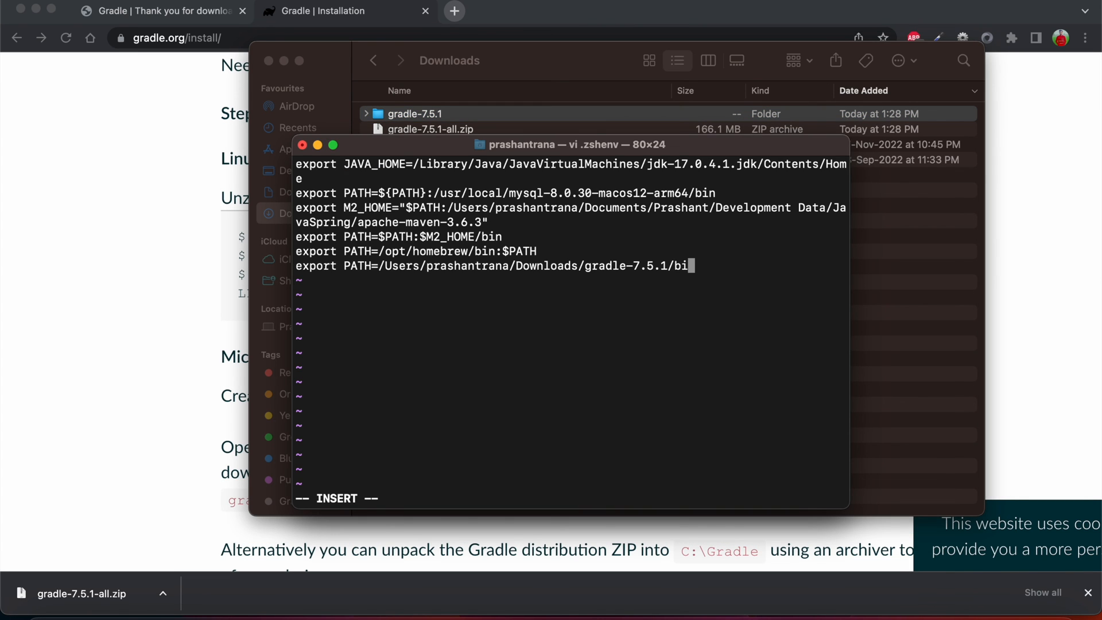
Save .zshenv with :wq and return to the zsh prompt.
key(Escape)
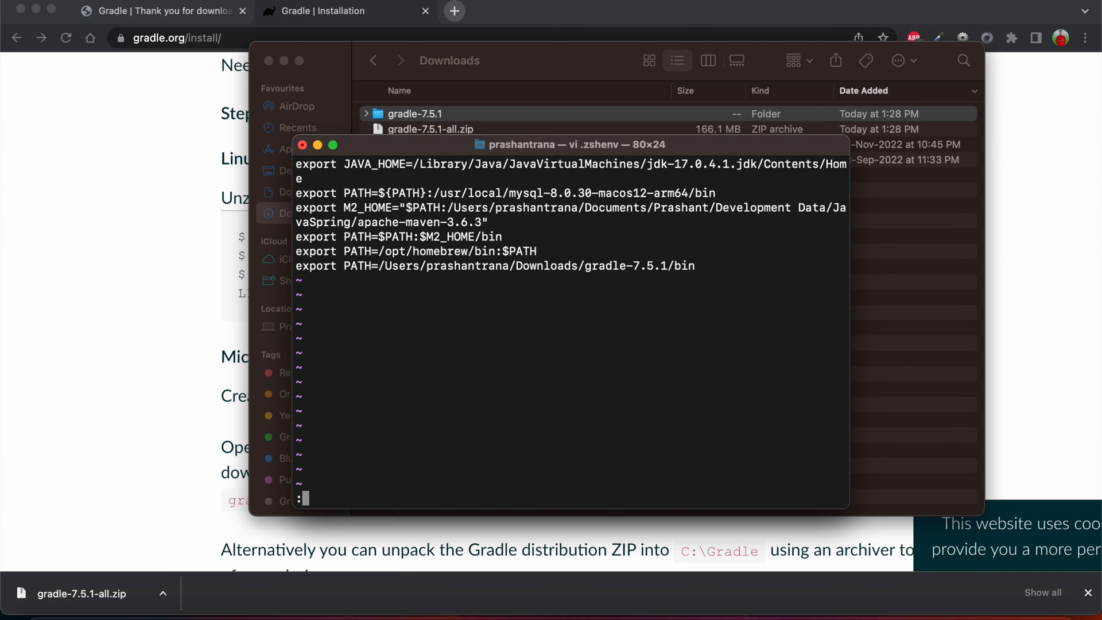
text(w)
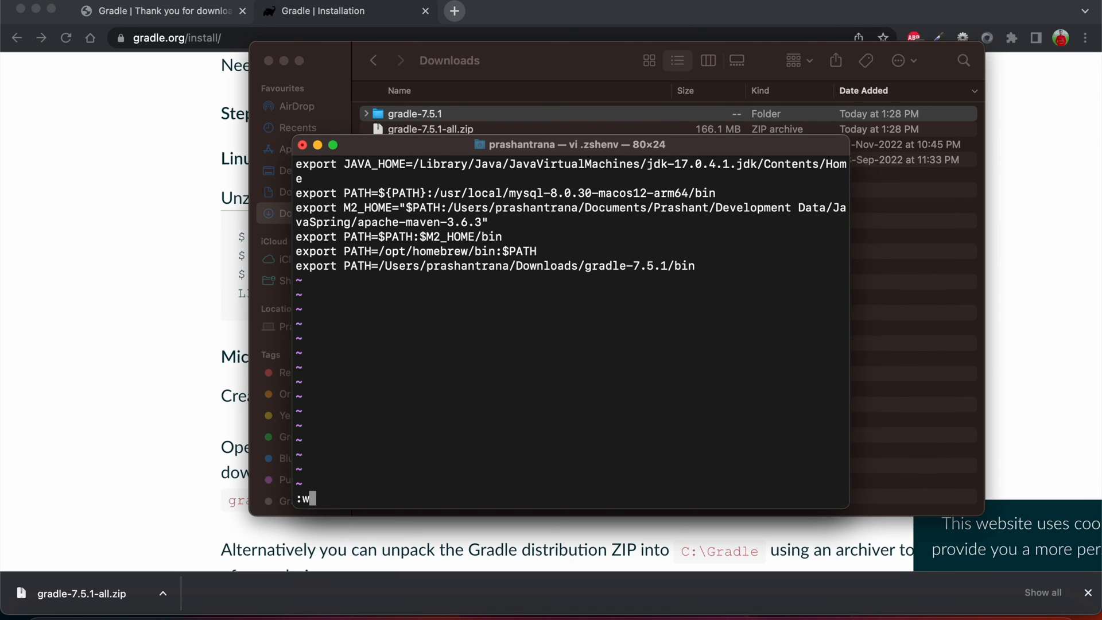
key(Return)
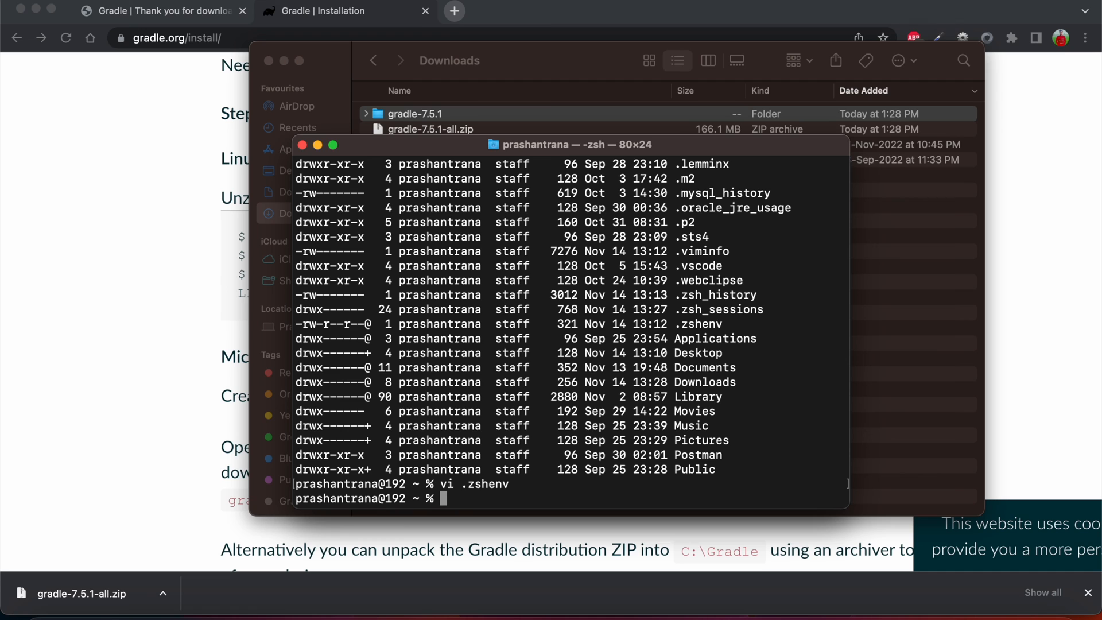
Exit the shell, then run gradle in a fresh session to confirm Gradle 7.5.1 works.
text(exit)
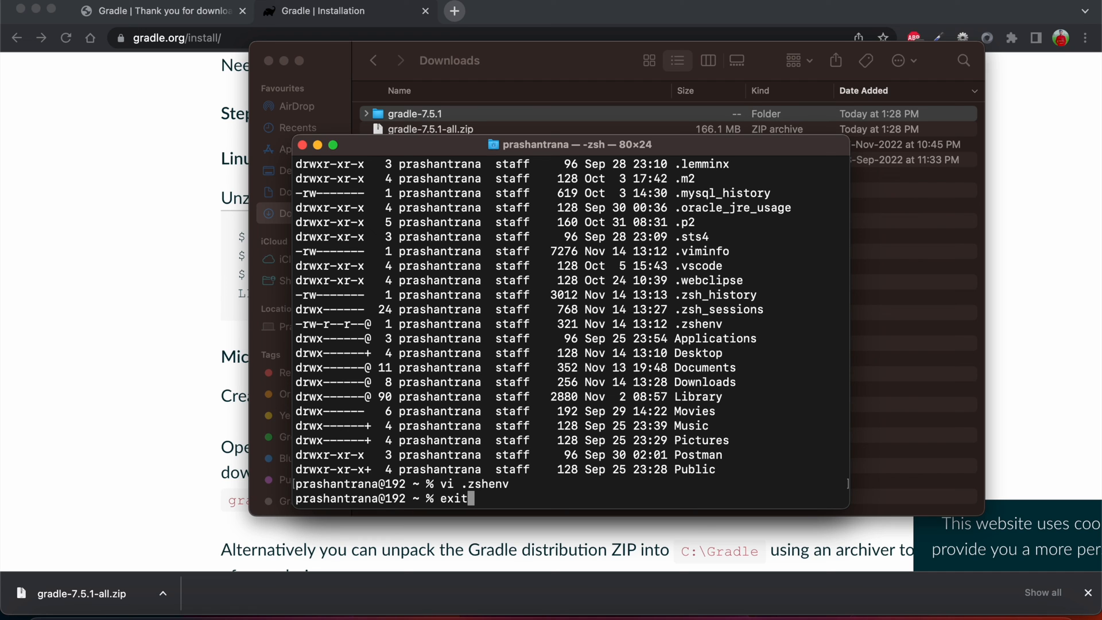
key(Return)
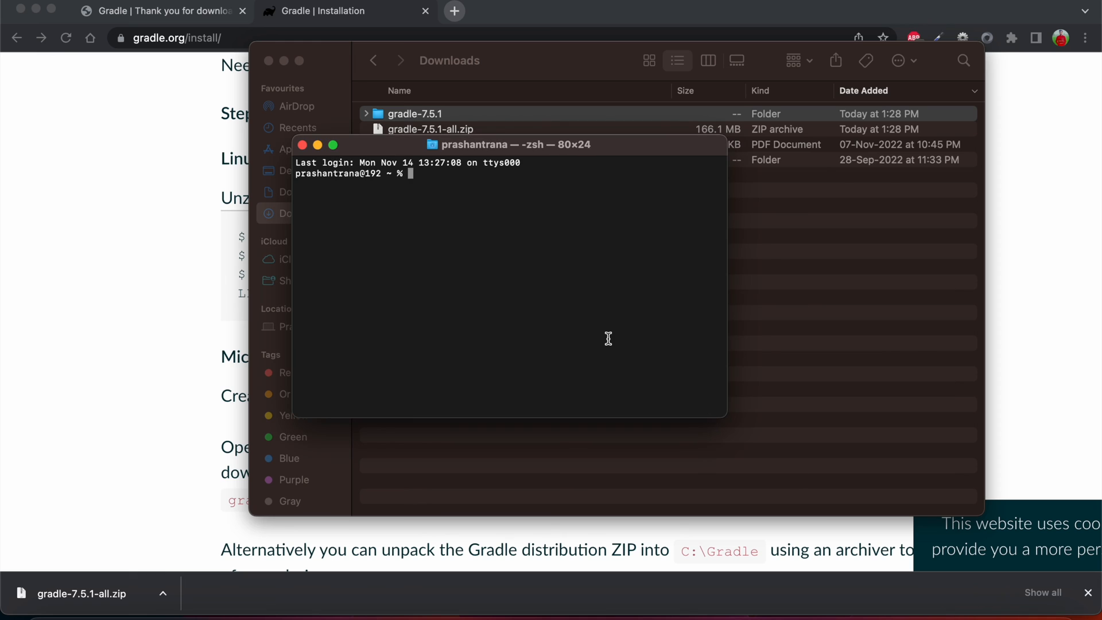
text(gradl)
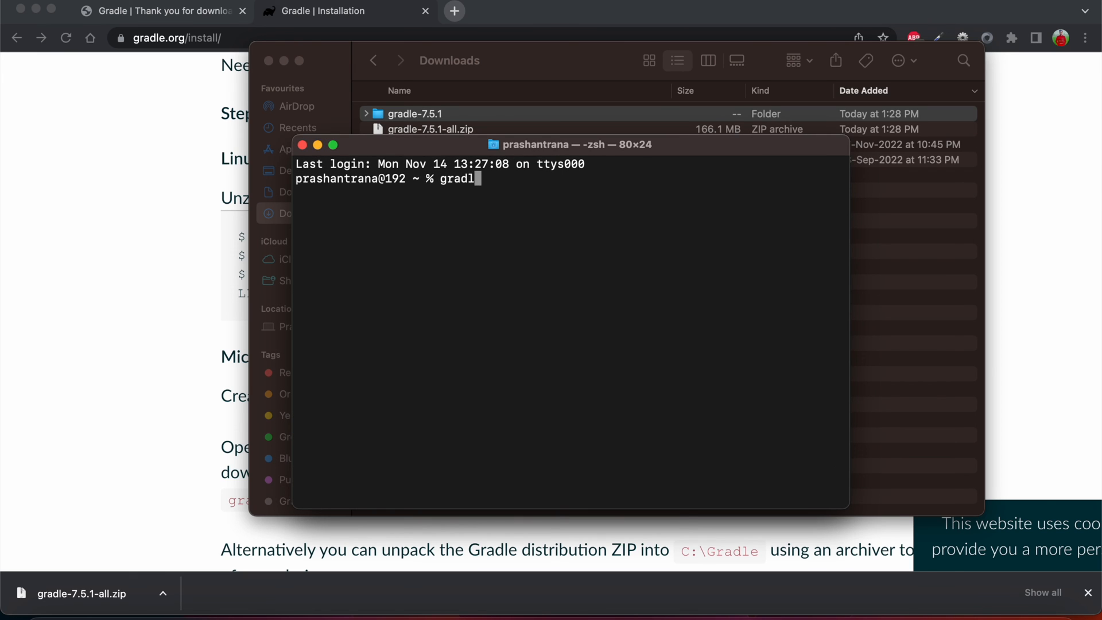
key(Return)
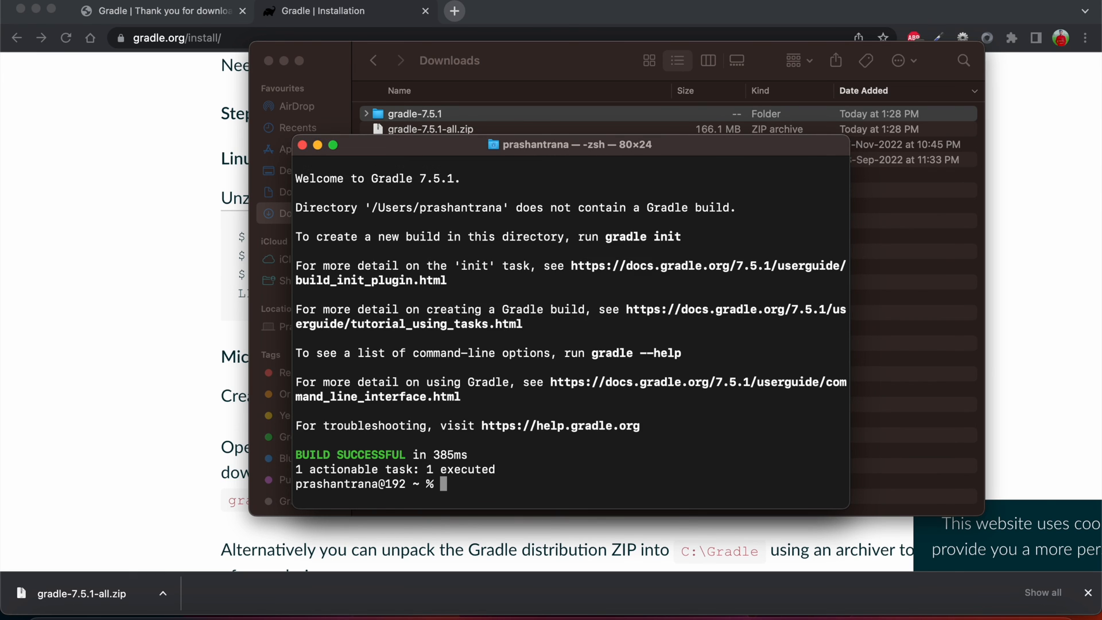
mouse_move(559, 347)
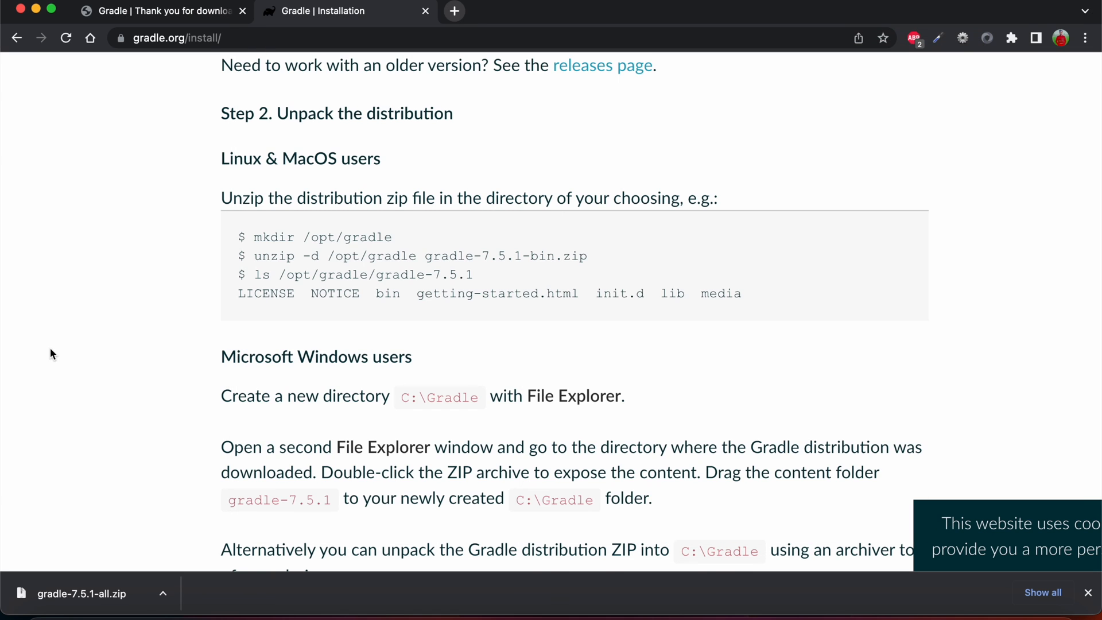
Review the install guide's Step 2 and Step 3, selecting the /opt/gradle example path.
scroll(up, 3)
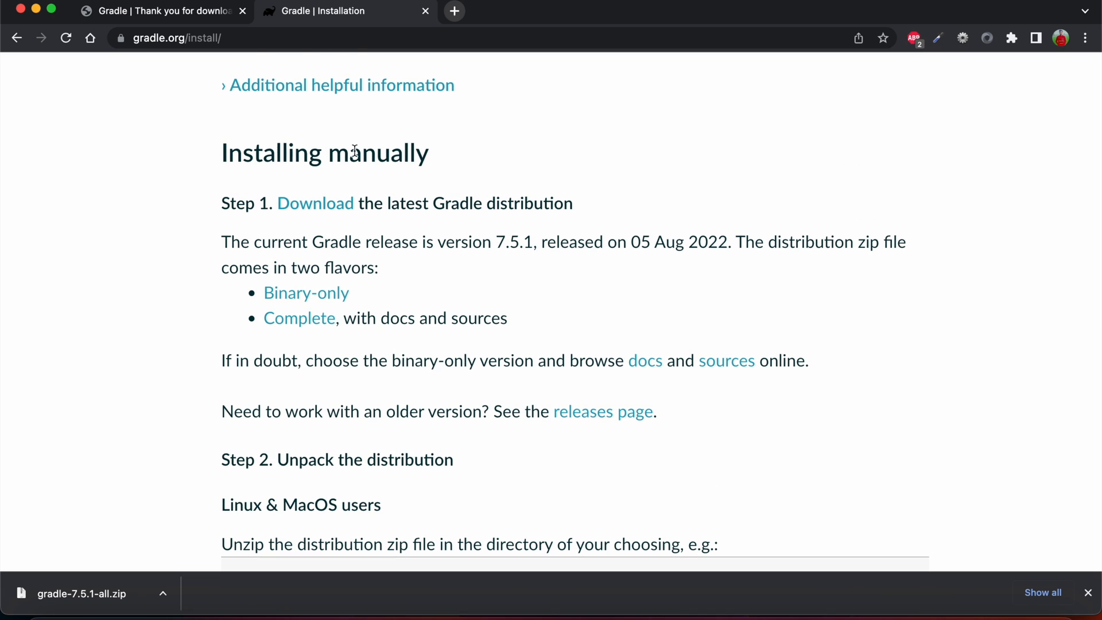
scroll(down, 3)
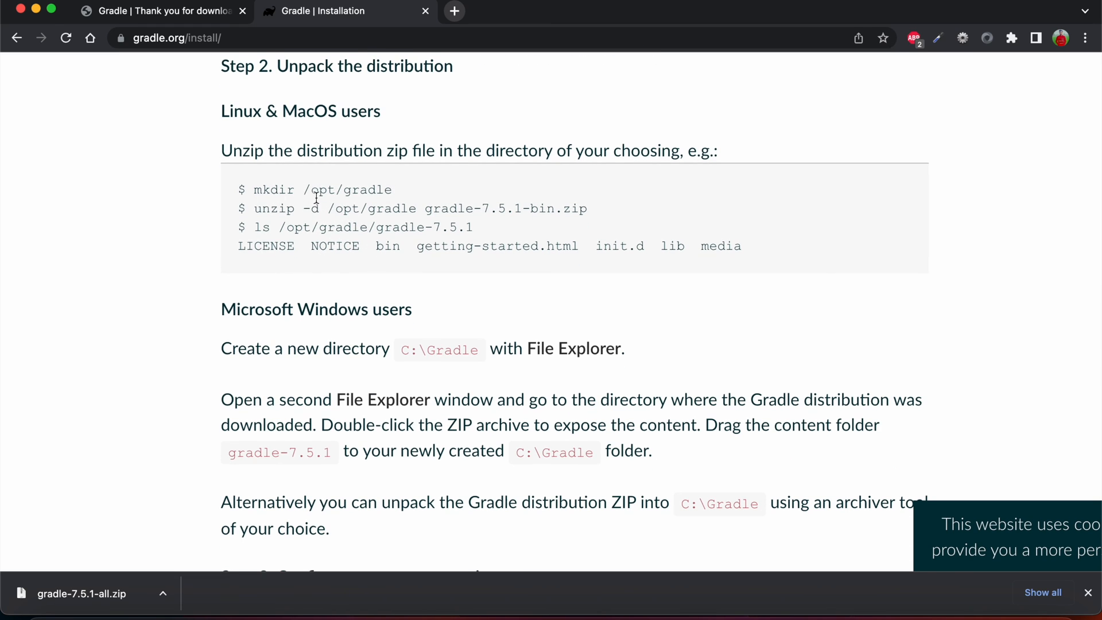
double_click(347, 190)
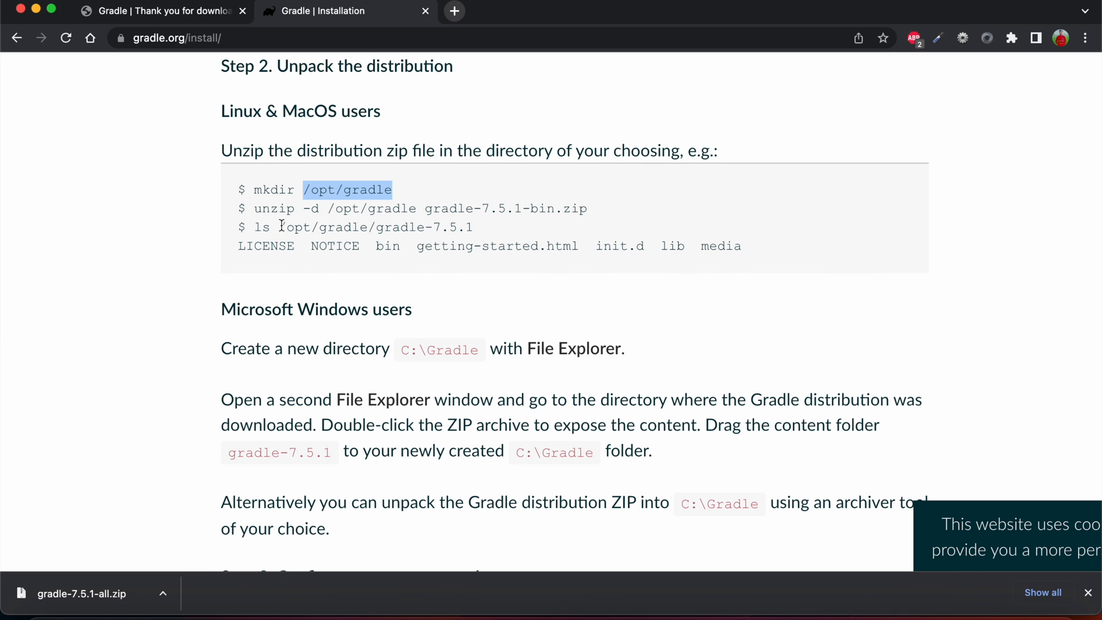
scroll(down, 3)
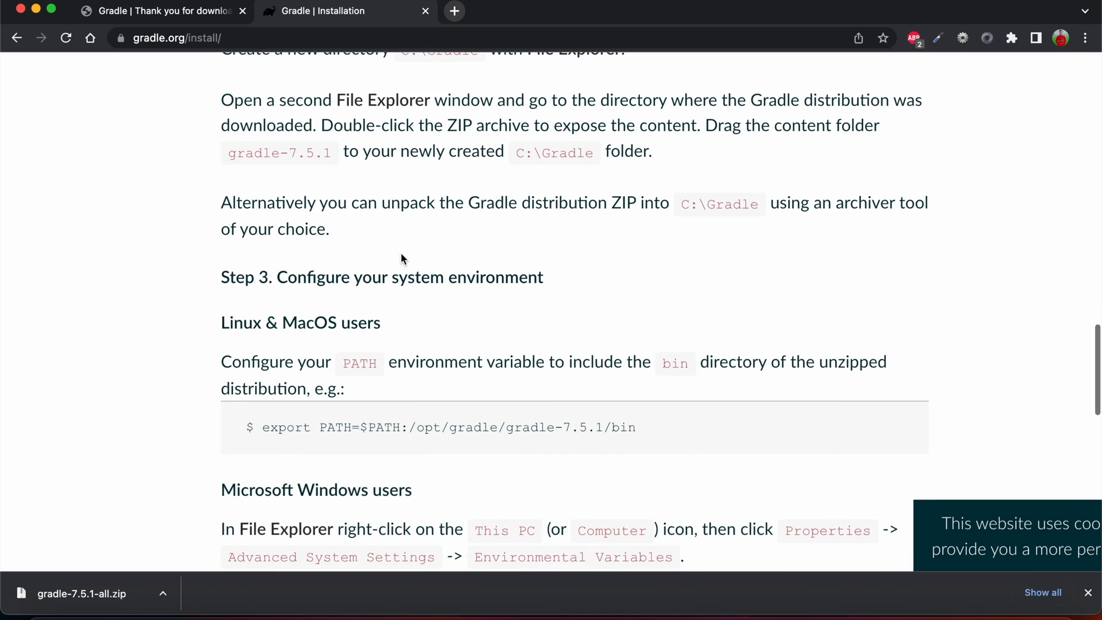
scroll(down, 3)
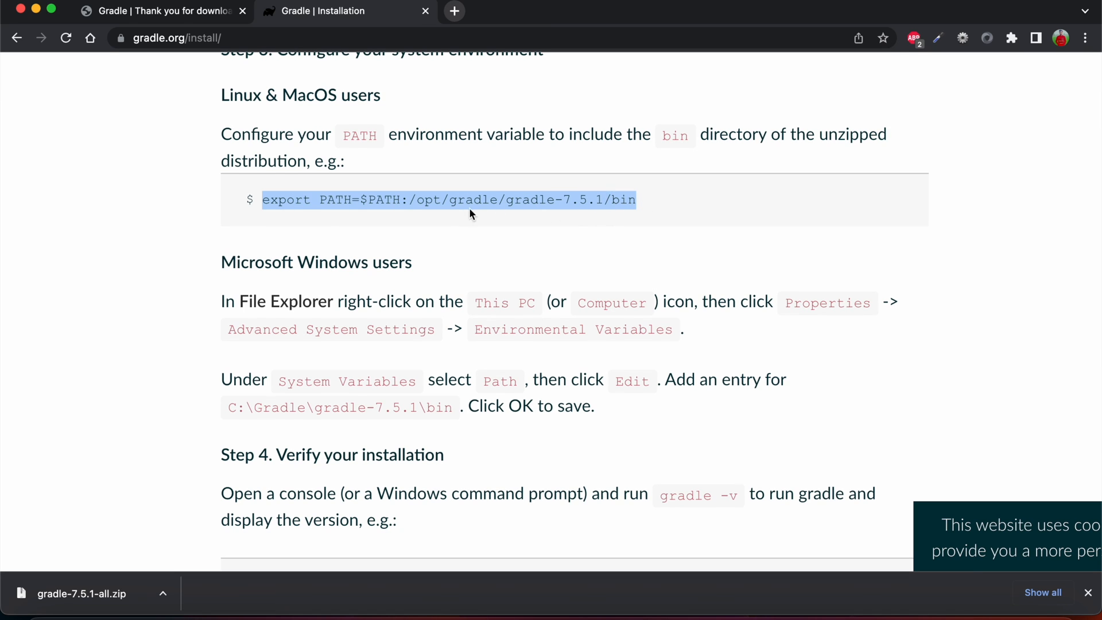
mouse_move(846, 467)
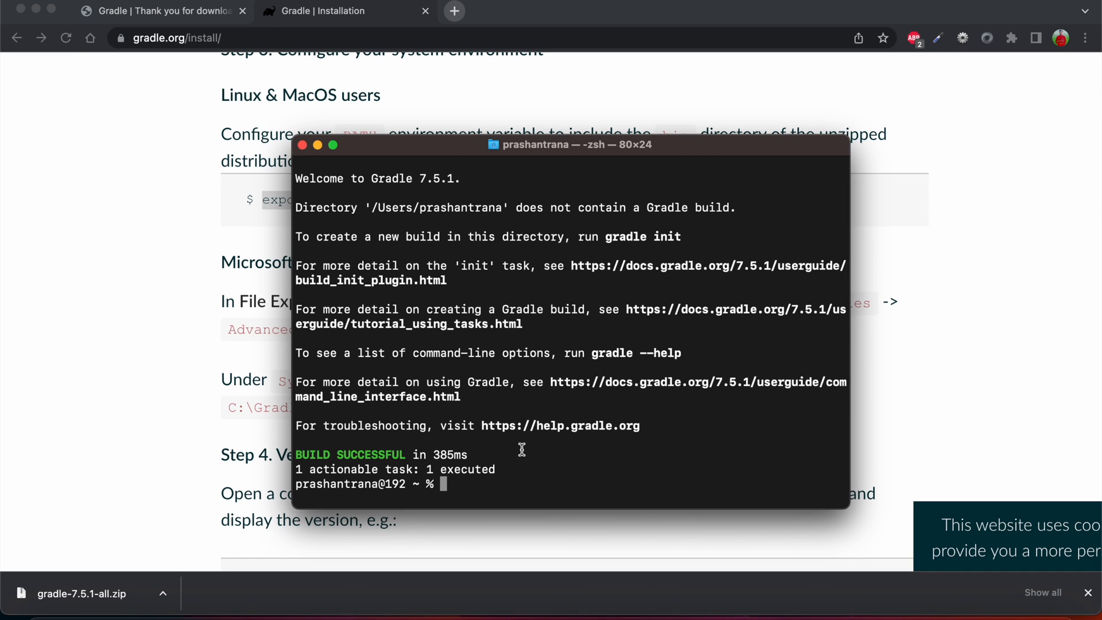
mouse_move(139, 312)
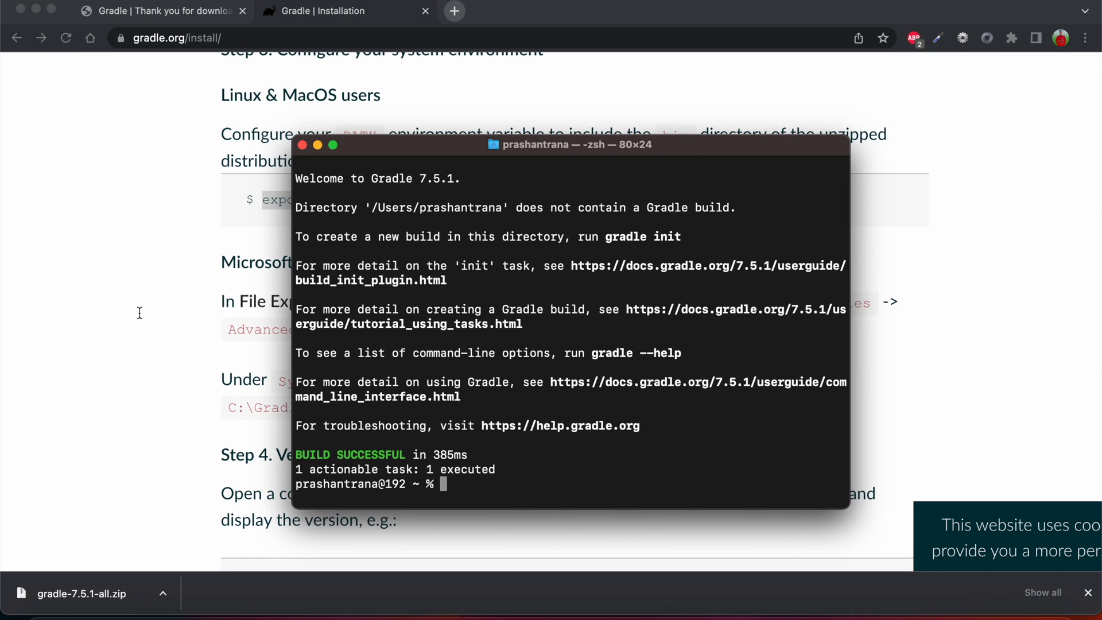